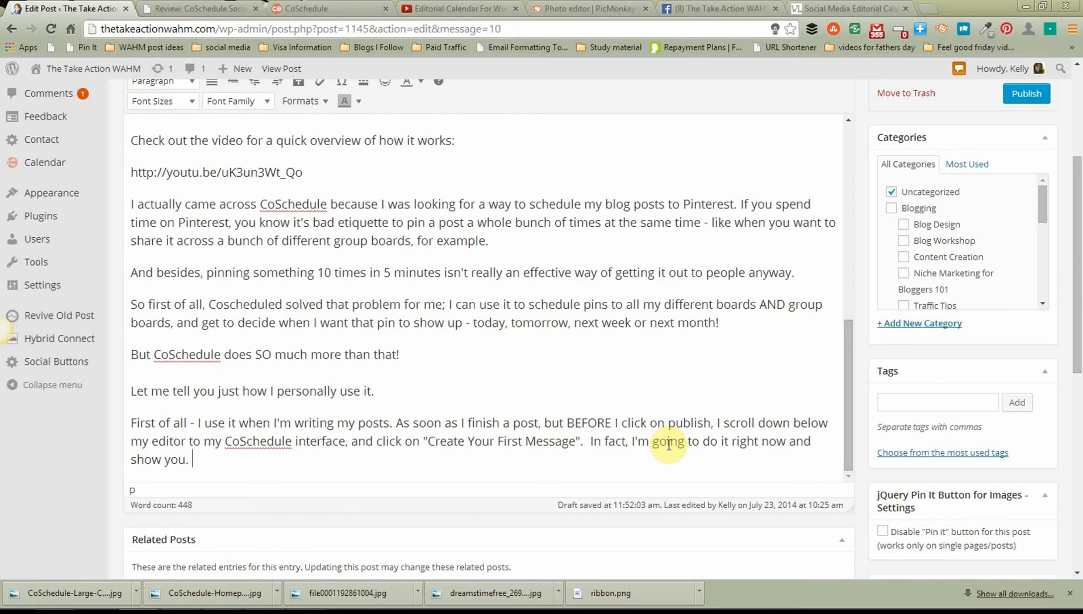
{"action": "mouse_move", "coordinate": [741, 405]}
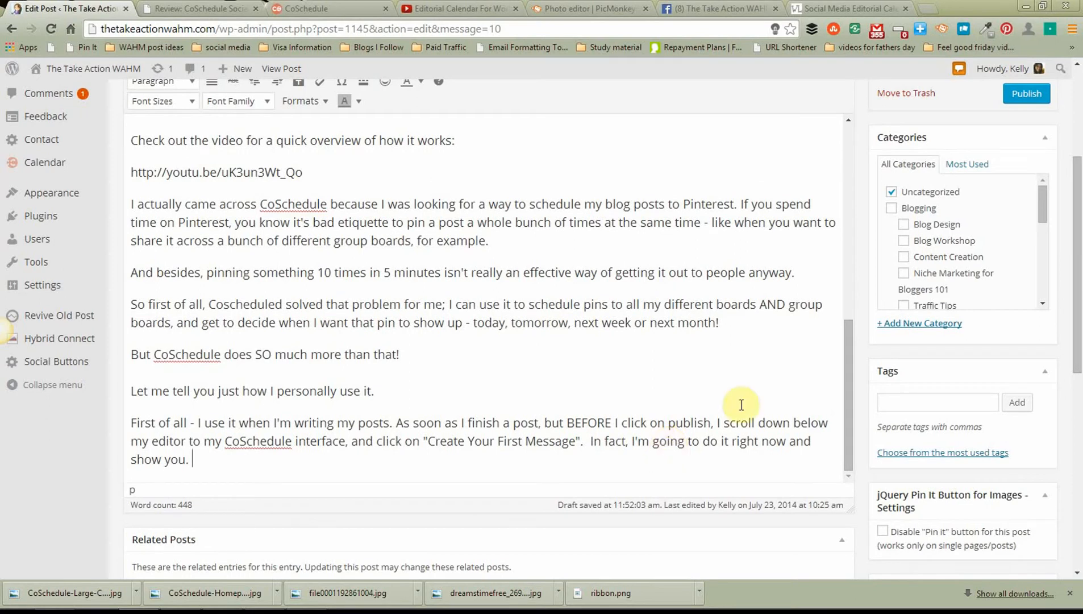
{"action": "mouse_move", "coordinate": [1075, 283]}
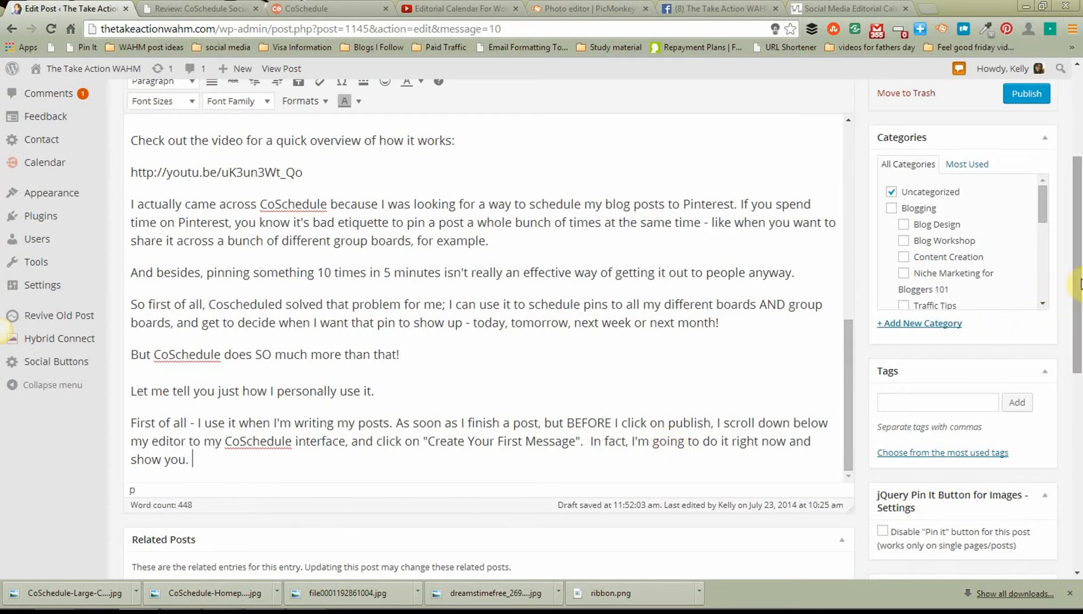
Scroll down past the editor and Related Posts to the CoSchedule meta box.
{"action": "scroll", "scroll_direction": "down", "scroll_amount": 3}
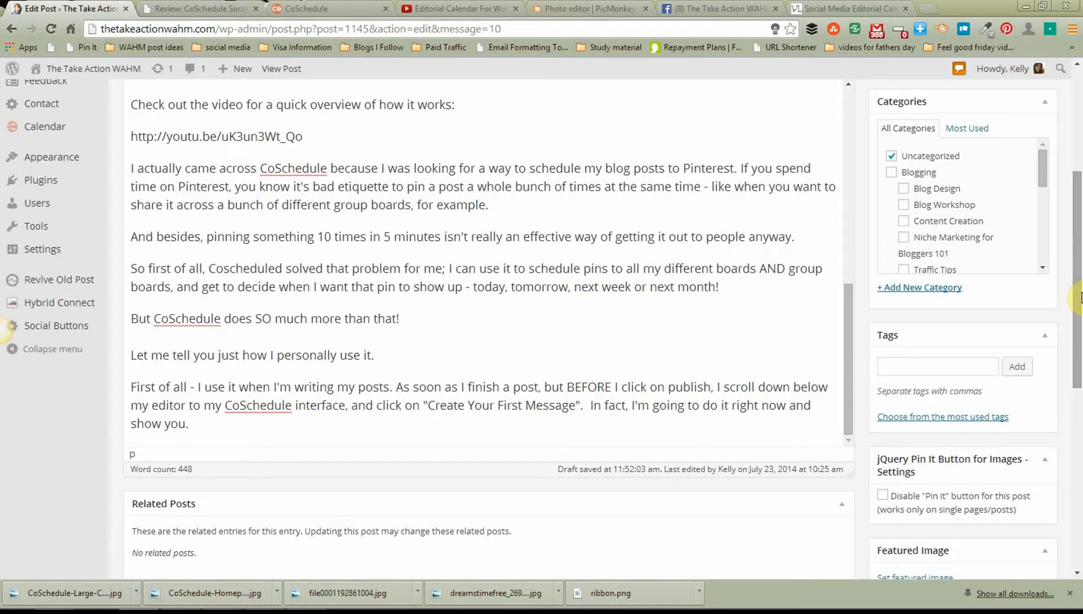
{"action": "scroll", "scroll_direction": "up", "scroll_amount": 3}
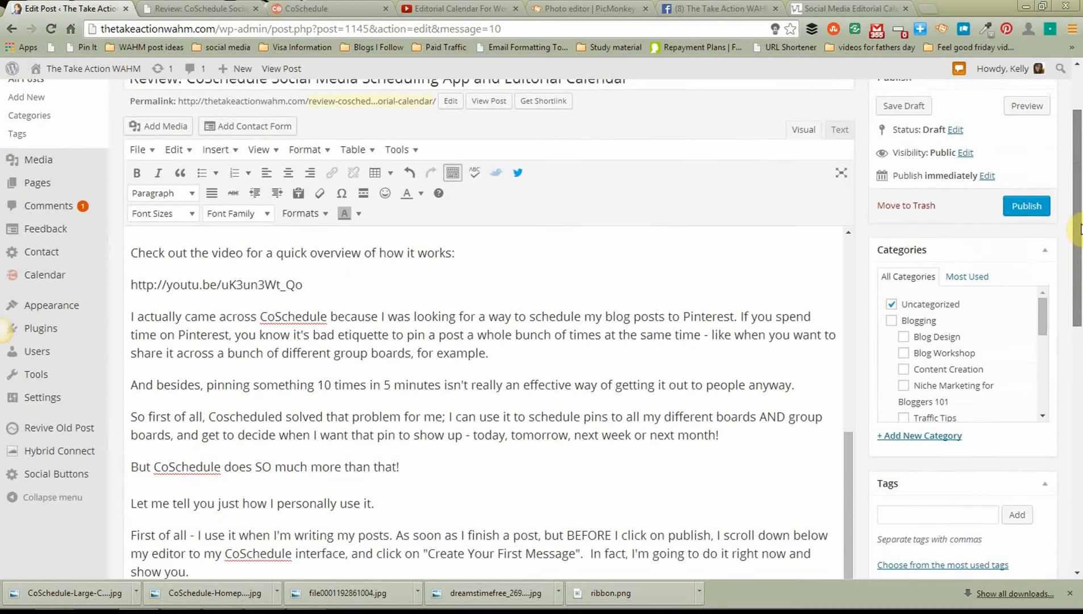
{"action": "scroll", "scroll_direction": "down", "scroll_amount": 3}
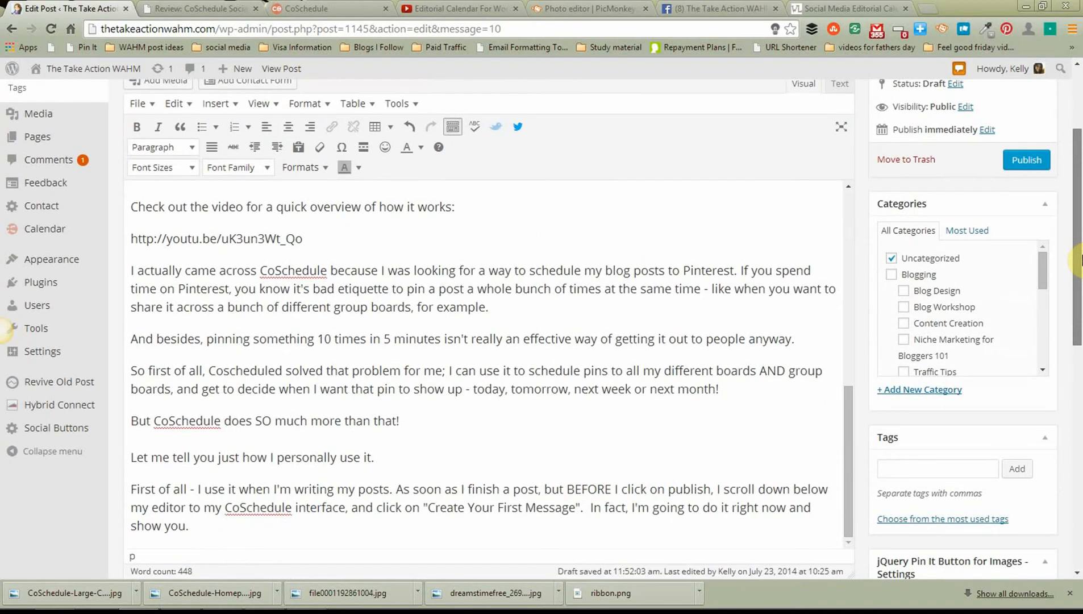
{"action": "scroll", "scroll_direction": "down", "scroll_amount": 3}
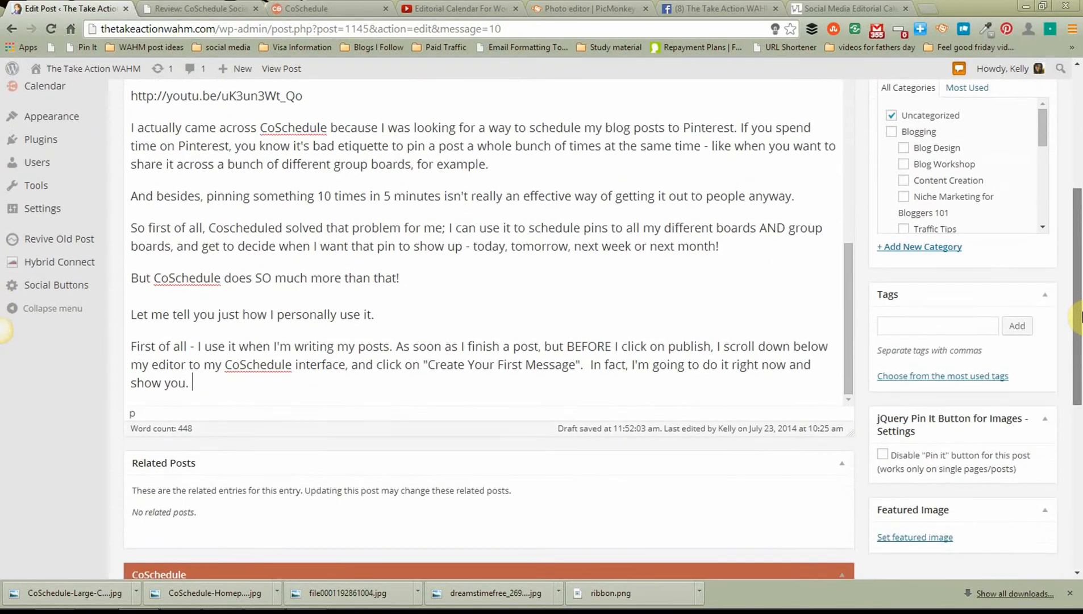
{"action": "scroll", "scroll_direction": "down", "scroll_amount": 3}
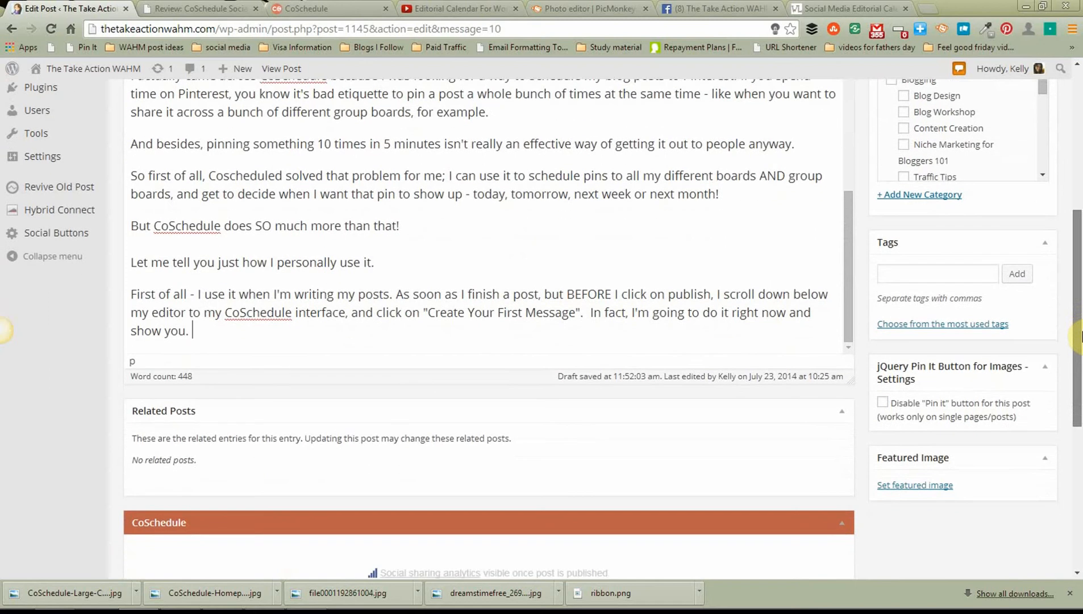
{"action": "mouse_move", "coordinate": [1015, 312]}
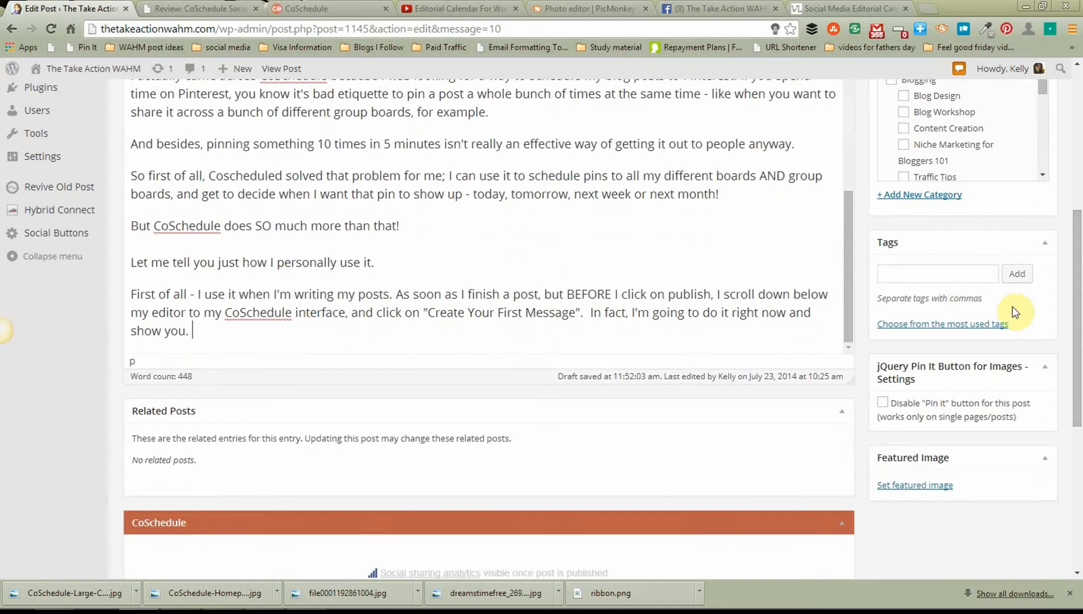
{"action": "scroll", "scroll_direction": "up", "scroll_amount": 3}
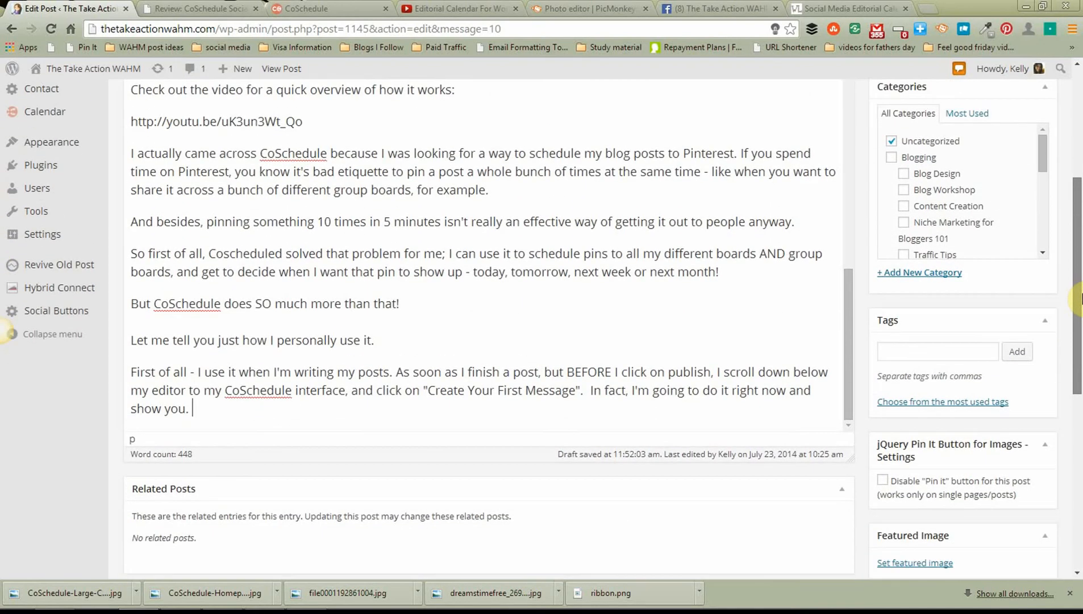
{"action": "scroll", "scroll_direction": "down", "scroll_amount": 3}
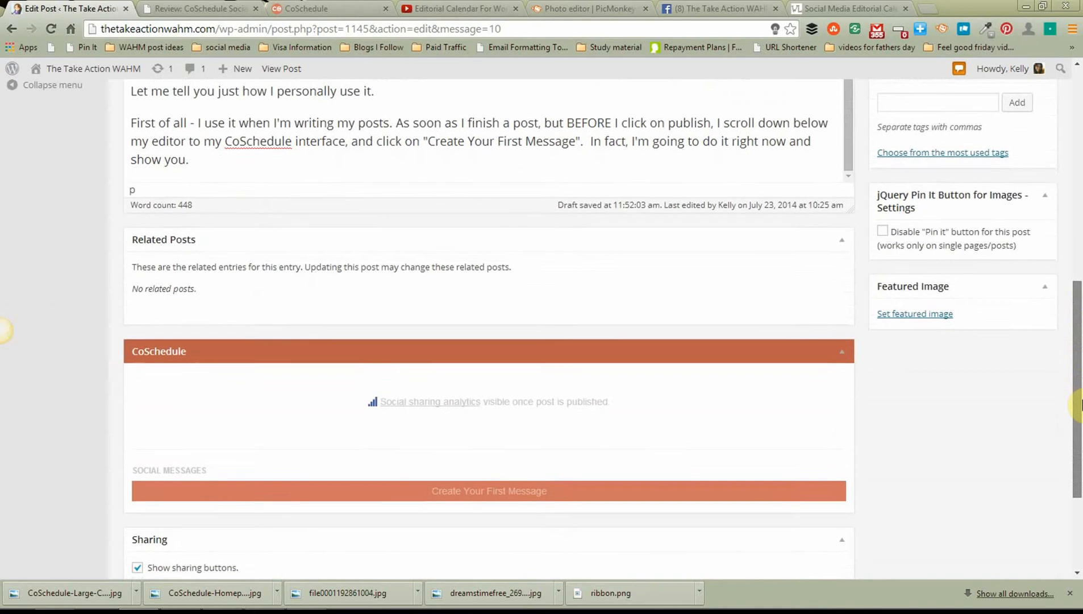
Start the first CoSchedule social message, prefilled as a link post with title and permalink.
{"action": "scroll", "scroll_direction": "down", "scroll_amount": 3}
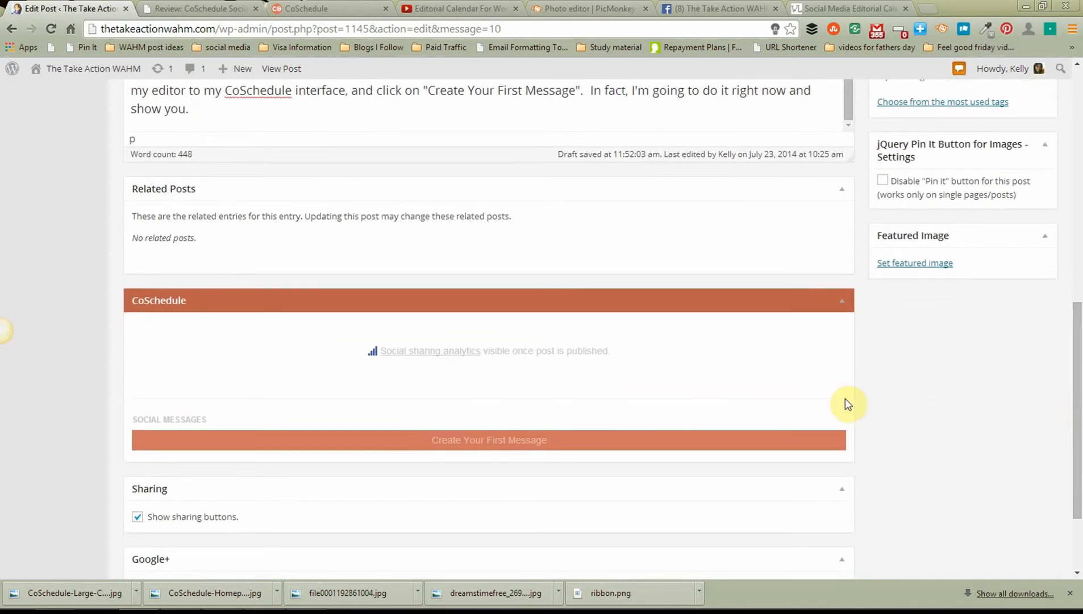
{"action": "mouse_move", "coordinate": [489, 440]}
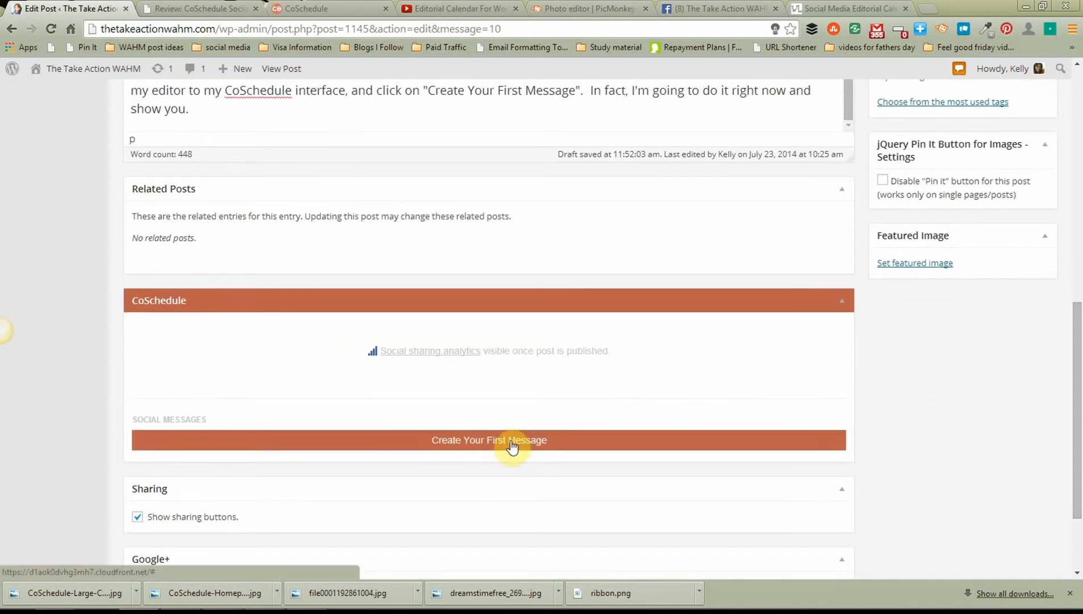
{"action": "left_click", "coordinate": [488, 440]}
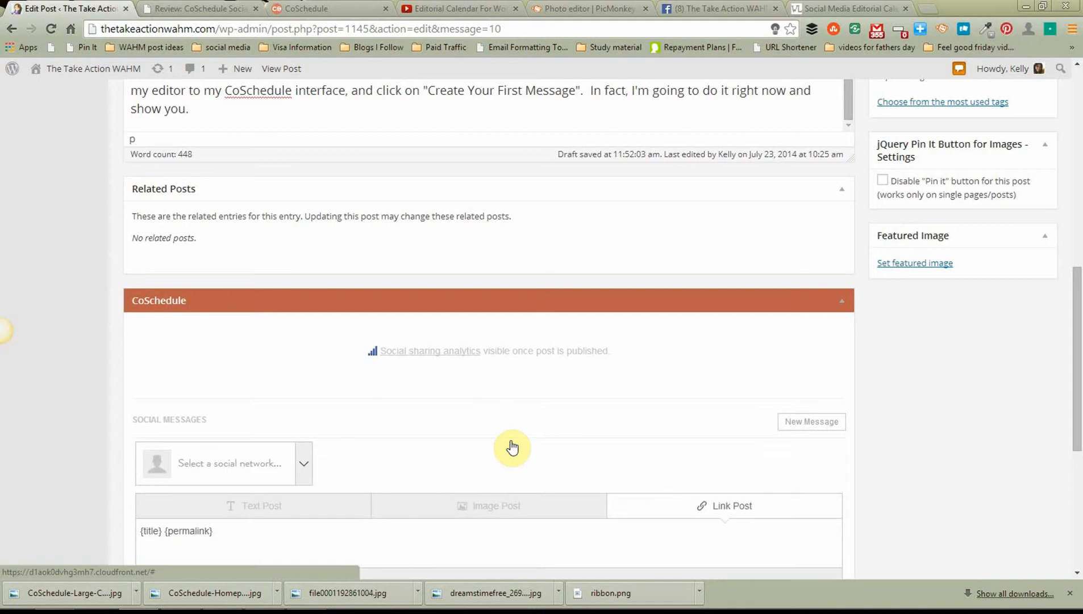
{"action": "scroll", "scroll_direction": "down", "scroll_amount": 3}
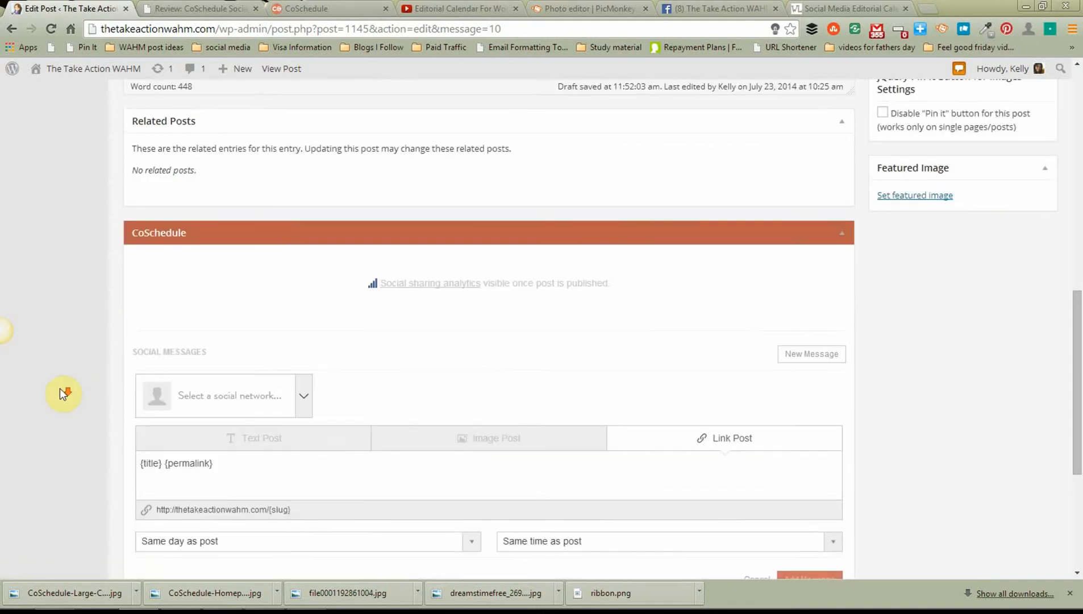
{"action": "scroll", "scroll_direction": "down", "scroll_amount": 3}
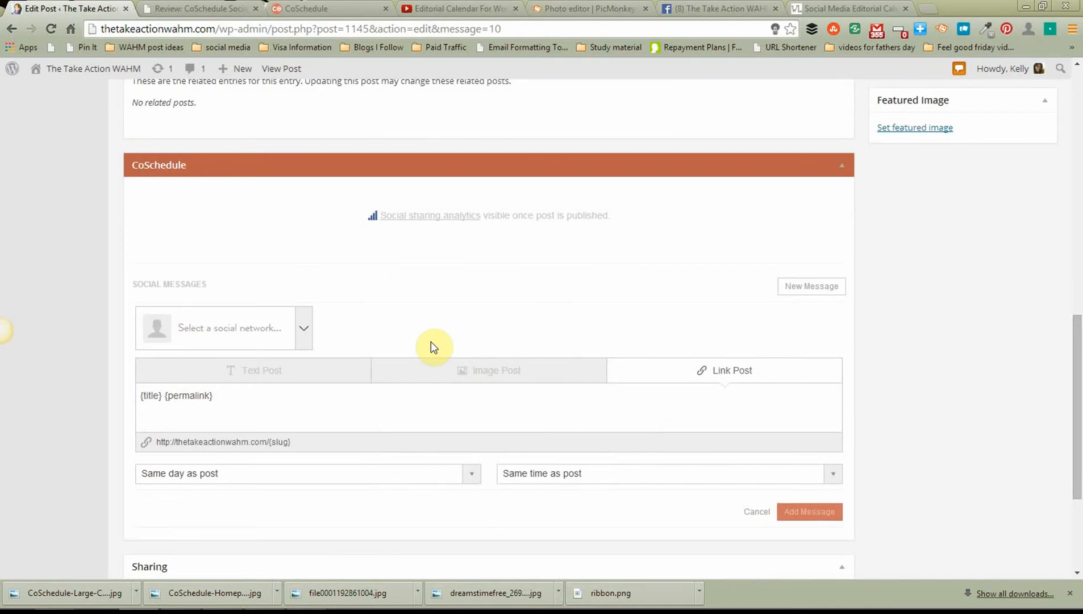
Choose The Take Action WAHM as the social network for the message.
{"action": "left_click", "coordinate": [302, 327]}
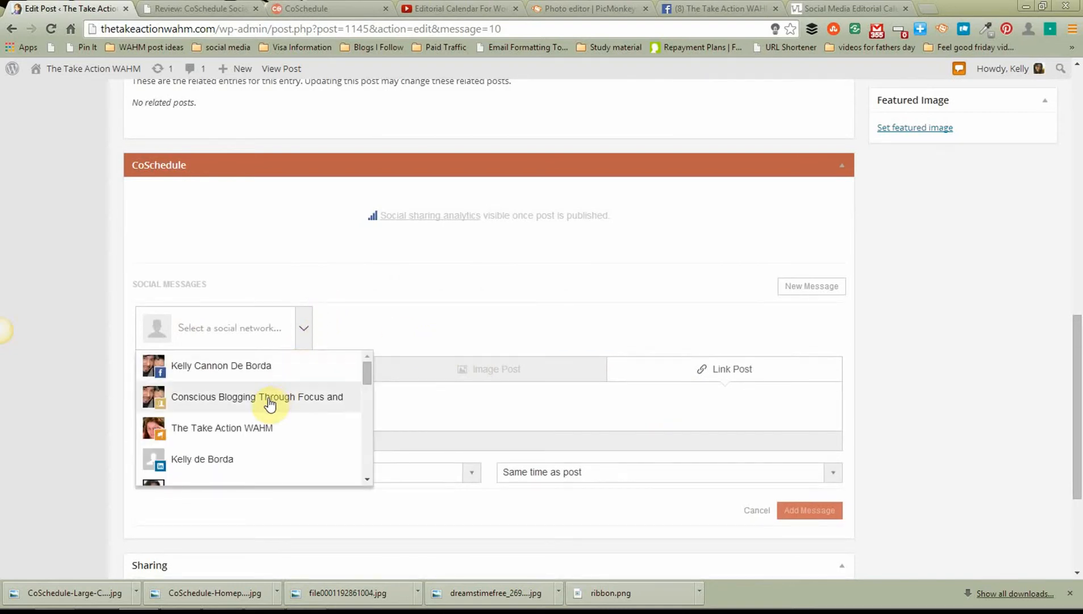
{"action": "mouse_move", "coordinate": [251, 427]}
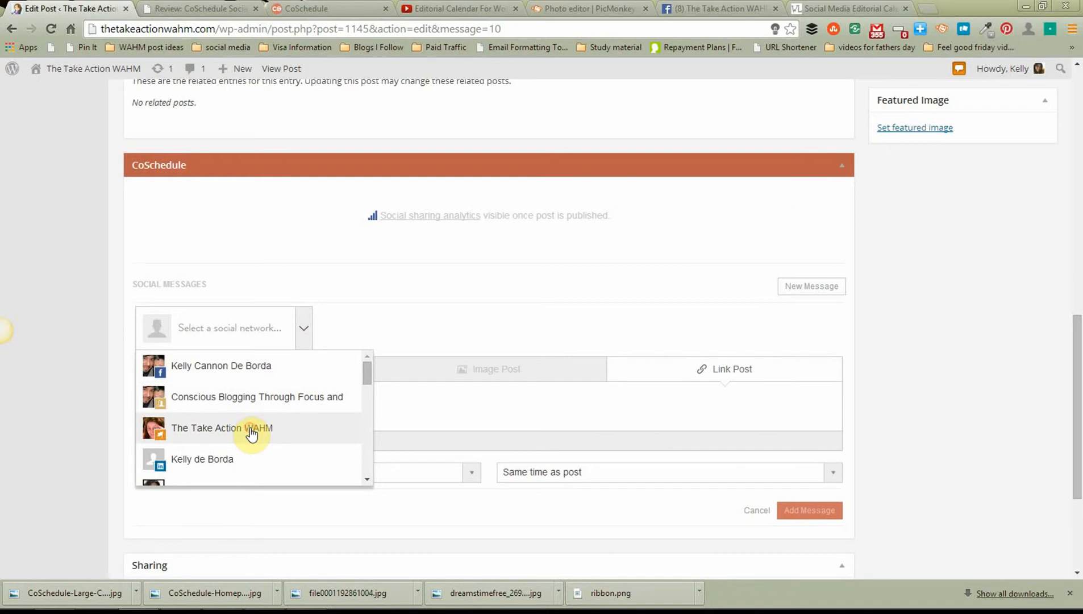
{"action": "left_click", "coordinate": [221, 427]}
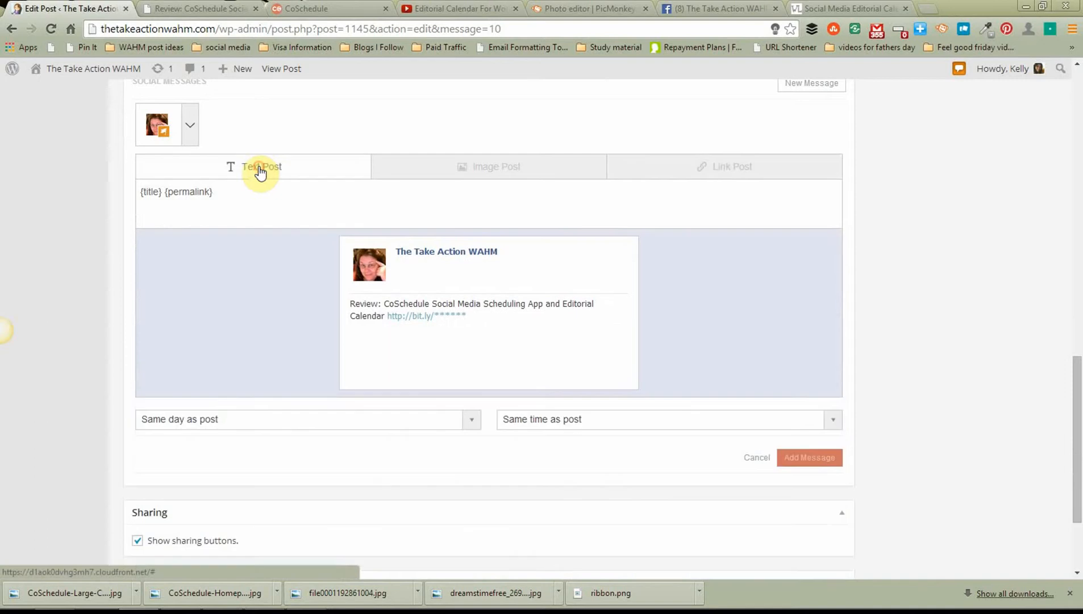
{"action": "mouse_move", "coordinate": [359, 316]}
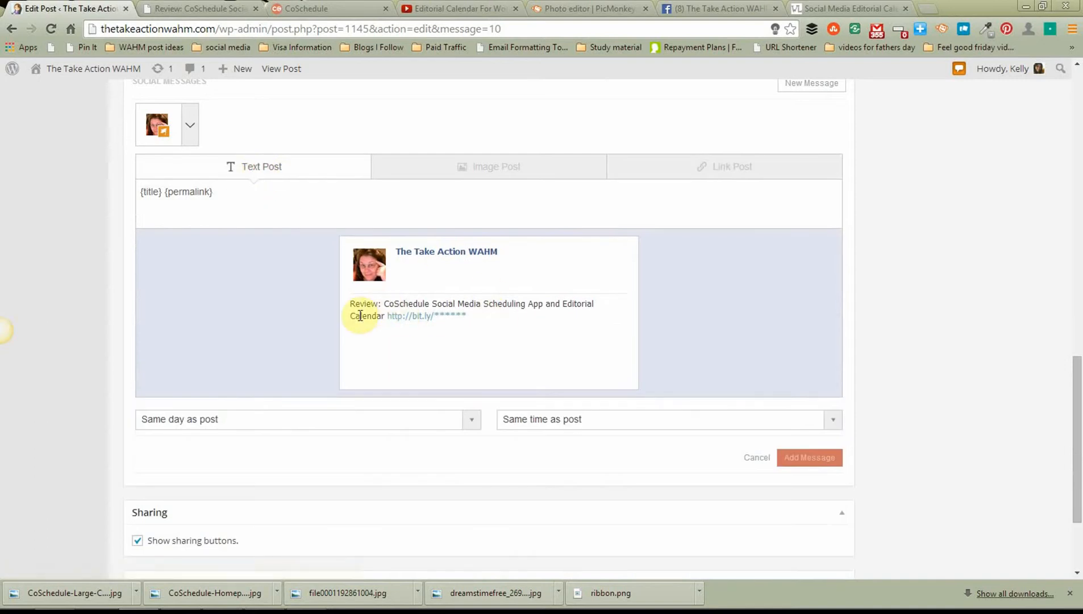
{"action": "mouse_move", "coordinate": [402, 173]}
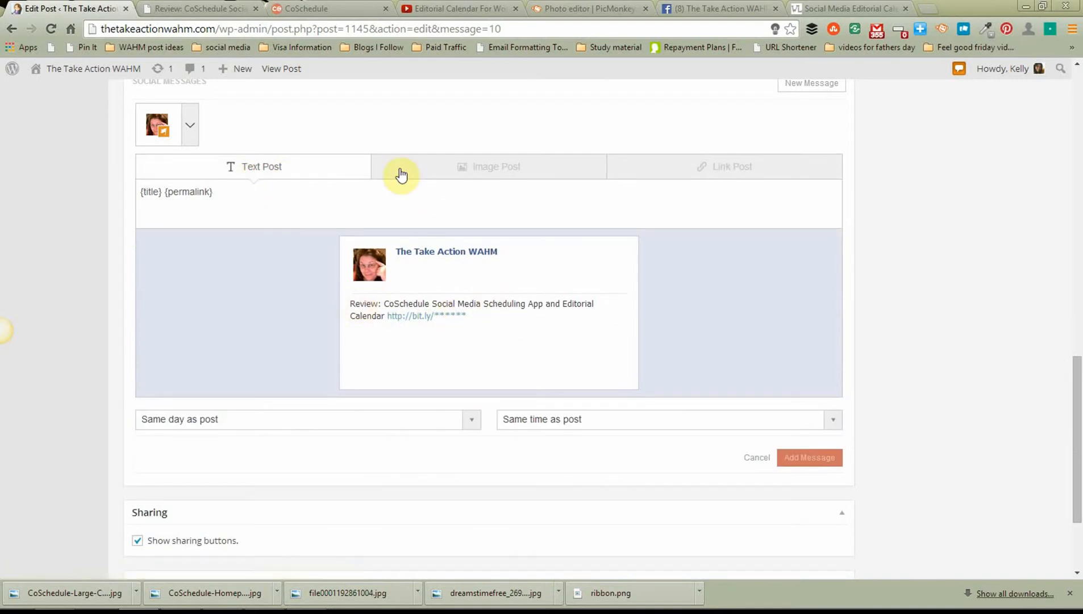
Review the link post preview with featured image and excerpt for The Take Action WAHM.
{"action": "left_click", "coordinate": [488, 166]}
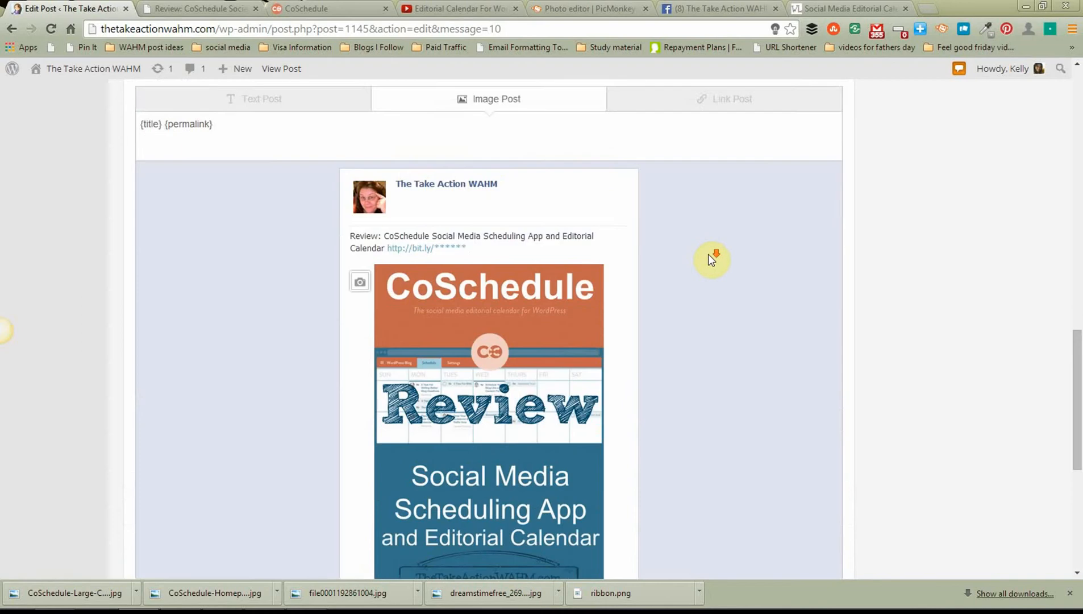
{"action": "scroll", "scroll_direction": "down", "scroll_amount": 3}
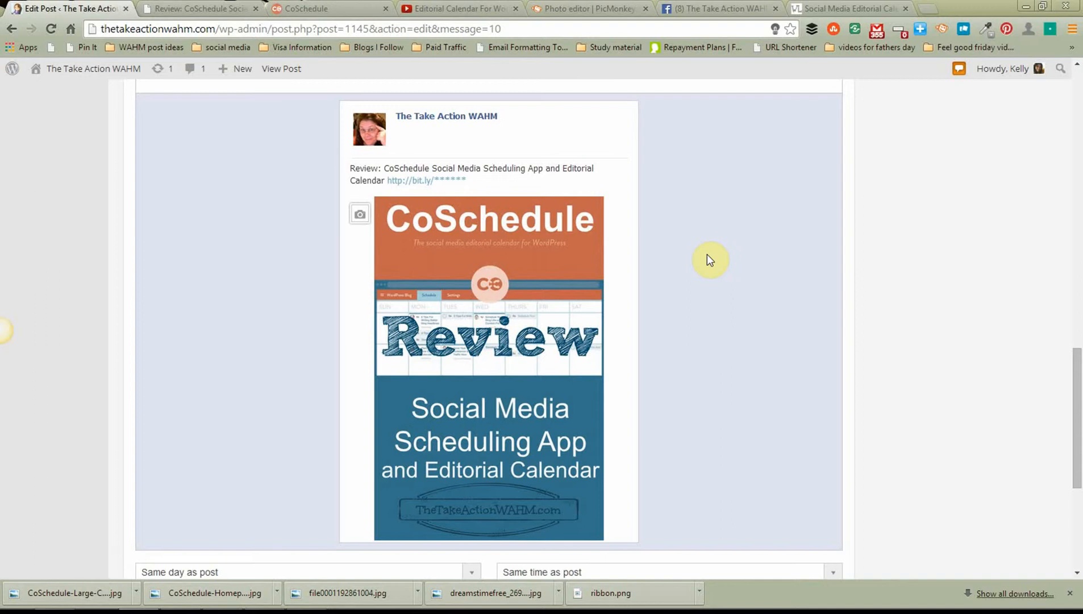
{"action": "mouse_move", "coordinate": [448, 258]}
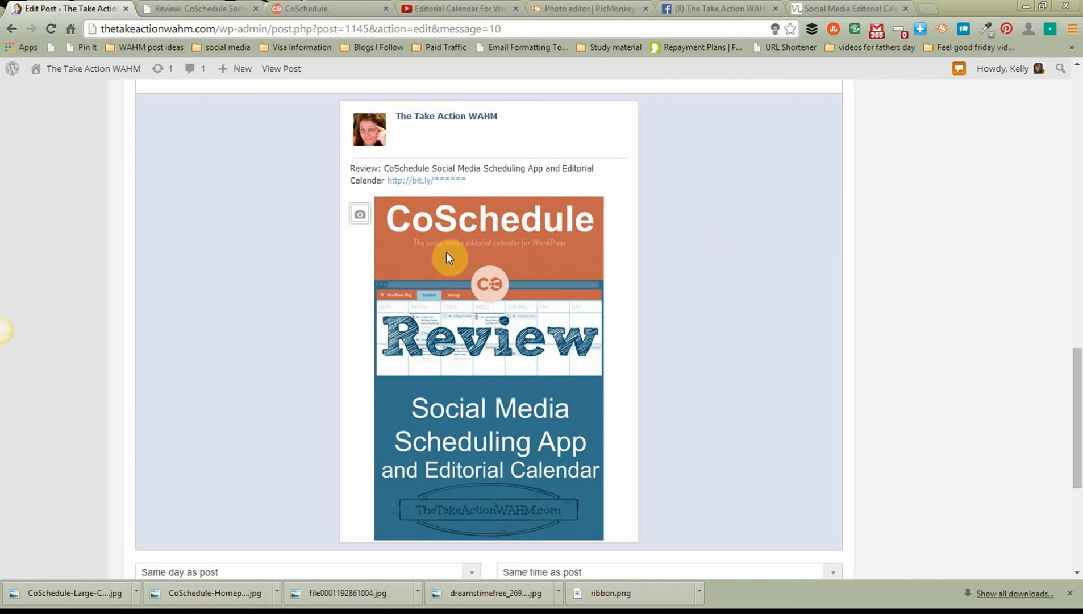
{"action": "mouse_move", "coordinate": [390, 213]}
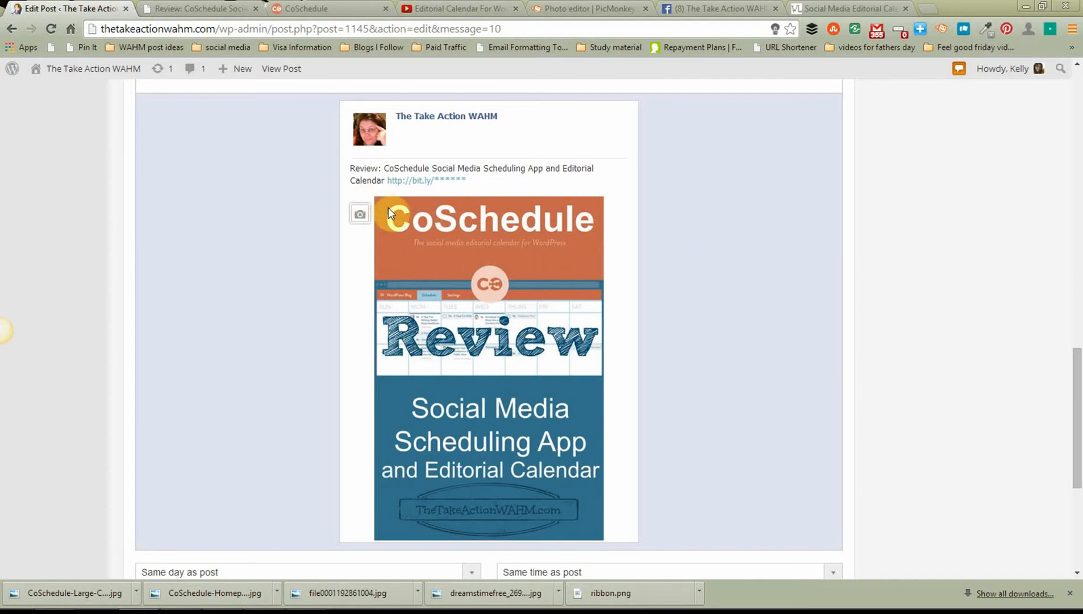
{"action": "scroll", "scroll_direction": "down", "scroll_amount": 3}
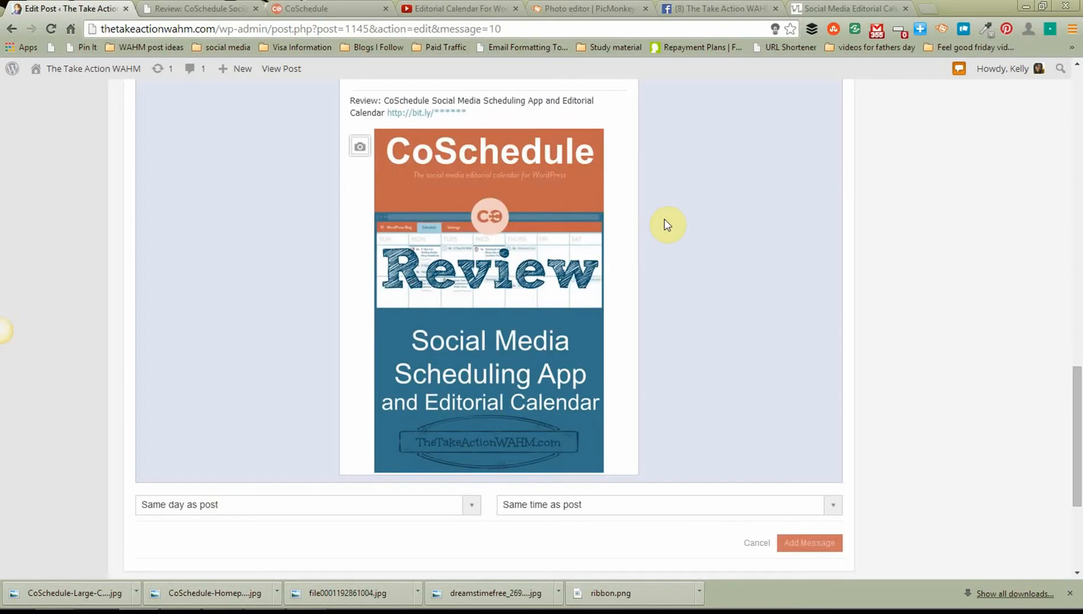
{"action": "scroll", "scroll_direction": "up", "scroll_amount": 3}
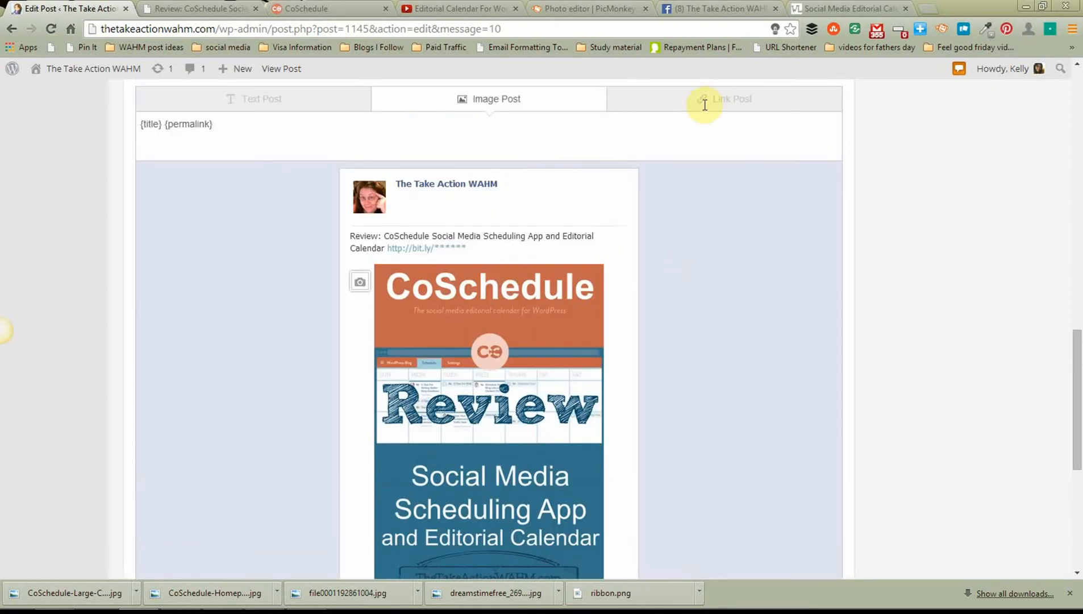
{"action": "left_click", "coordinate": [732, 97]}
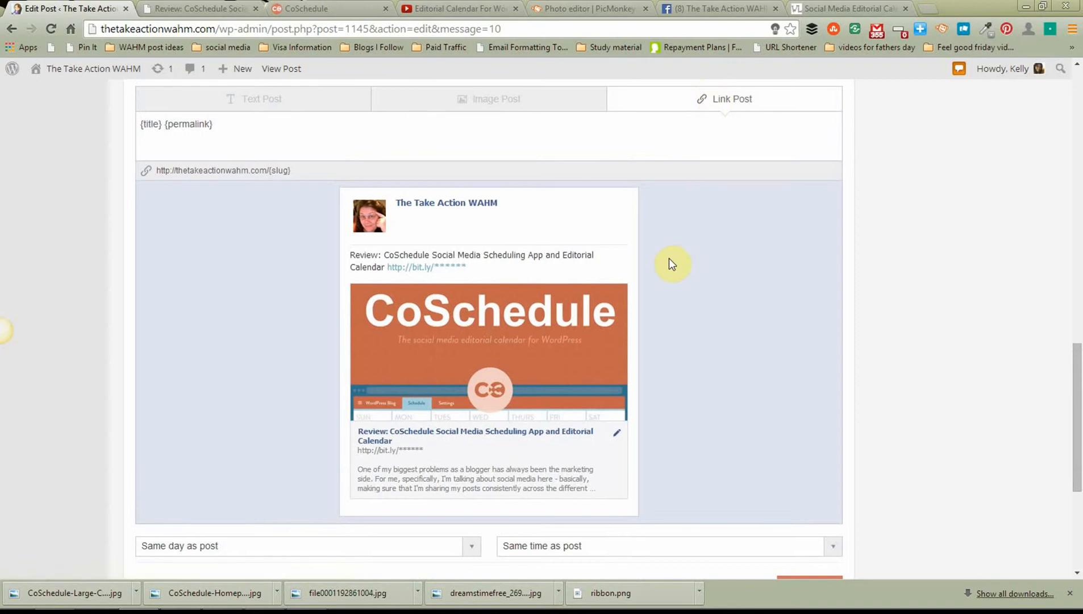
{"action": "mouse_move", "coordinate": [581, 332]}
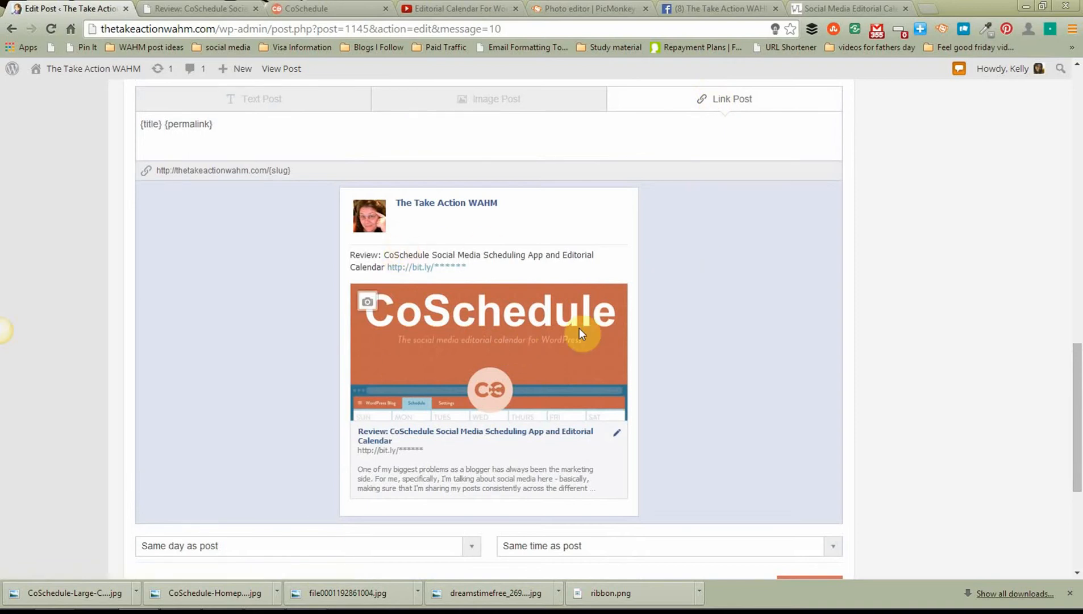
{"action": "mouse_move", "coordinate": [729, 303]}
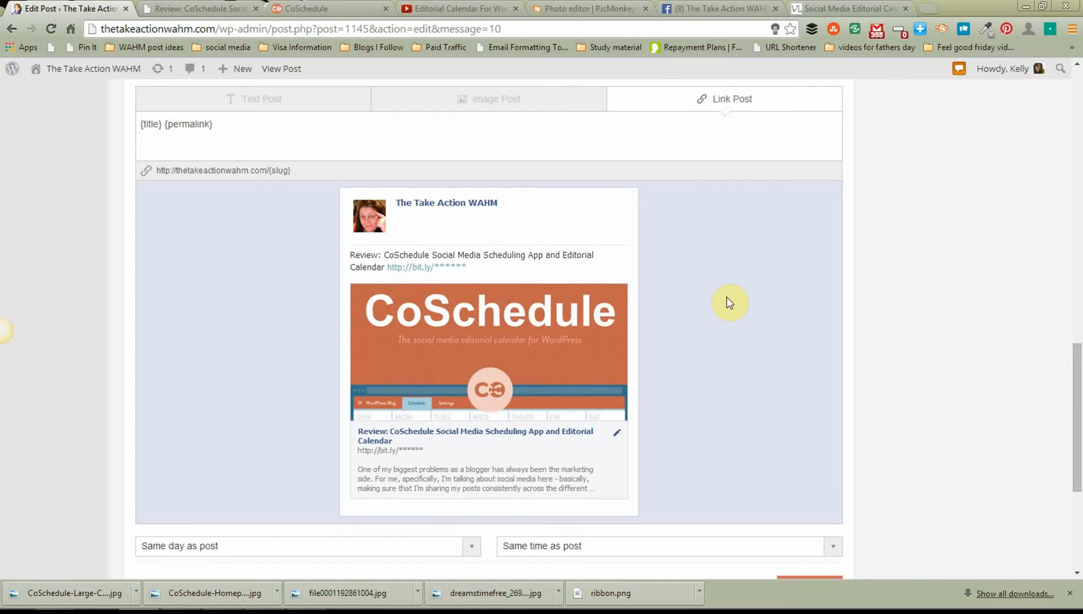
{"action": "mouse_move", "coordinate": [740, 299]}
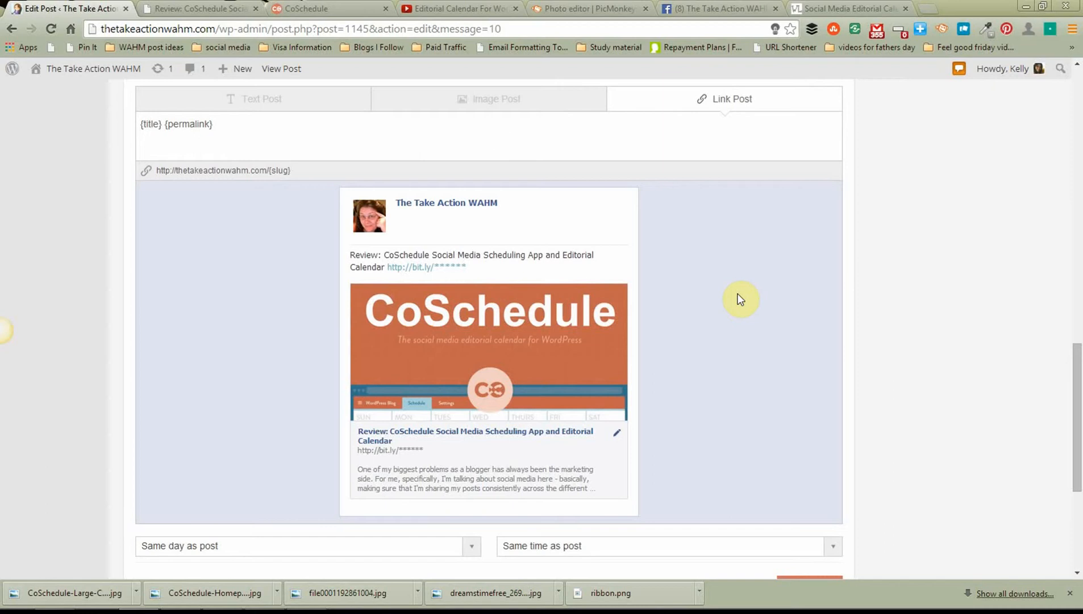
Switch the message to an image post previewing the tall Review graphic with title and short link.
{"action": "left_click", "coordinate": [496, 98]}
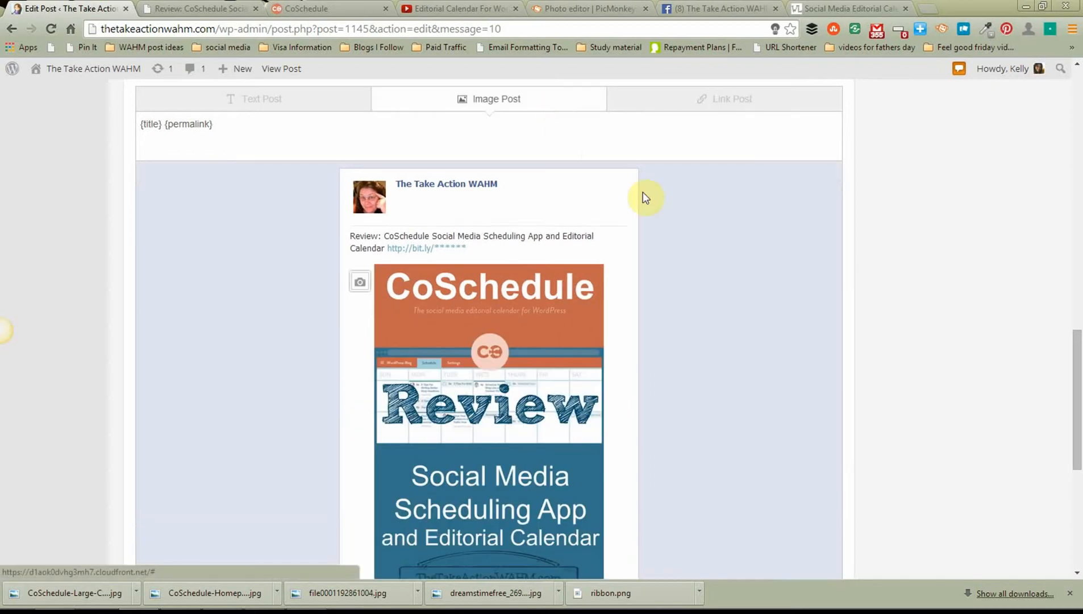
{"action": "scroll", "scroll_direction": "down", "scroll_amount": 3}
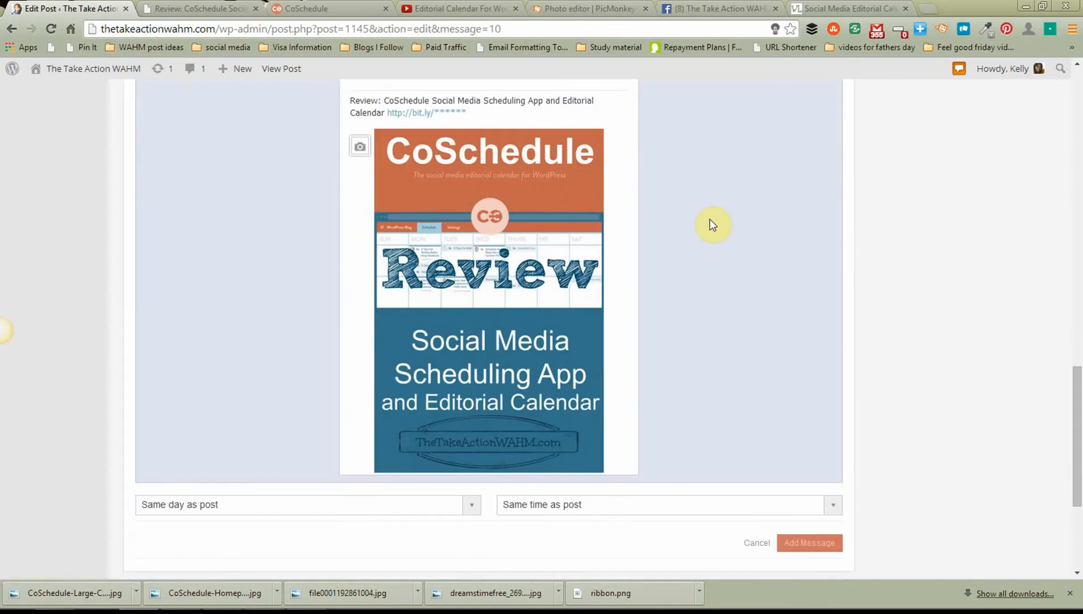
{"action": "scroll", "scroll_direction": "up", "scroll_amount": 3}
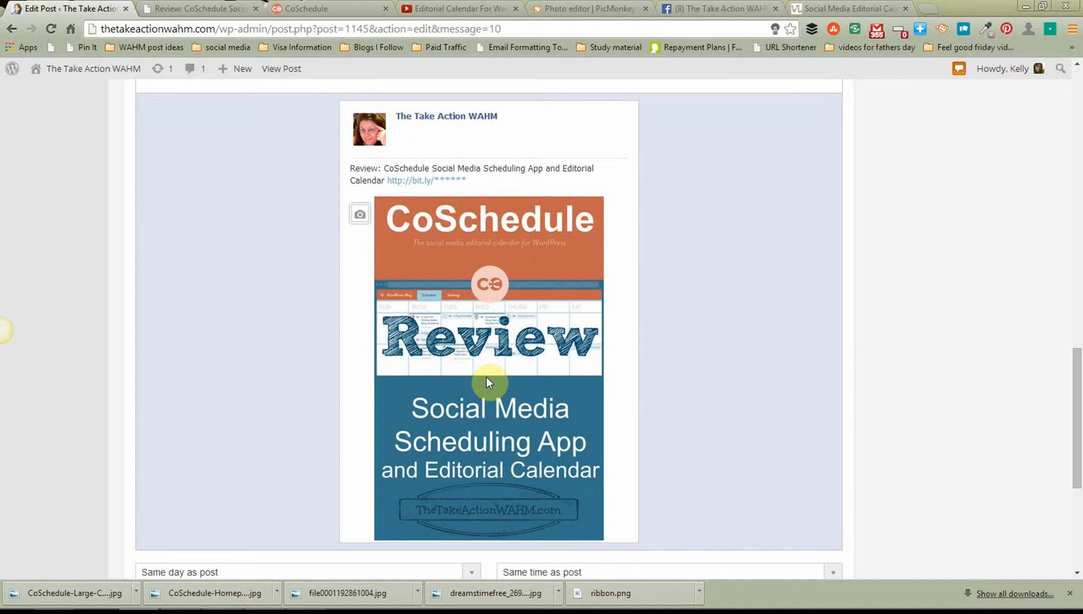
{"action": "scroll", "scroll_direction": "down", "scroll_amount": 3}
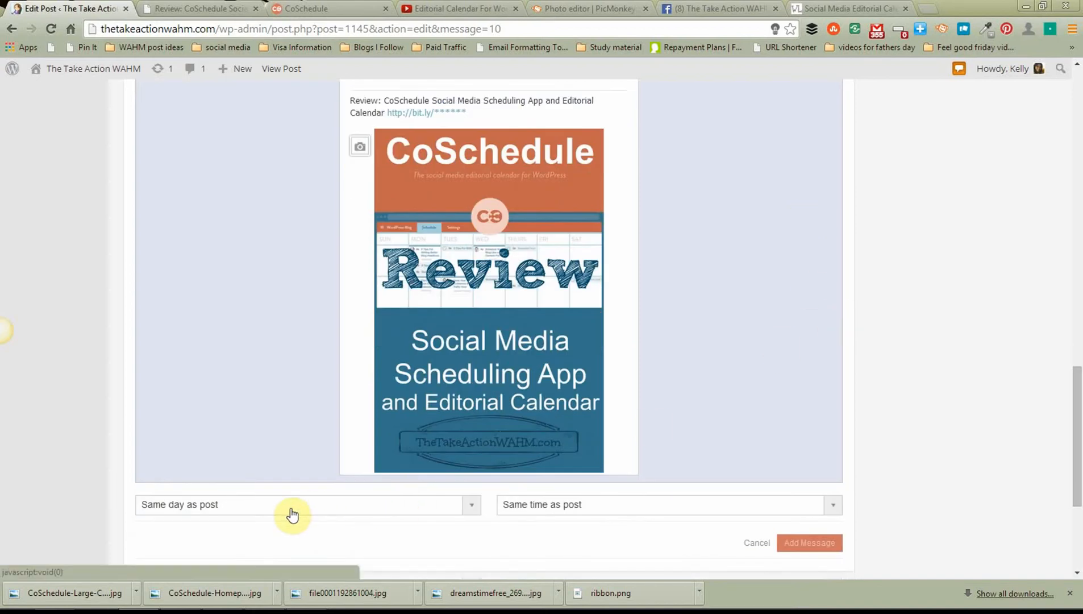
{"action": "mouse_move", "coordinate": [542, 512]}
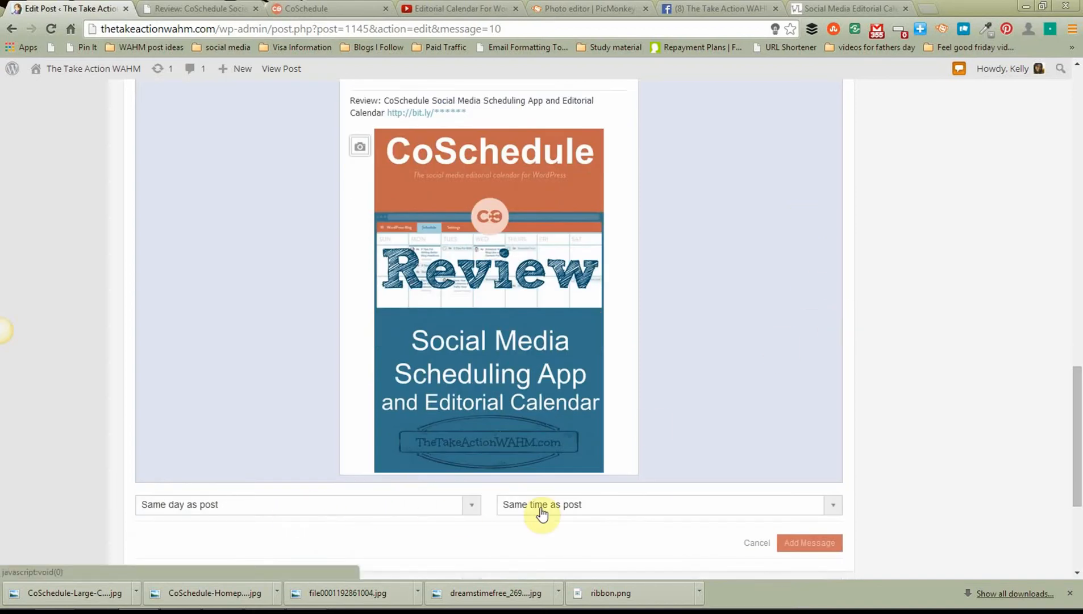
{"action": "mouse_move", "coordinate": [543, 504]}
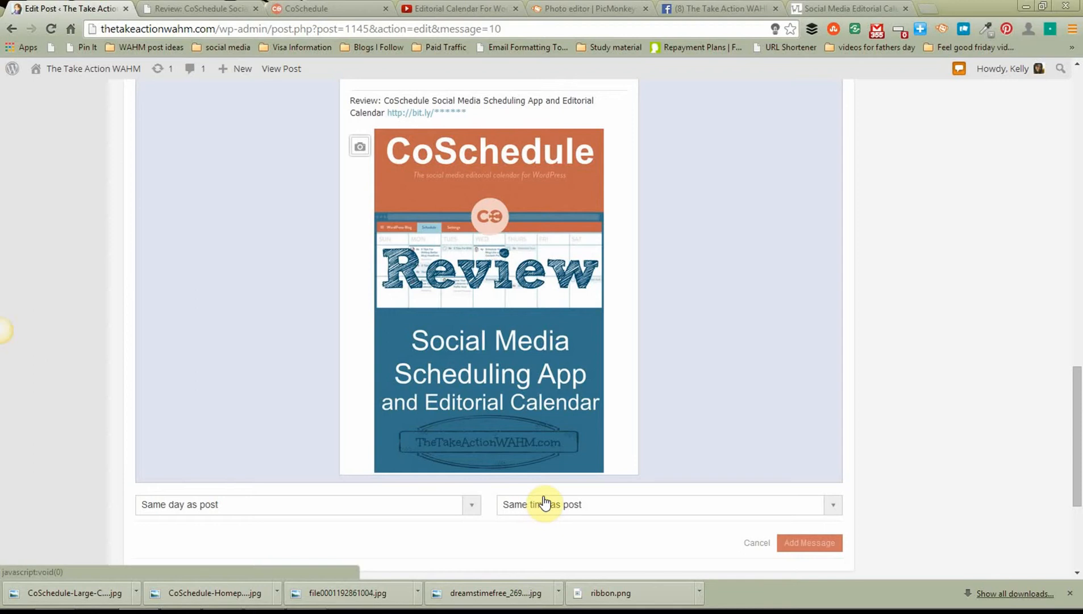
{"action": "mouse_move", "coordinate": [602, 573]}
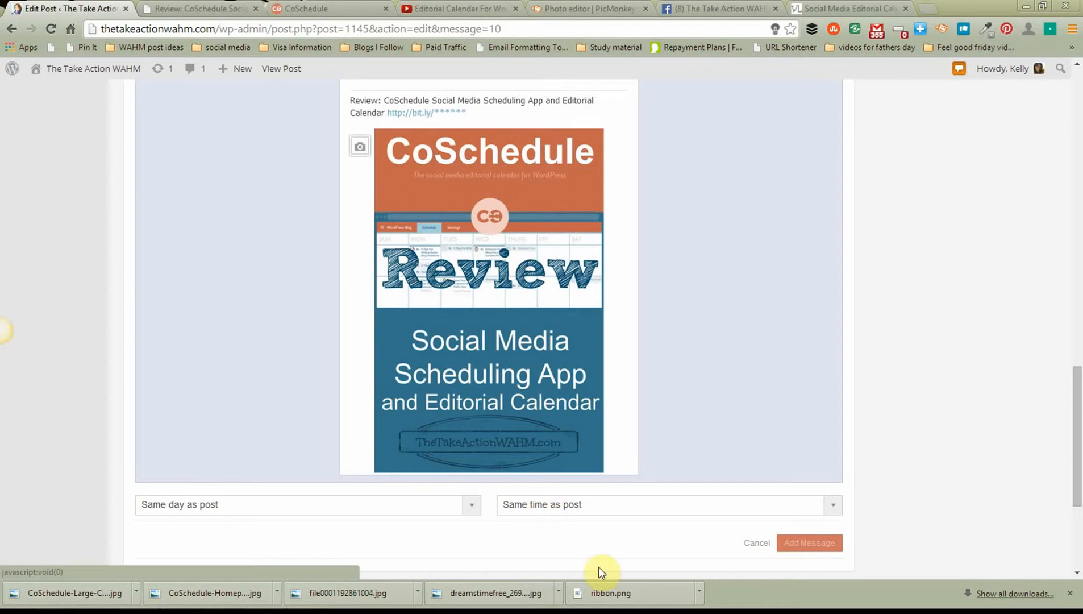
{"action": "mouse_move", "coordinate": [810, 542]}
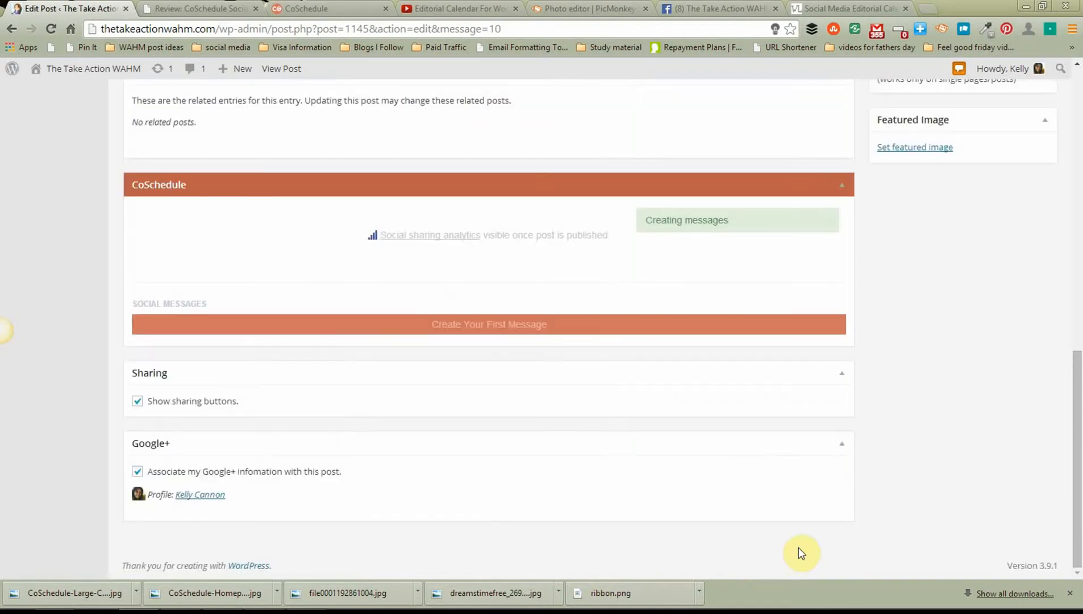
Add the message so it lists under Social Messages, scheduled same day and time as post.
{"action": "left_click", "coordinate": [489, 324]}
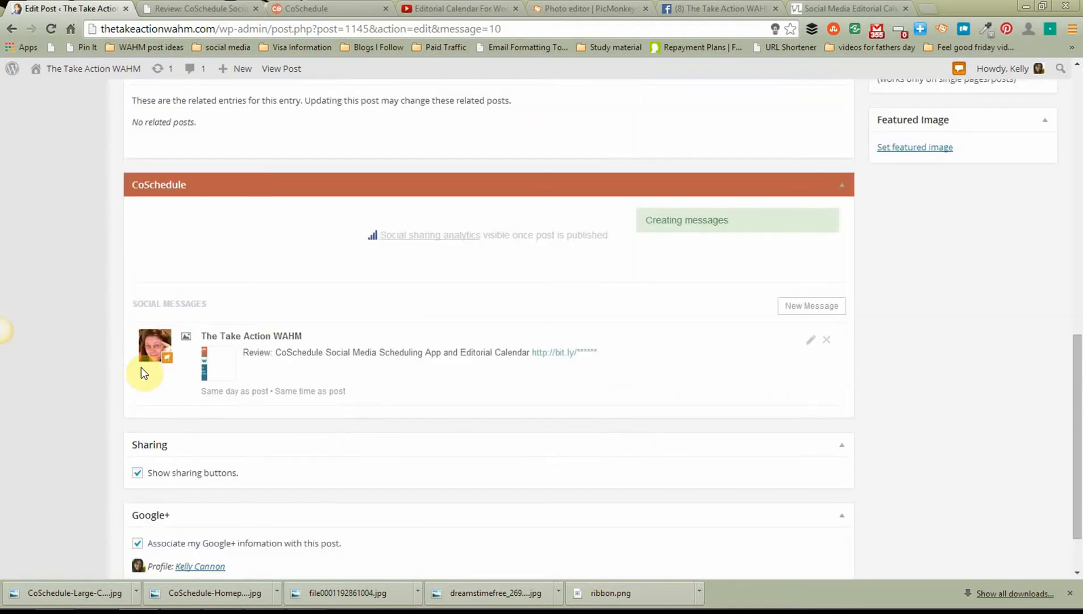
{"action": "mouse_move", "coordinate": [744, 412]}
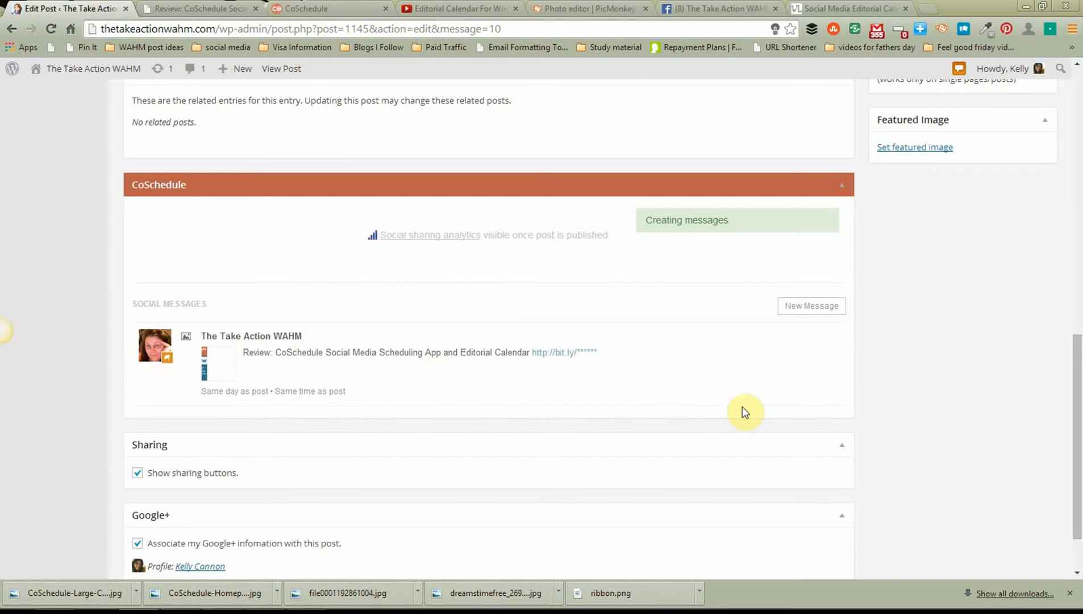
{"action": "mouse_move", "coordinate": [812, 348]}
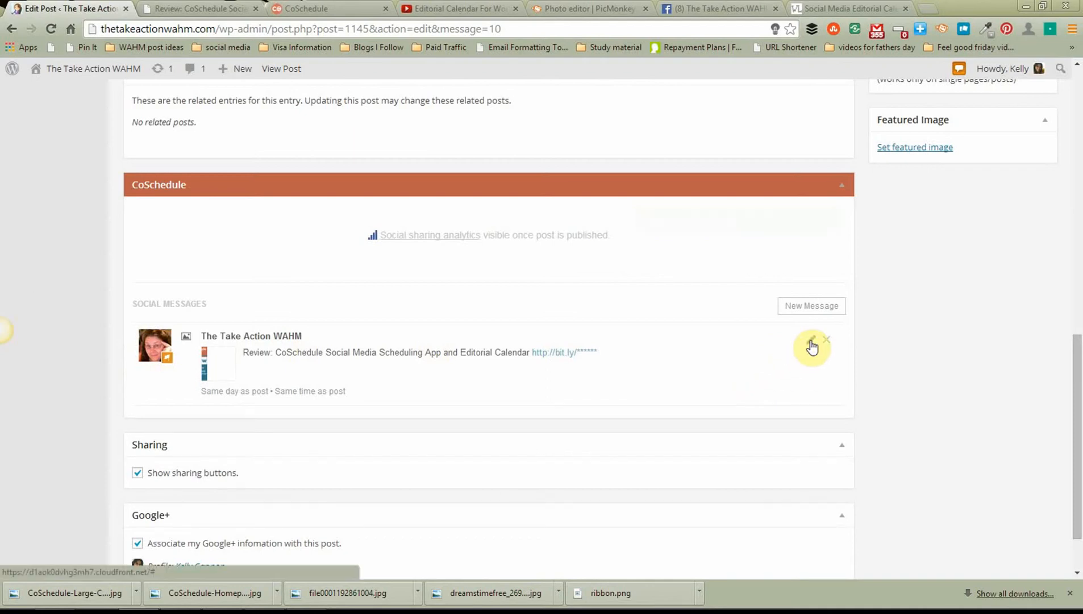
{"action": "mouse_move", "coordinate": [361, 268]}
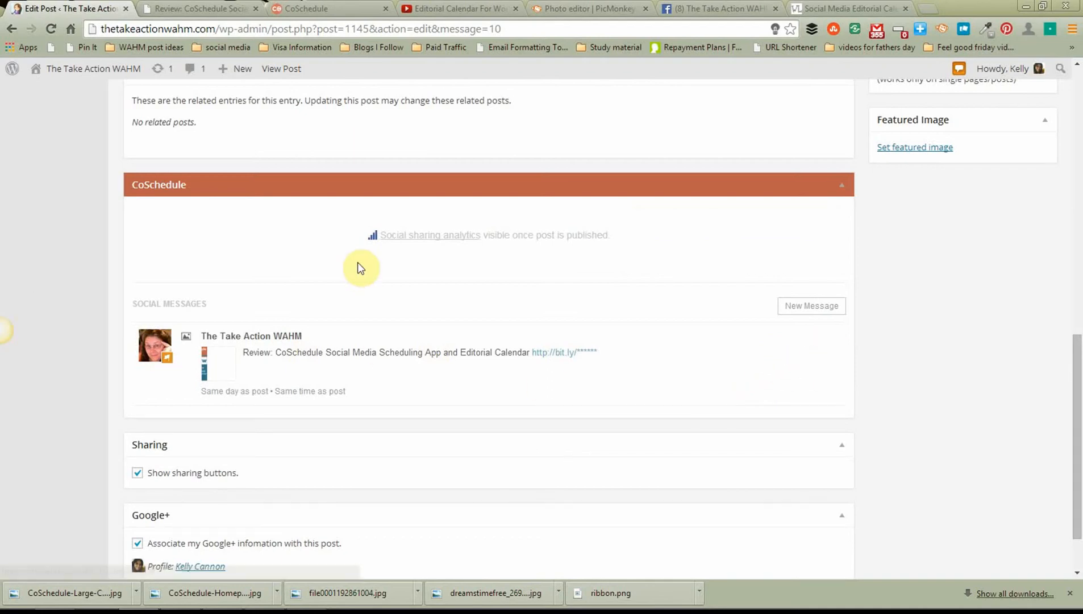
{"action": "mouse_move", "coordinate": [147, 359]}
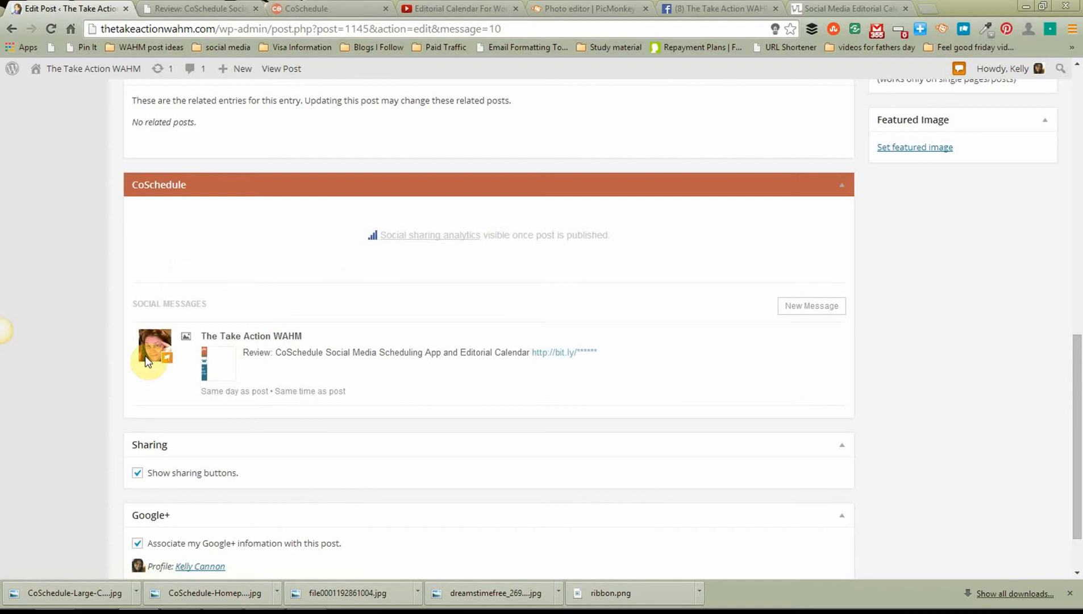
{"action": "scroll", "scroll_direction": "up", "scroll_amount": 3}
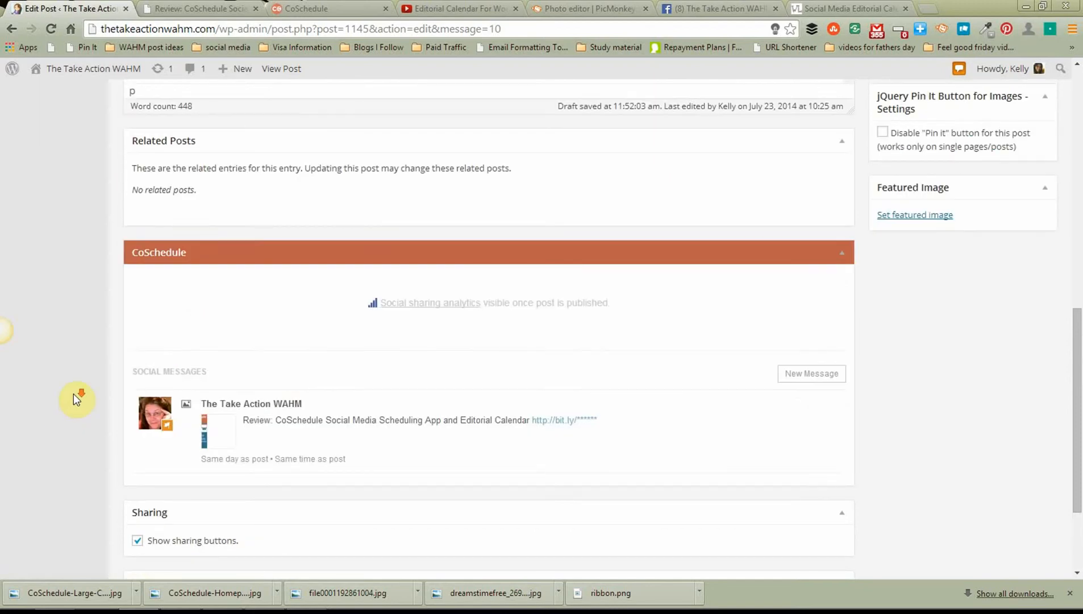
{"action": "scroll", "scroll_direction": "down", "scroll_amount": 3}
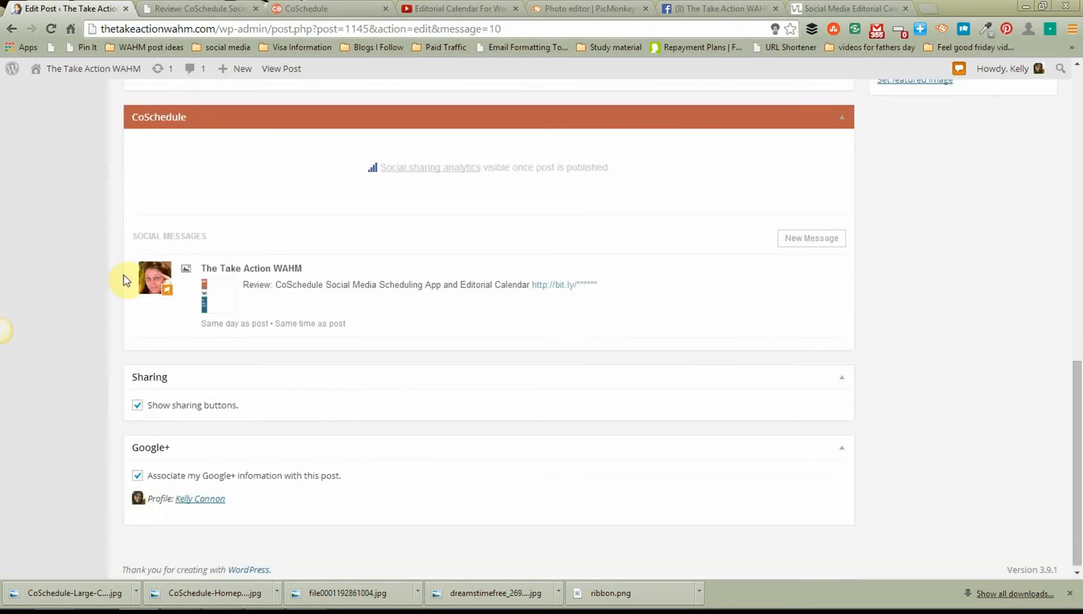
{"action": "mouse_move", "coordinate": [422, 377]}
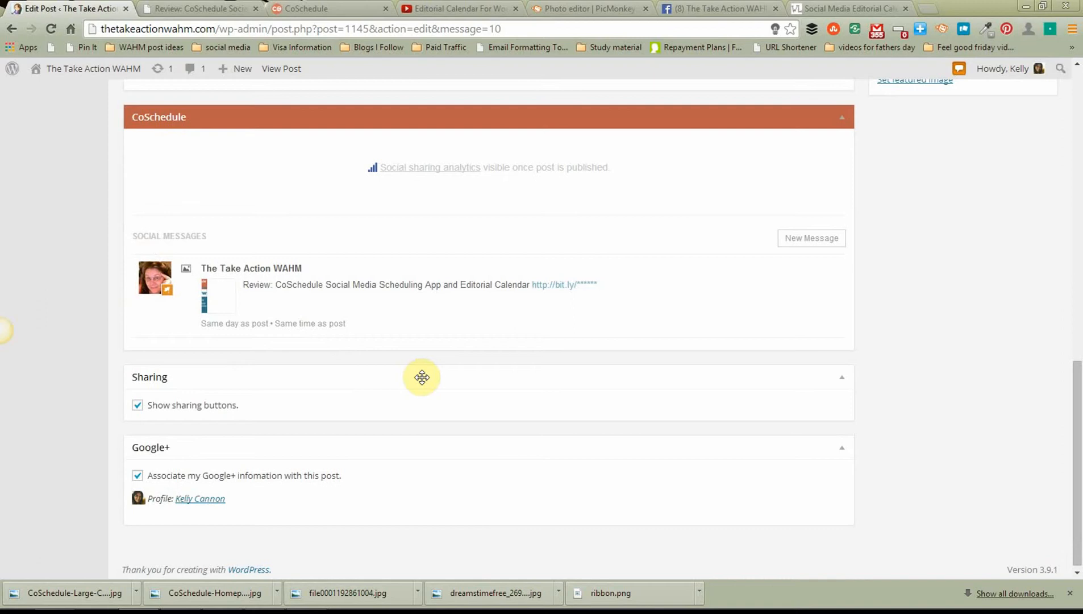
{"action": "mouse_move", "coordinate": [704, 236]}
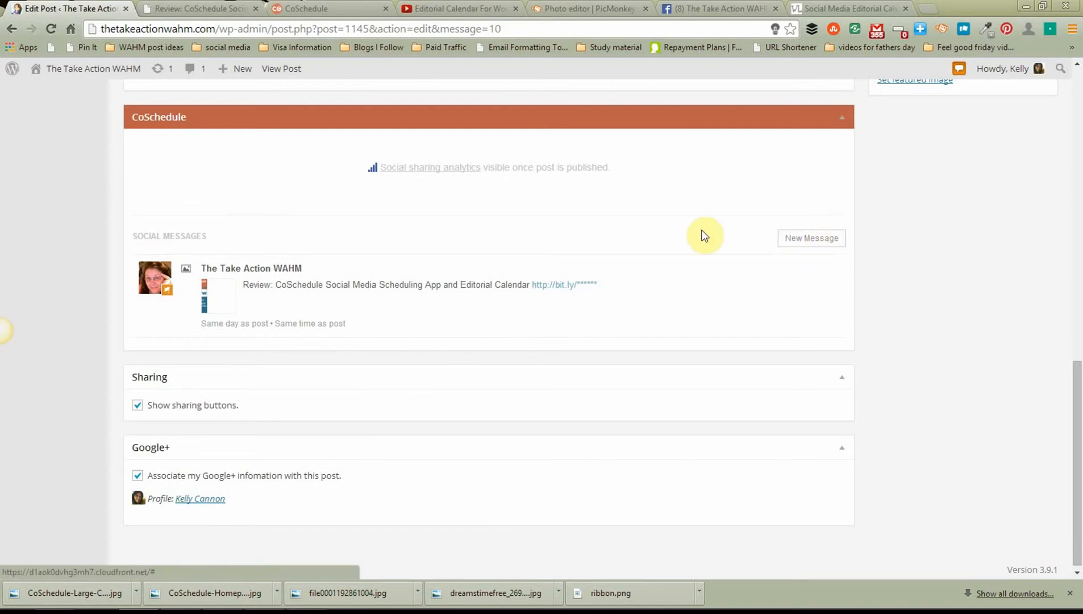
{"action": "mouse_move", "coordinate": [811, 237]}
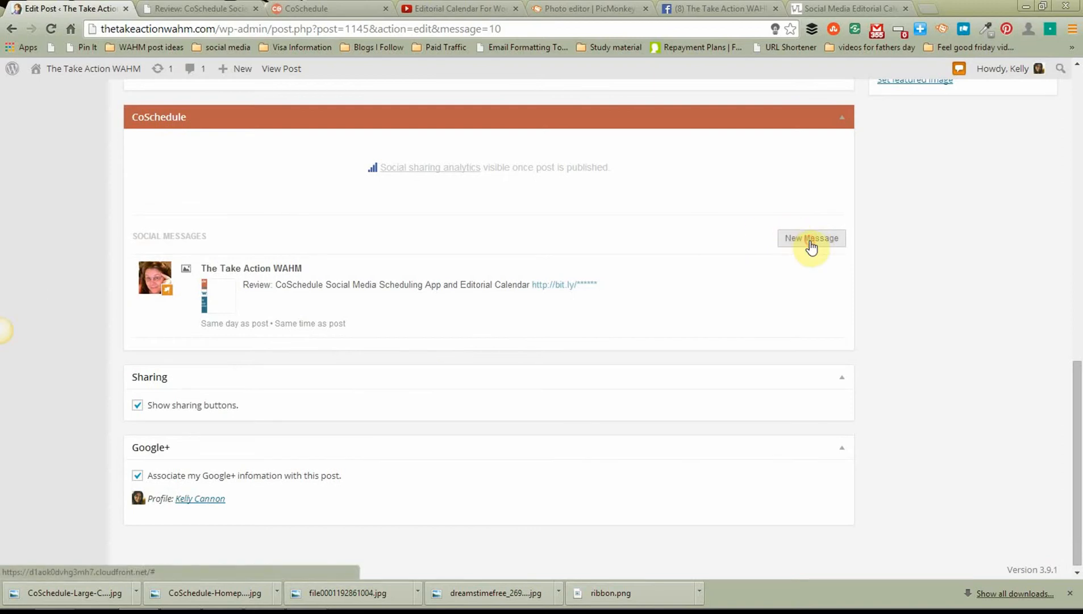
{"action": "left_click", "coordinate": [812, 238]}
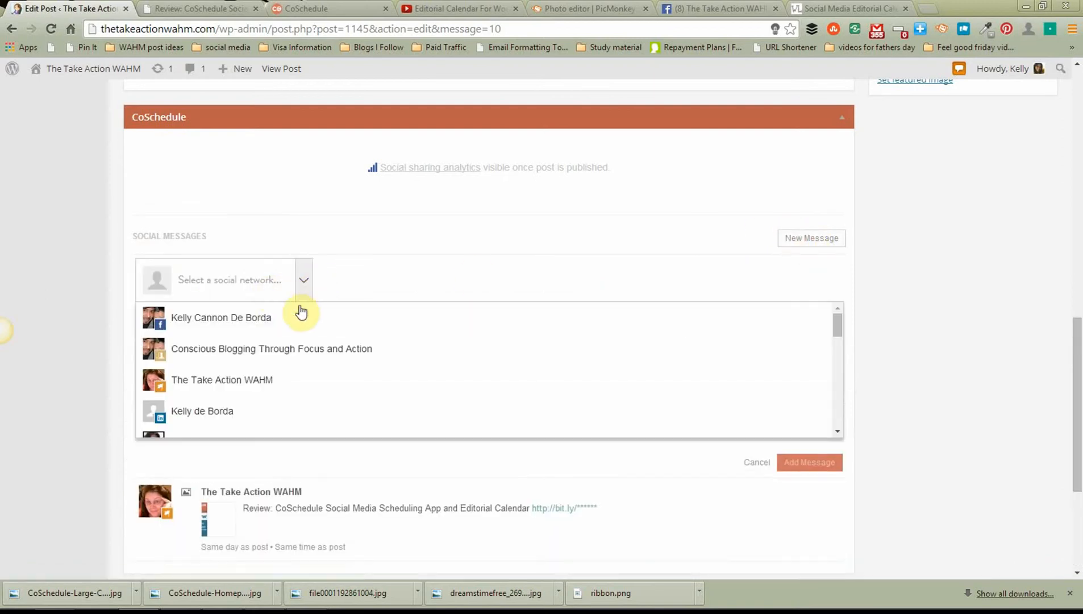
{"action": "left_click", "coordinate": [202, 411]}
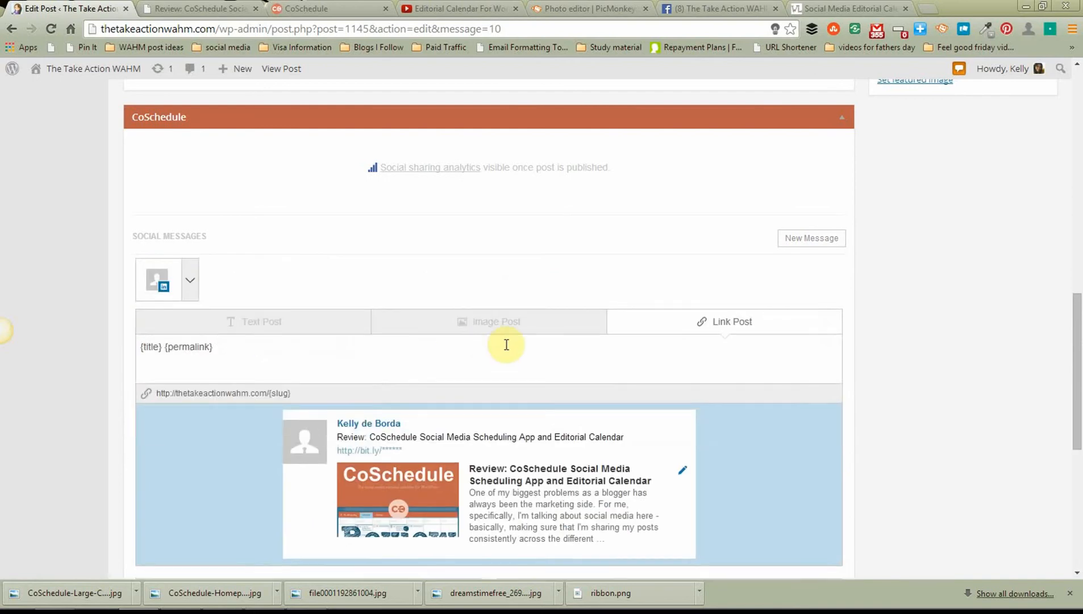
{"action": "scroll", "scroll_direction": "down", "scroll_amount": 3}
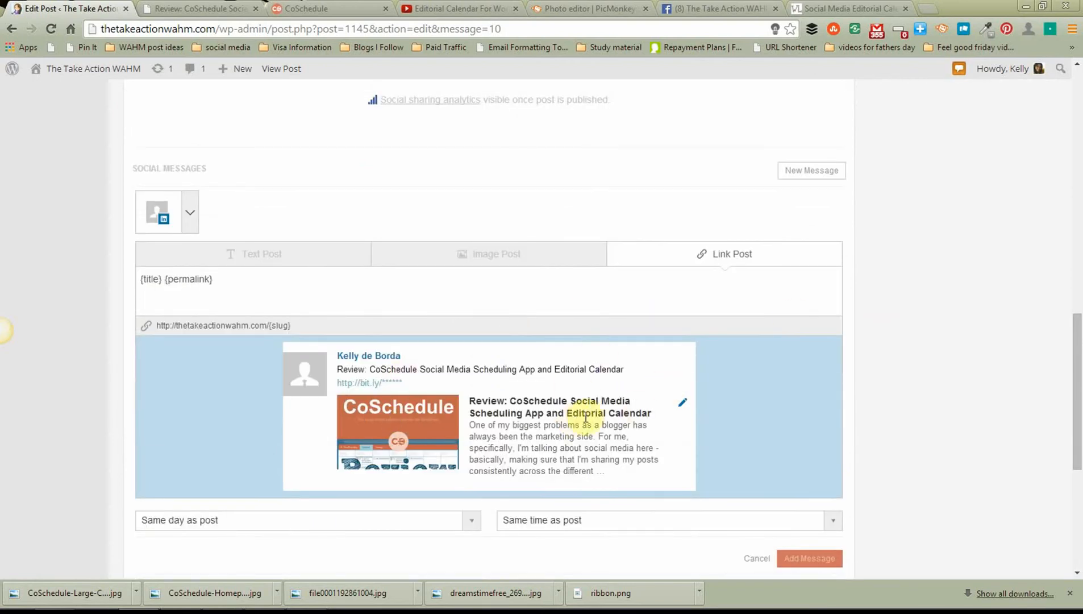
{"action": "mouse_move", "coordinate": [761, 458]}
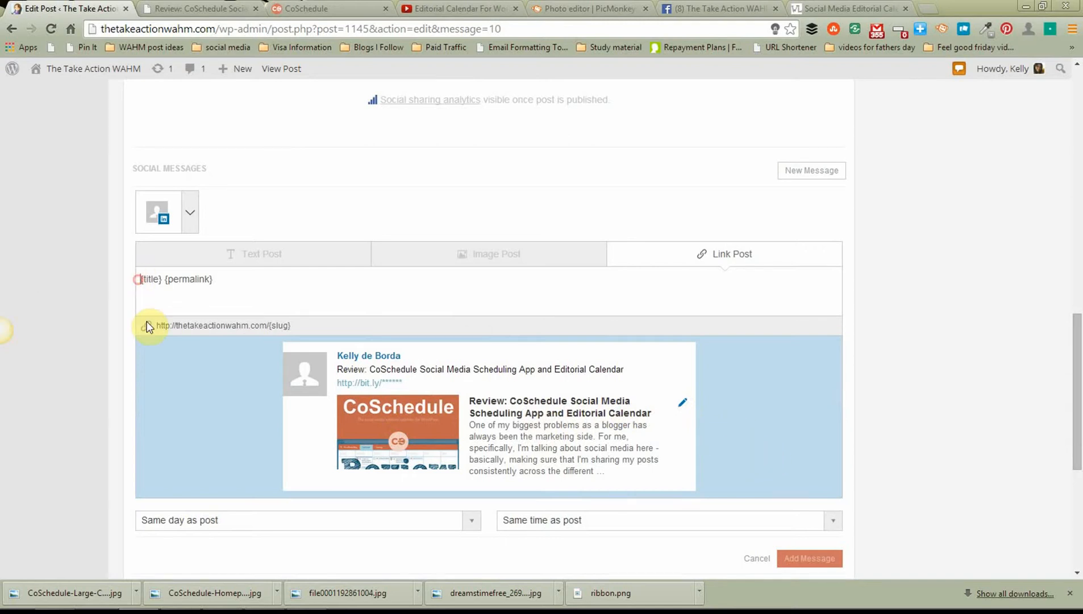
{"action": "mouse_move", "coordinate": [287, 347]}
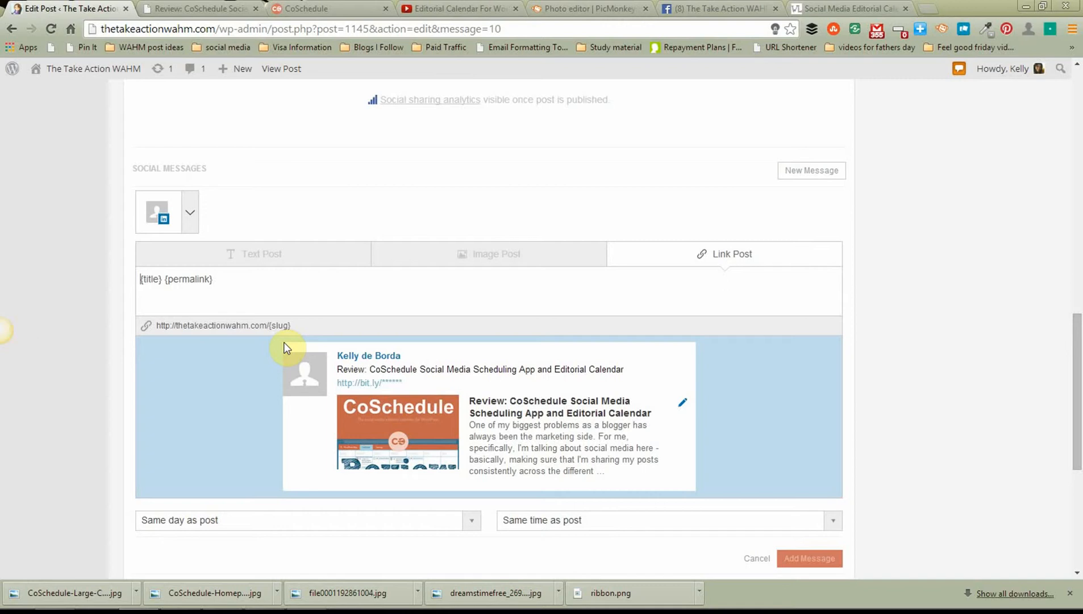
{"action": "type", "text": "Look at"}
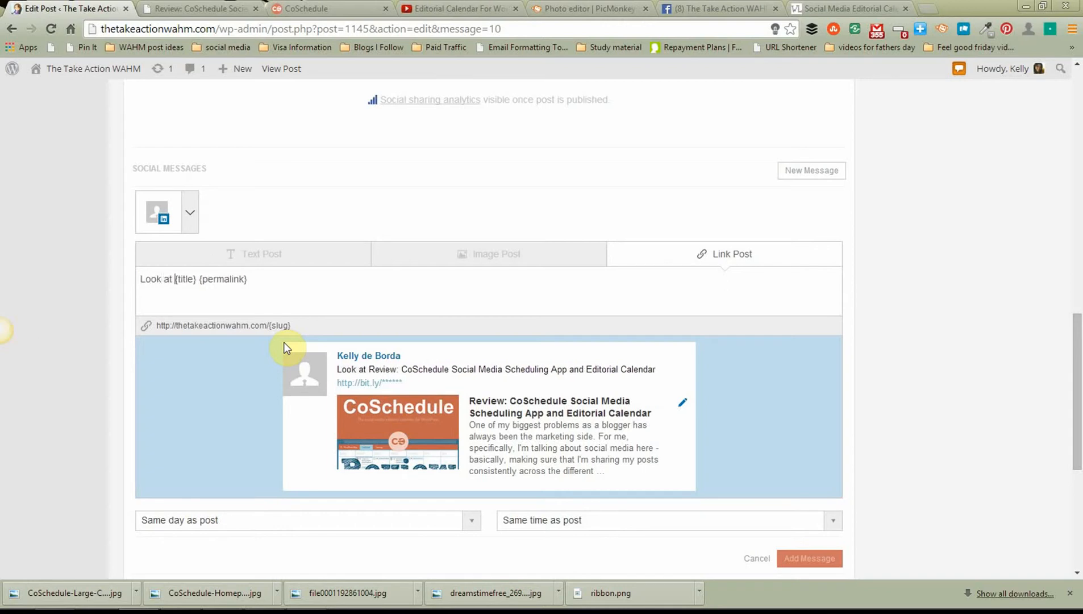
{"action": "type", "text": "the rew"}
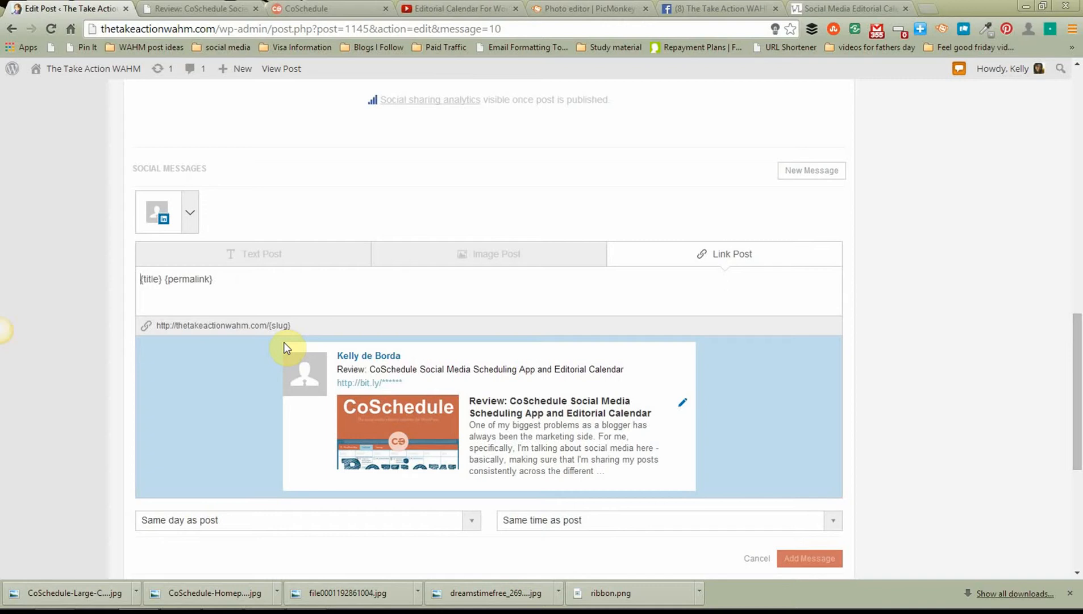
{"action": "type", "text": "Full review of"}
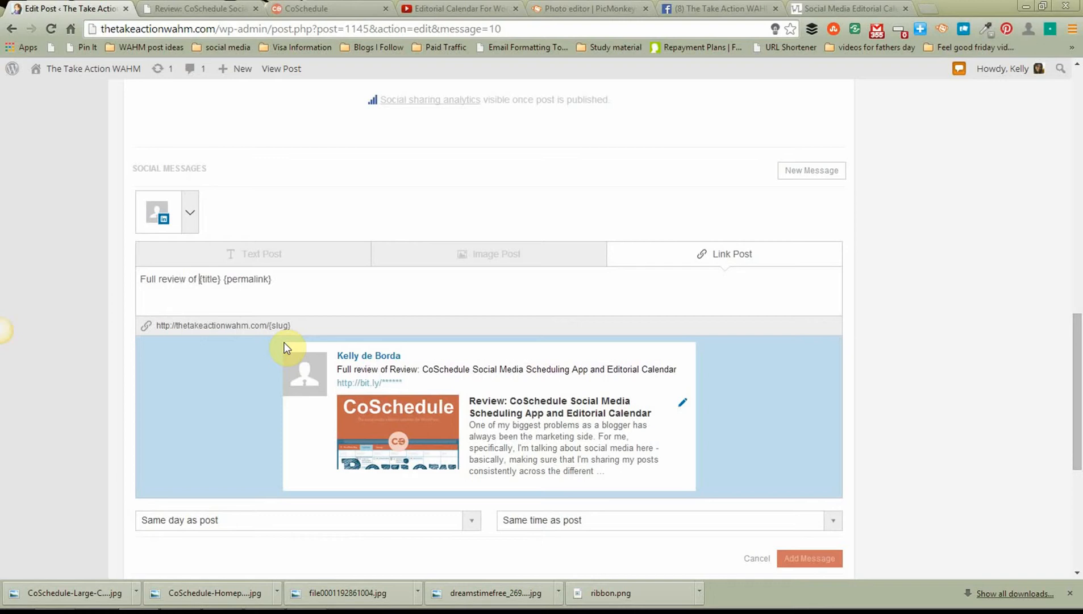
{"action": "type", "text": "Wordpress Plugin Coschedu"}
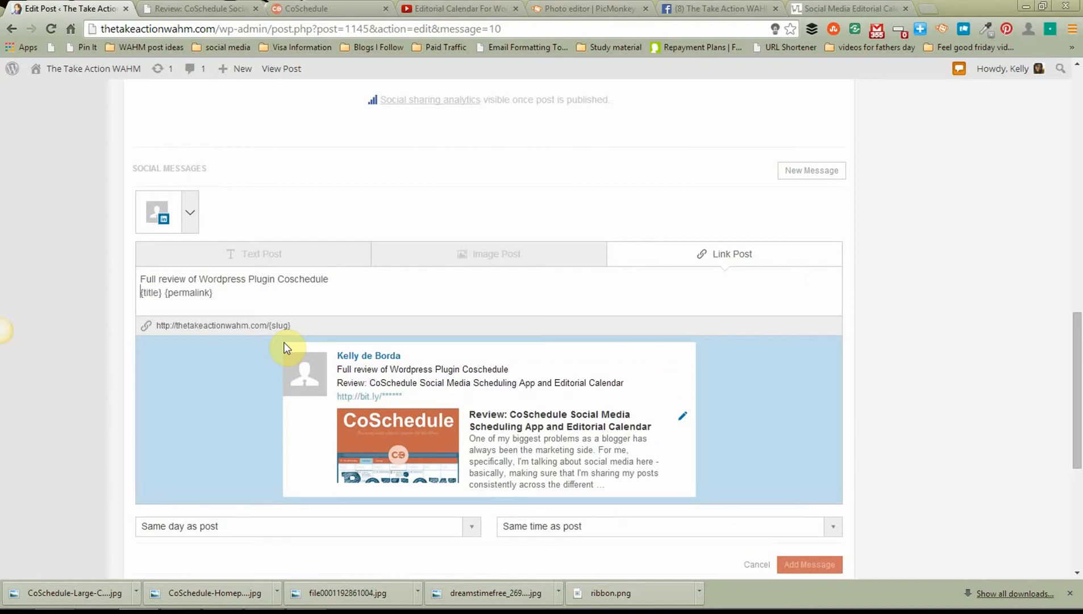
{"action": "mouse_move", "coordinate": [145, 310]}
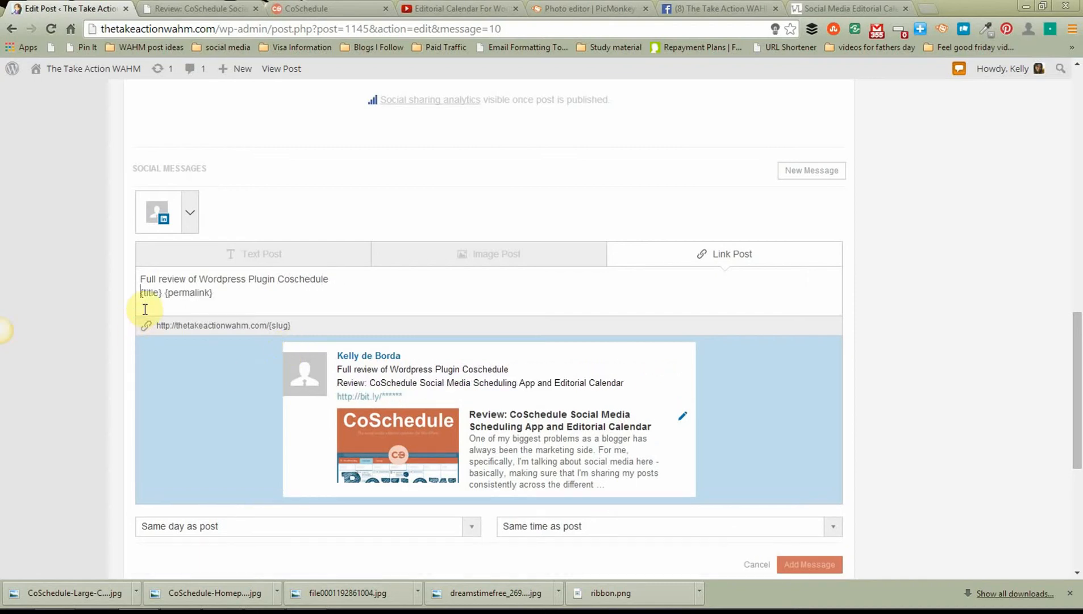
{"action": "mouse_move", "coordinate": [419, 395]}
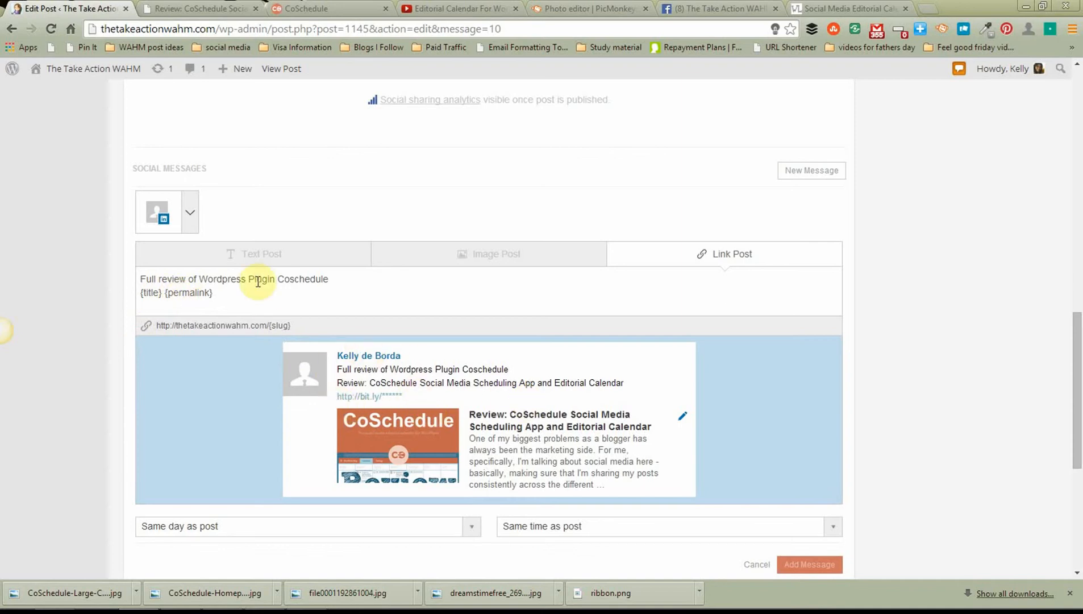
{"action": "triple_click", "coordinate": [234, 279]}
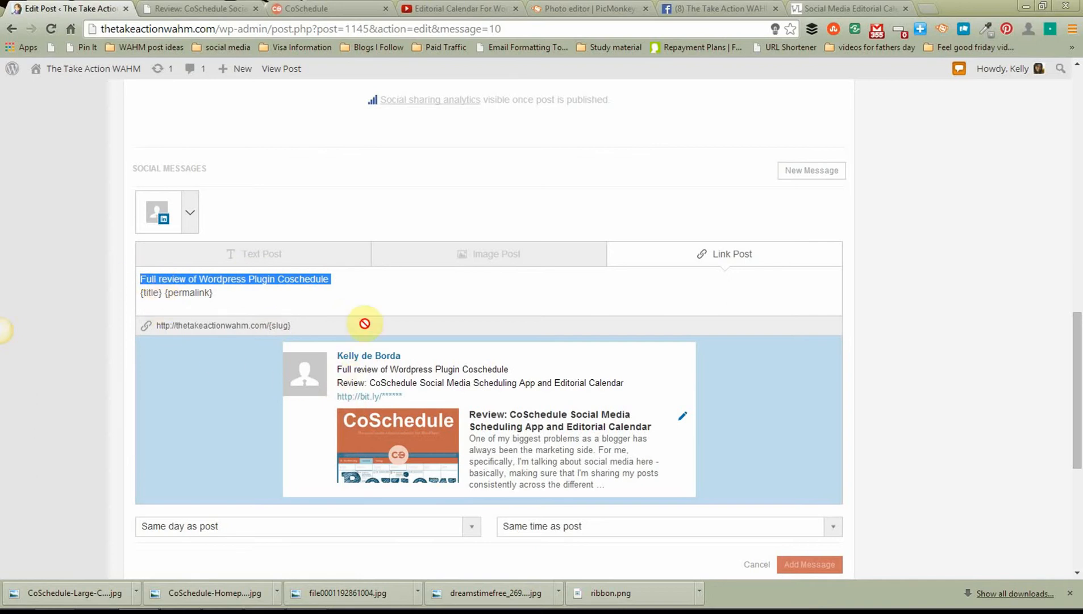
{"action": "key", "text": "Delete"}
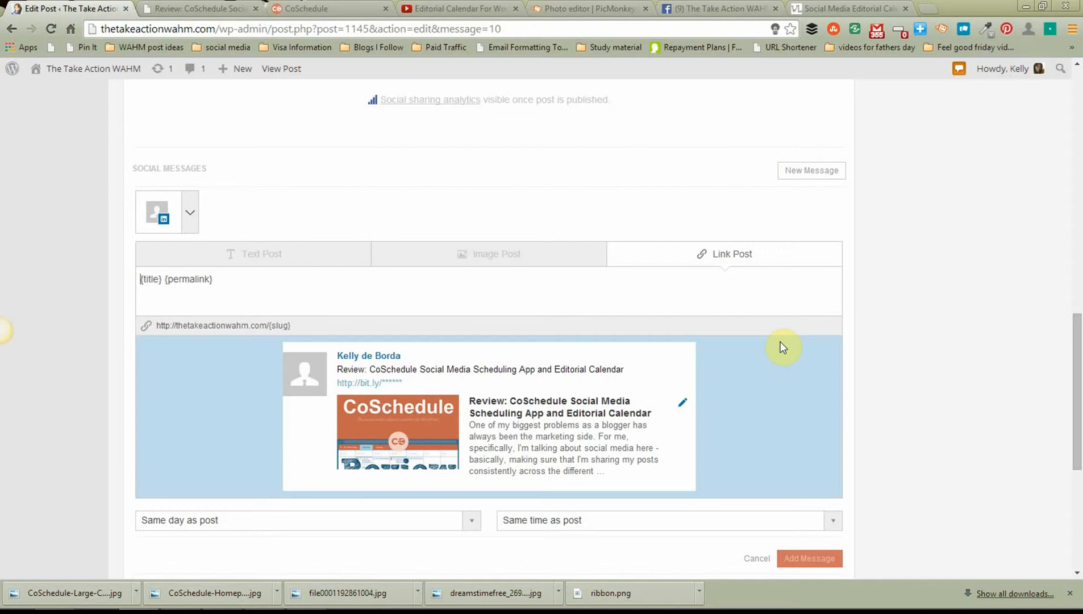
{"action": "mouse_move", "coordinate": [806, 413]}
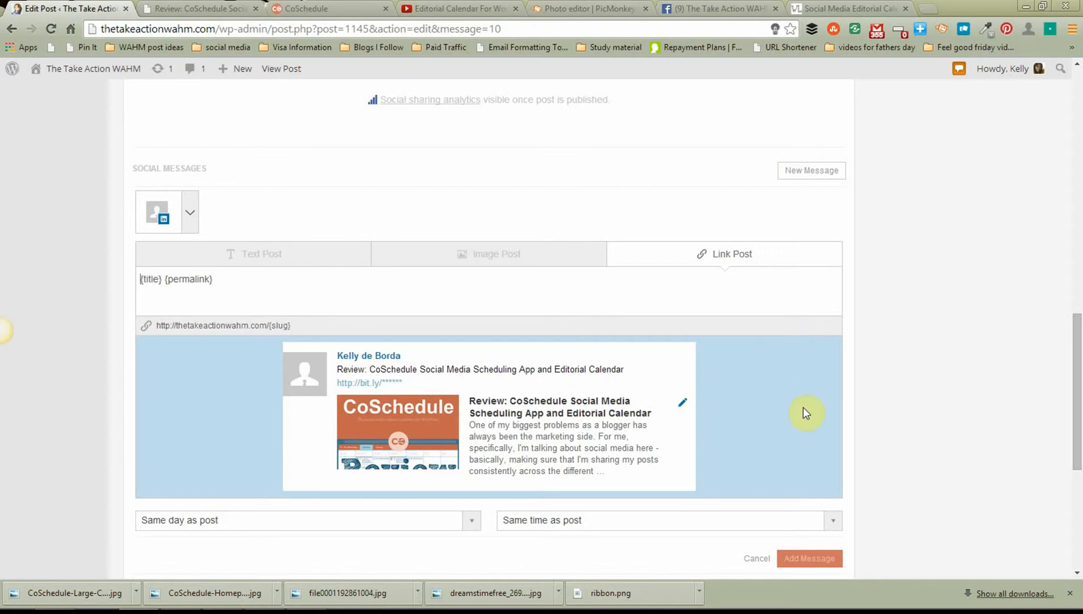
Schedule the LinkedIn message 1 hour after post, same day.
{"action": "scroll", "scroll_direction": "down", "scroll_amount": 3}
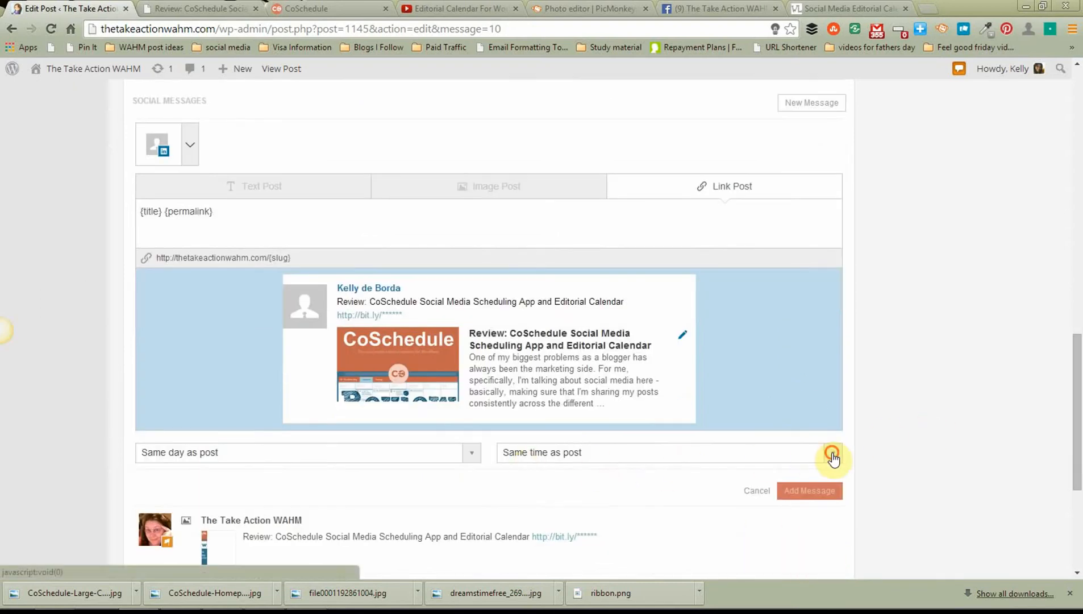
{"action": "left_click", "coordinate": [832, 452]}
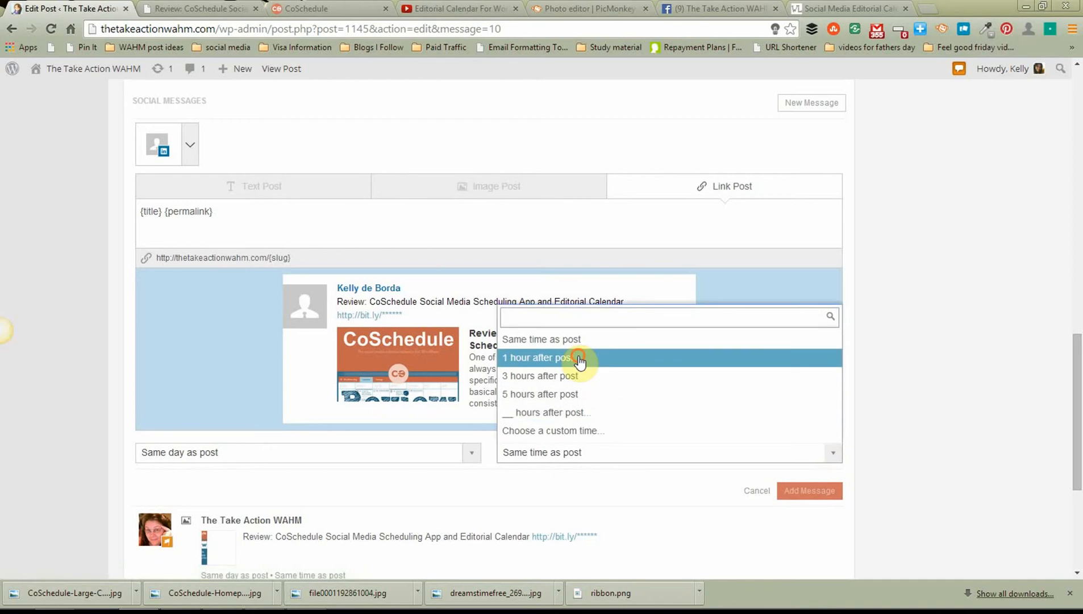
{"action": "left_click", "coordinate": [540, 357]}
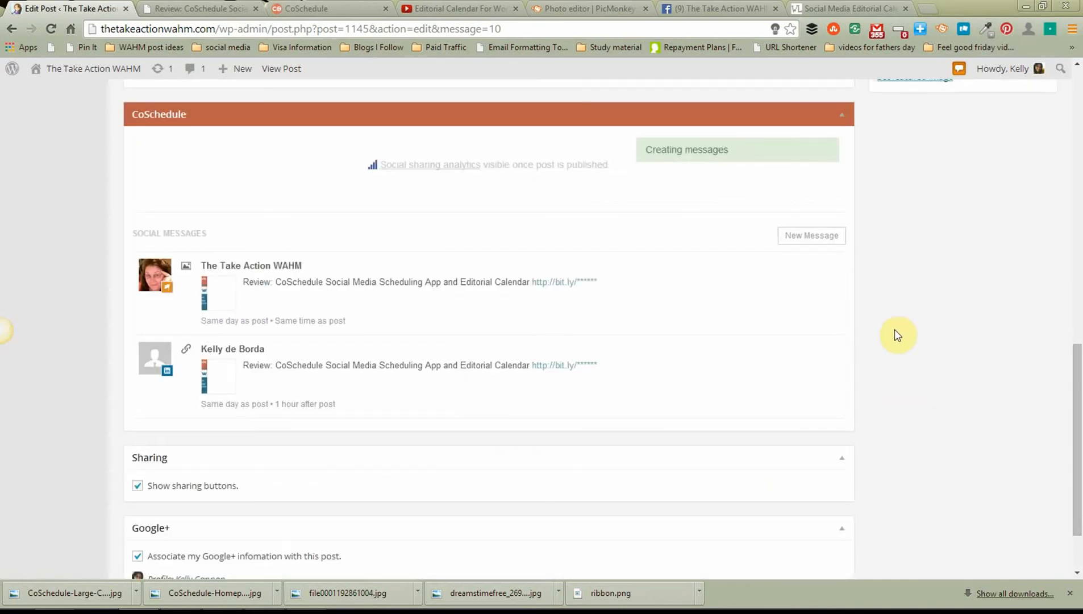
{"action": "mouse_move", "coordinate": [304, 218]}
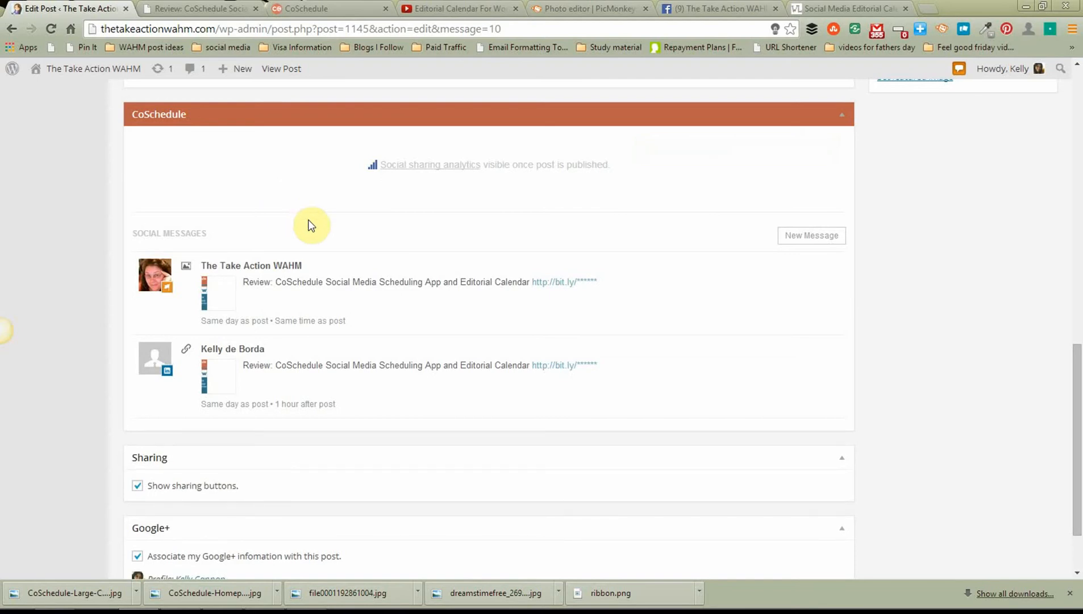
{"action": "mouse_move", "coordinate": [495, 282]}
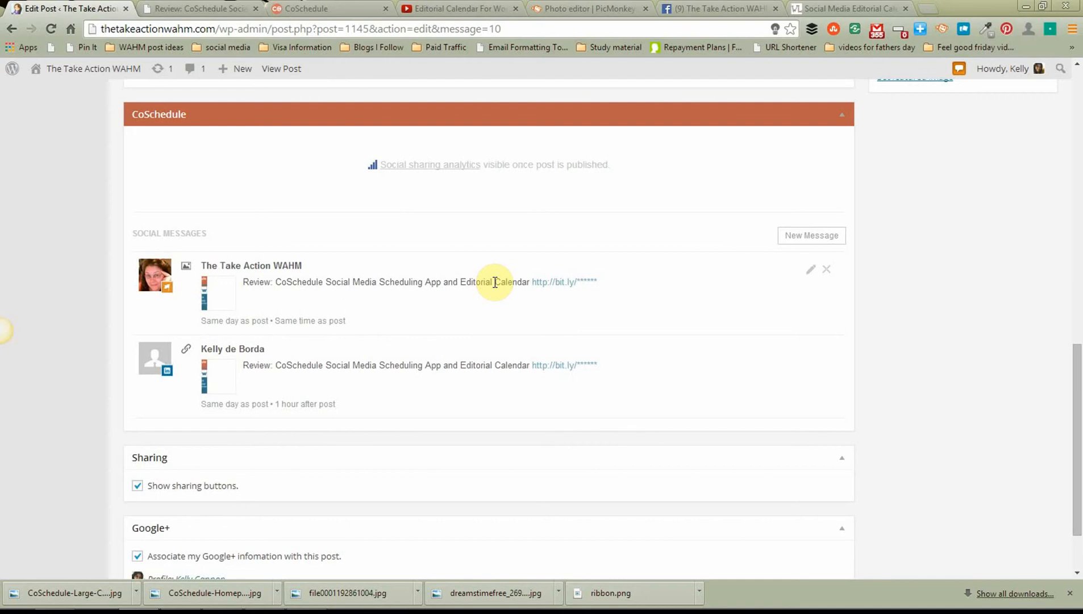
{"action": "mouse_move", "coordinate": [444, 280]}
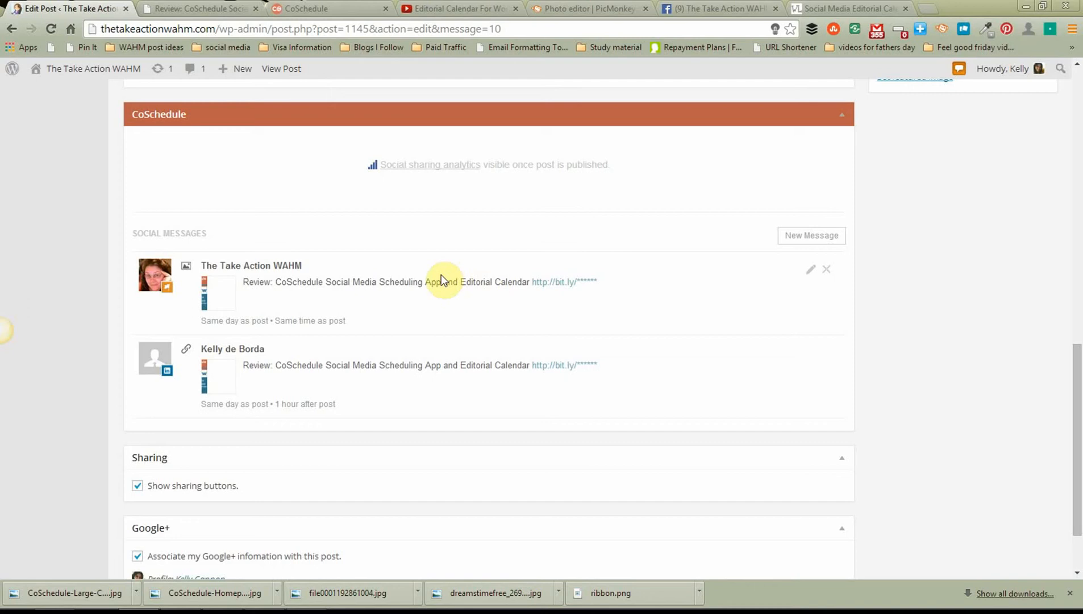
{"action": "mouse_move", "coordinate": [493, 302]}
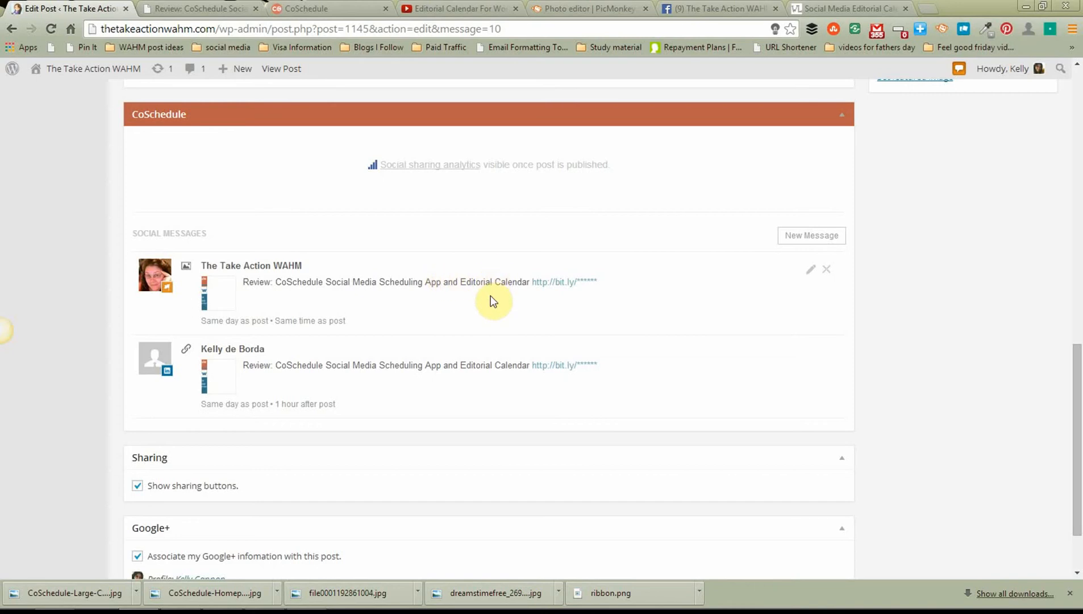
Start a third message and look through the network list for the Pinterest board.
{"action": "left_click", "coordinate": [811, 235]}
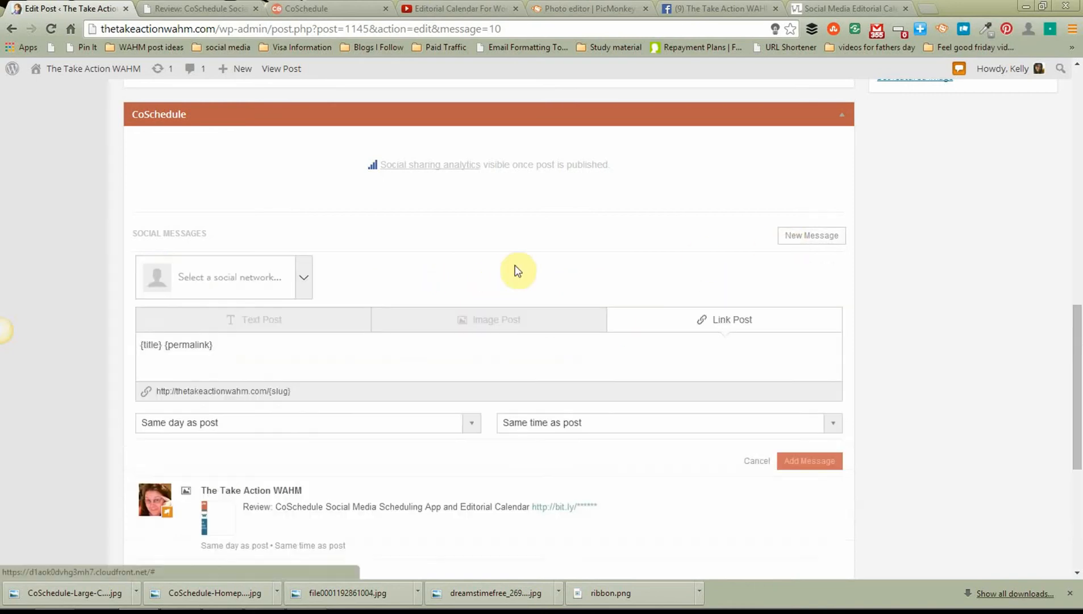
{"action": "left_click", "coordinate": [302, 276]}
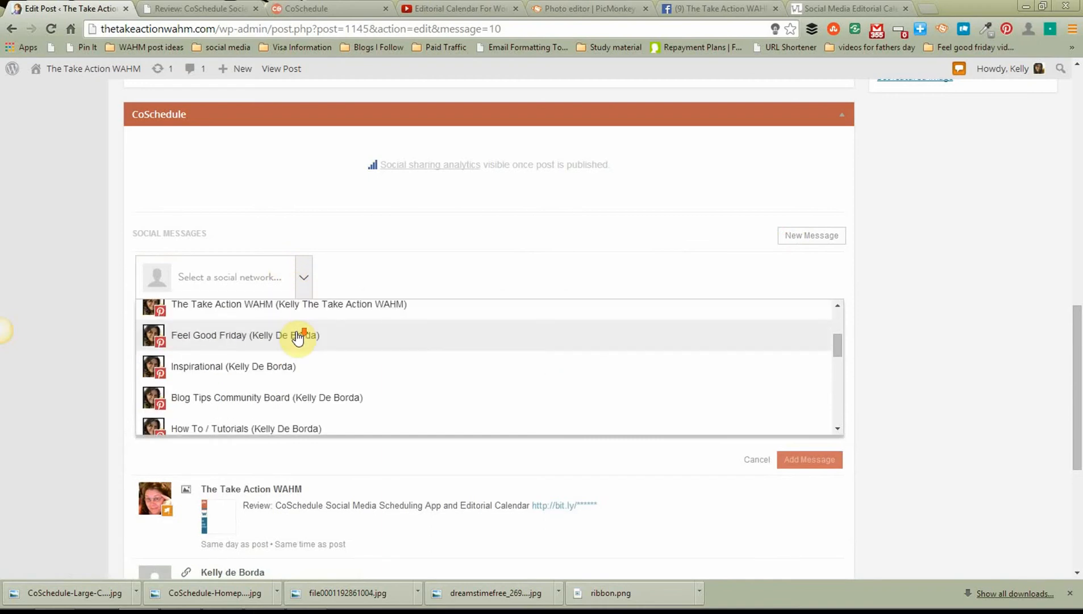
{"action": "scroll", "scroll_direction": "down", "scroll_amount": 3}
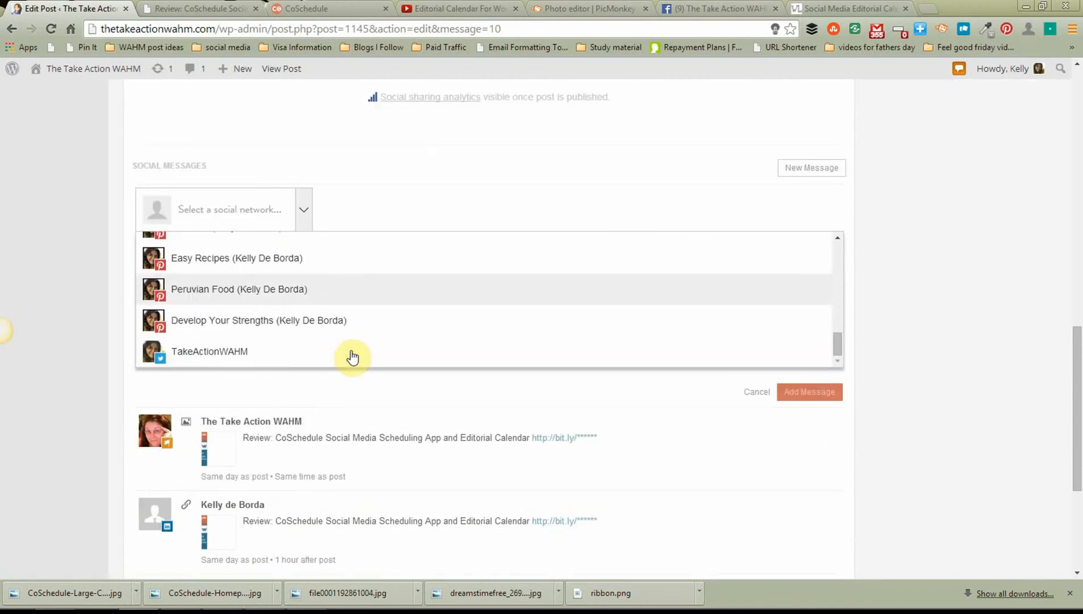
{"action": "scroll", "scroll_direction": "up", "scroll_amount": 3}
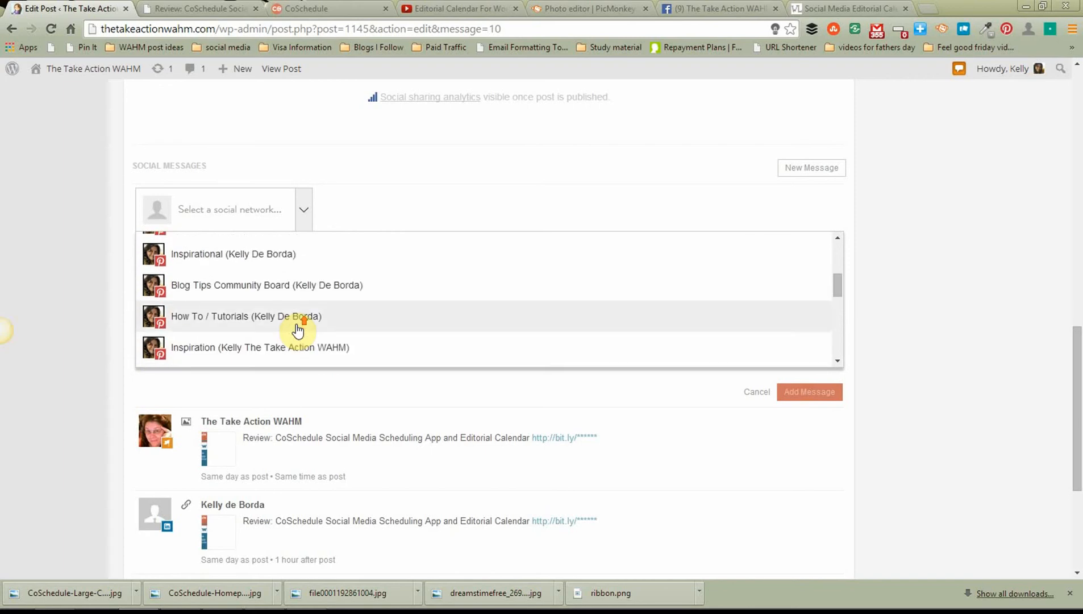
{"action": "scroll", "scroll_direction": "up", "scroll_amount": 3}
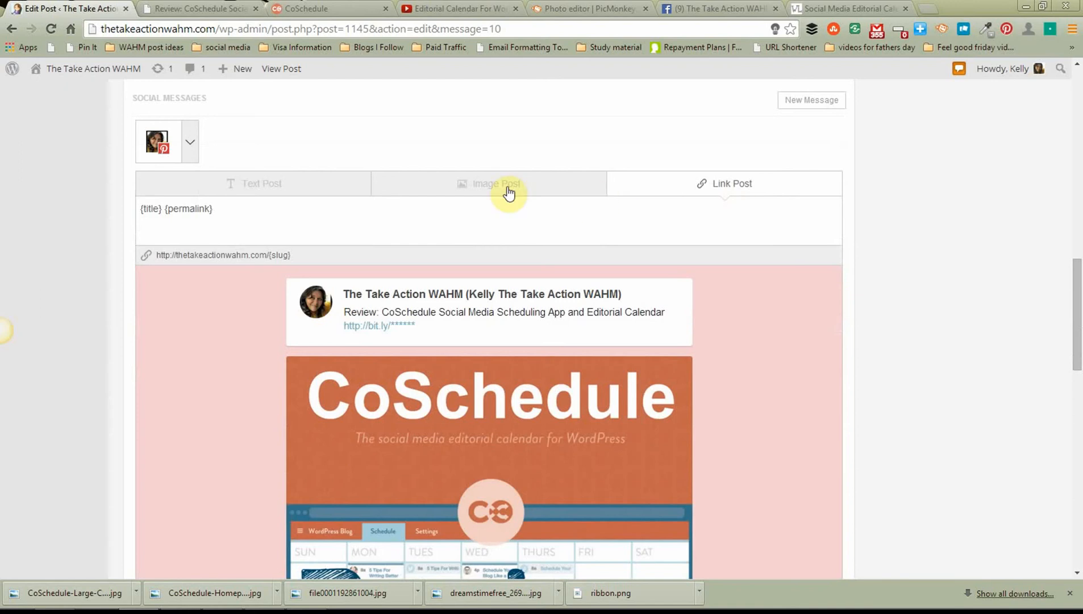
{"action": "mouse_move", "coordinate": [859, 250]}
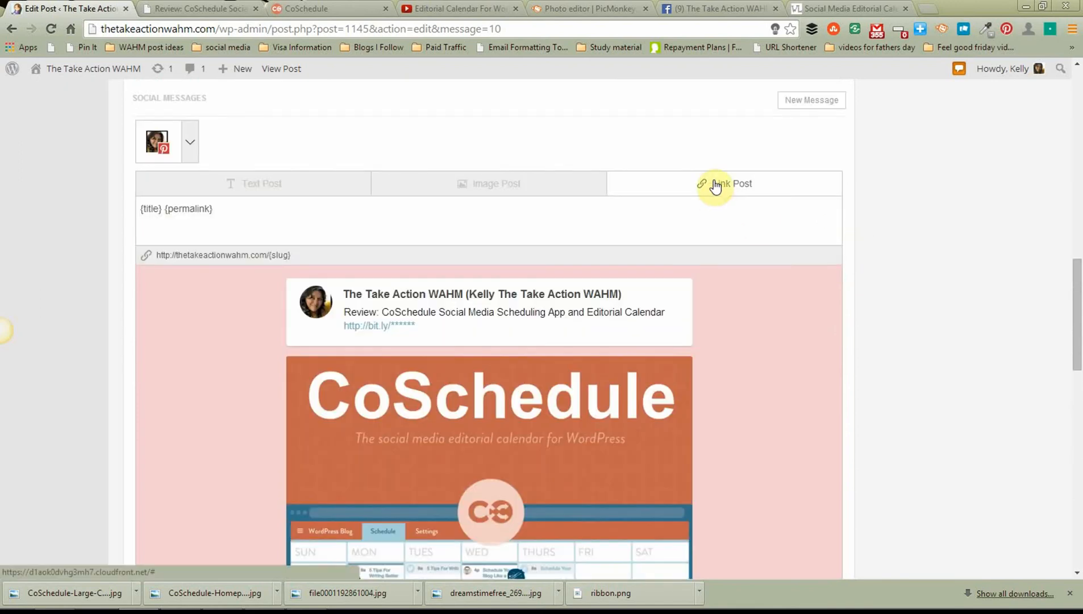
{"action": "mouse_move", "coordinate": [886, 289]}
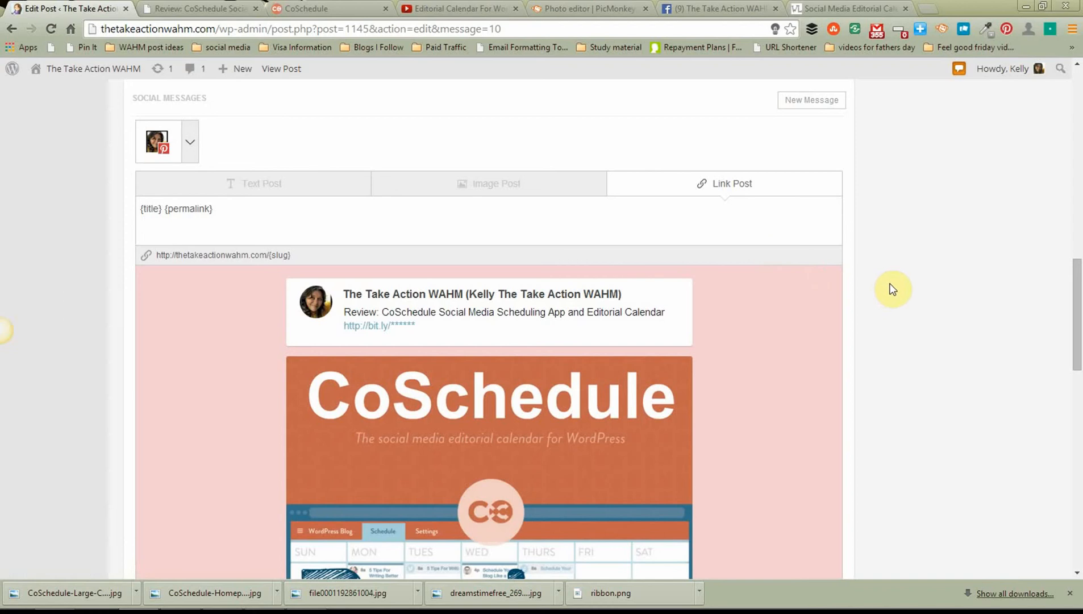
{"action": "mouse_move", "coordinate": [739, 196]}
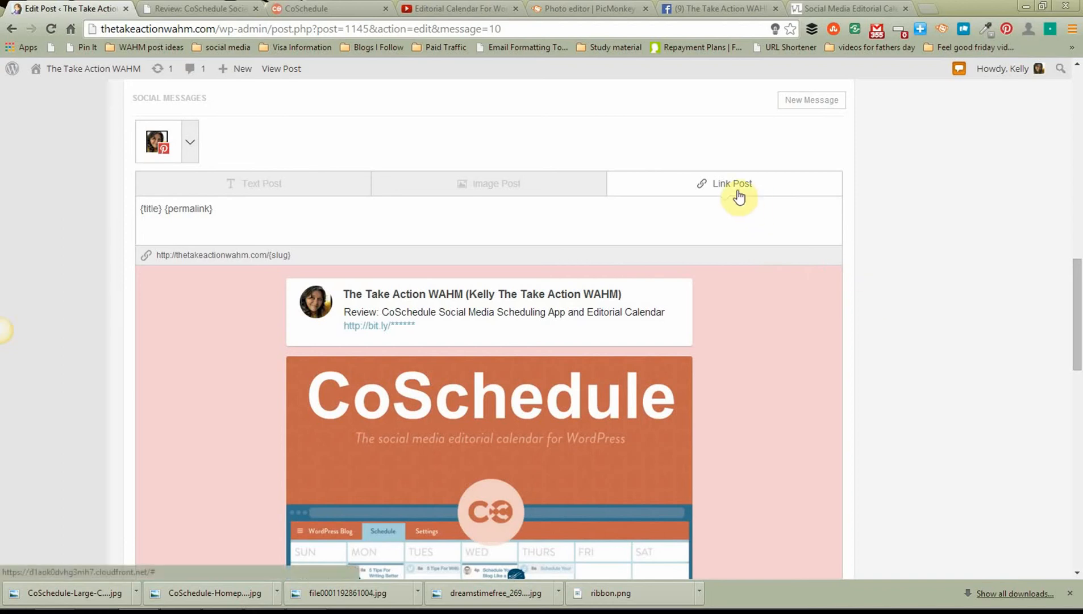
{"action": "mouse_move", "coordinate": [915, 223]}
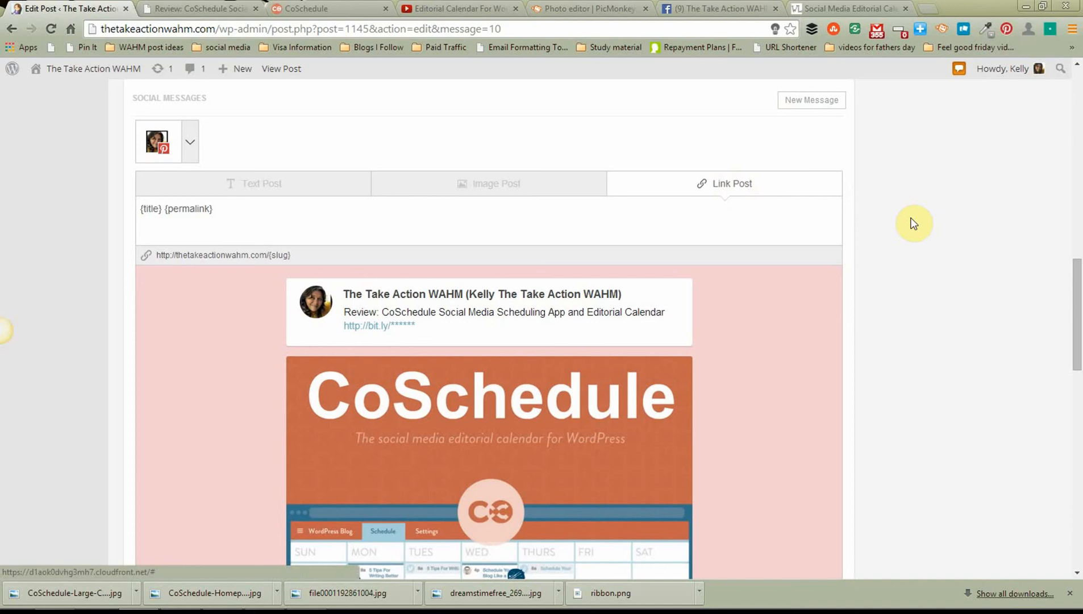
{"action": "left_click", "coordinate": [495, 183]}
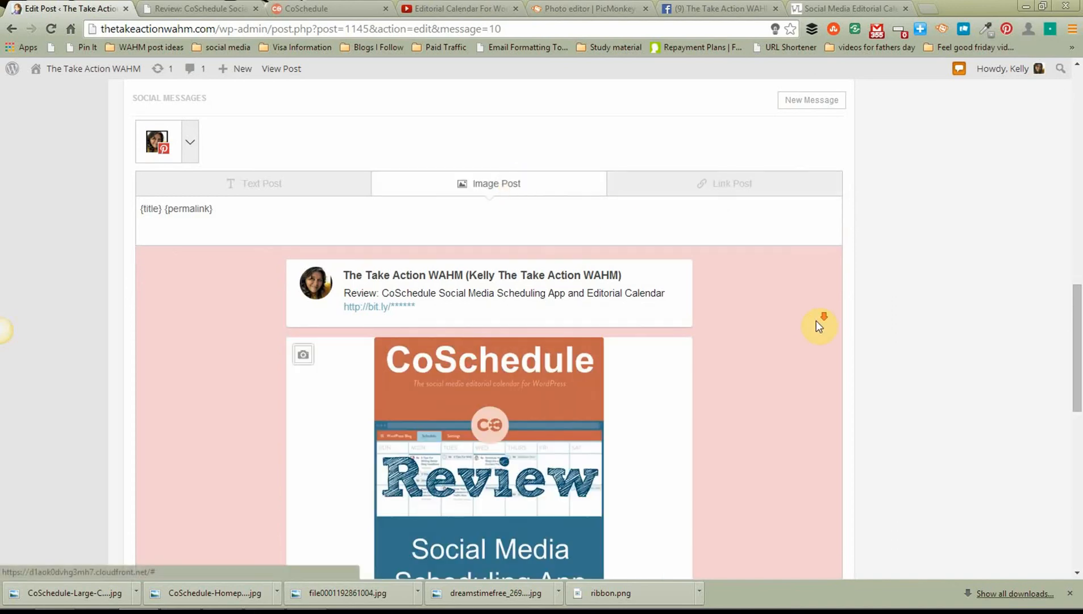
{"action": "scroll", "scroll_direction": "down", "scroll_amount": 3}
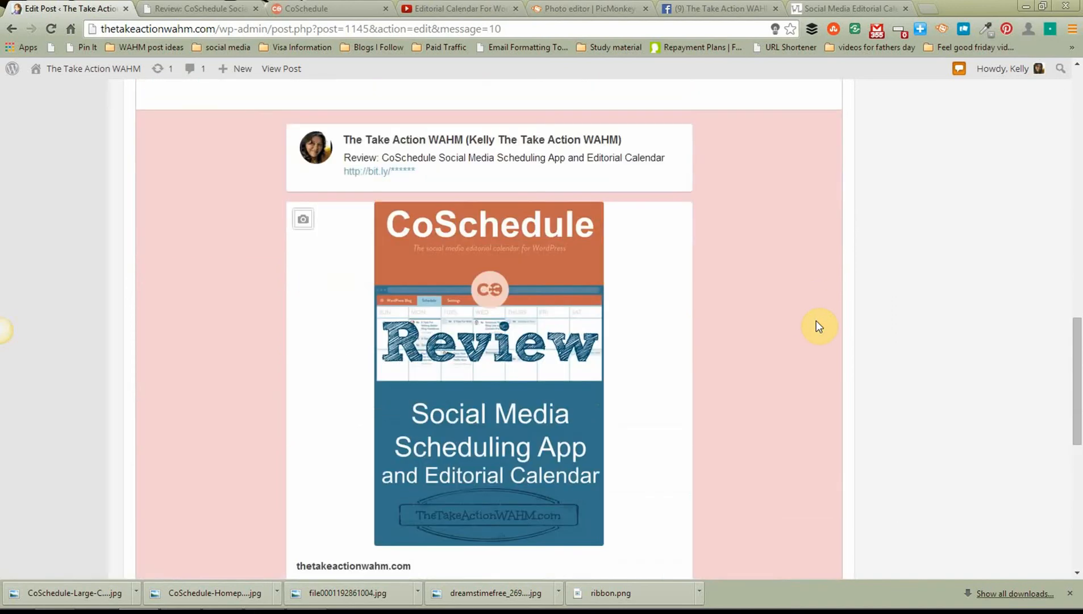
{"action": "scroll", "scroll_direction": "down", "scroll_amount": 3}
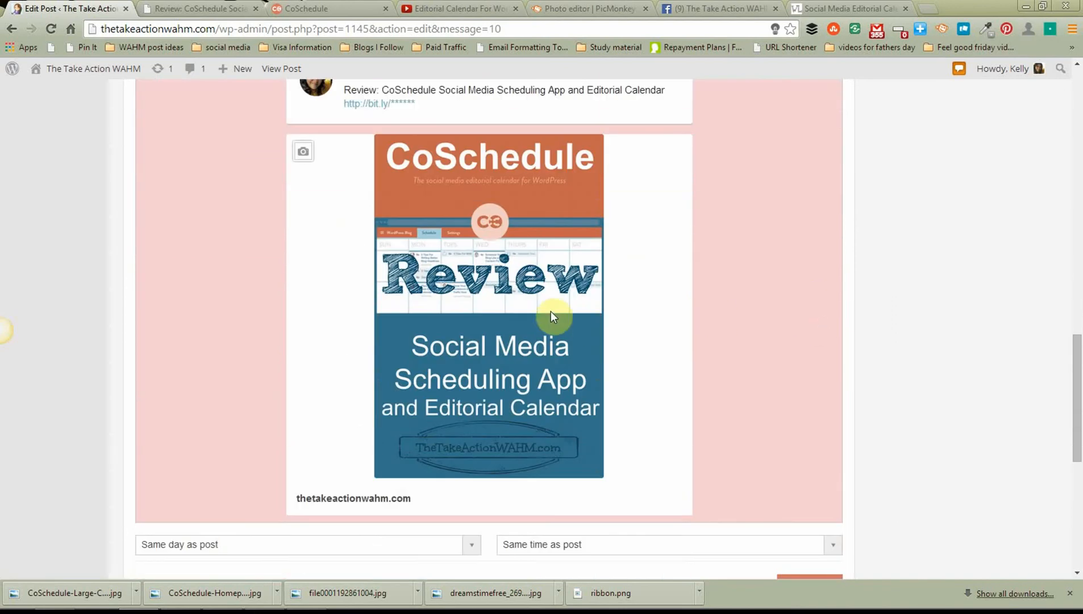
{"action": "mouse_move", "coordinate": [503, 292]}
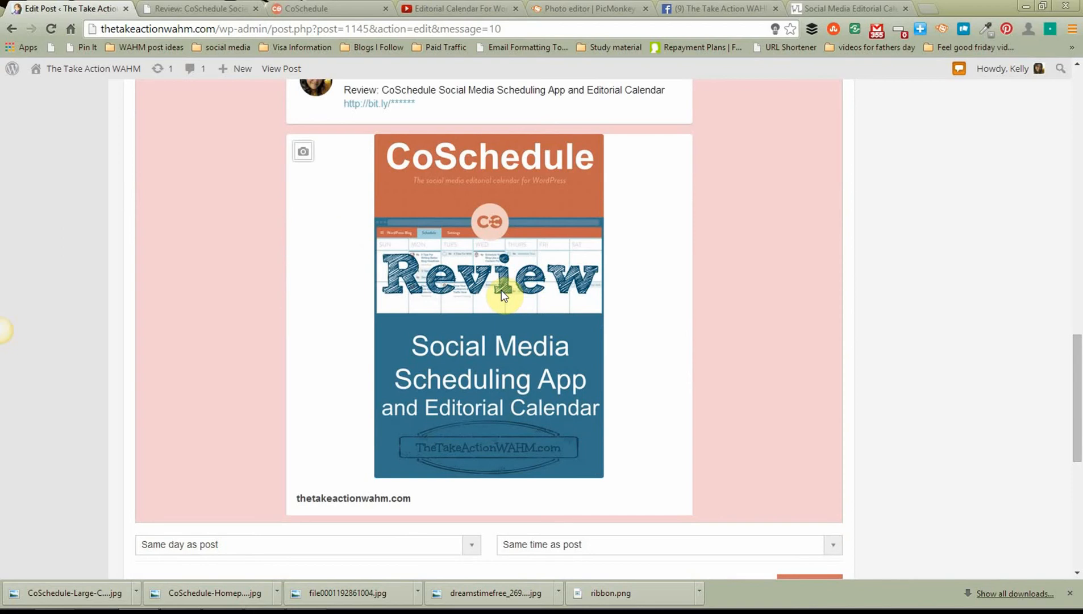
{"action": "mouse_move", "coordinate": [764, 304]}
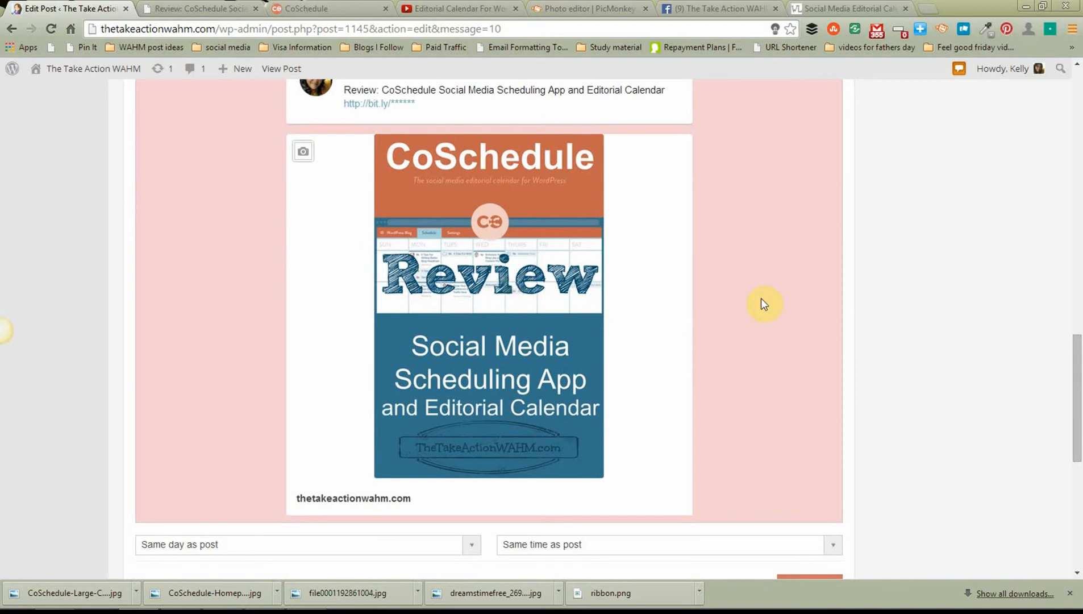
{"action": "scroll", "scroll_direction": "up", "scroll_amount": 3}
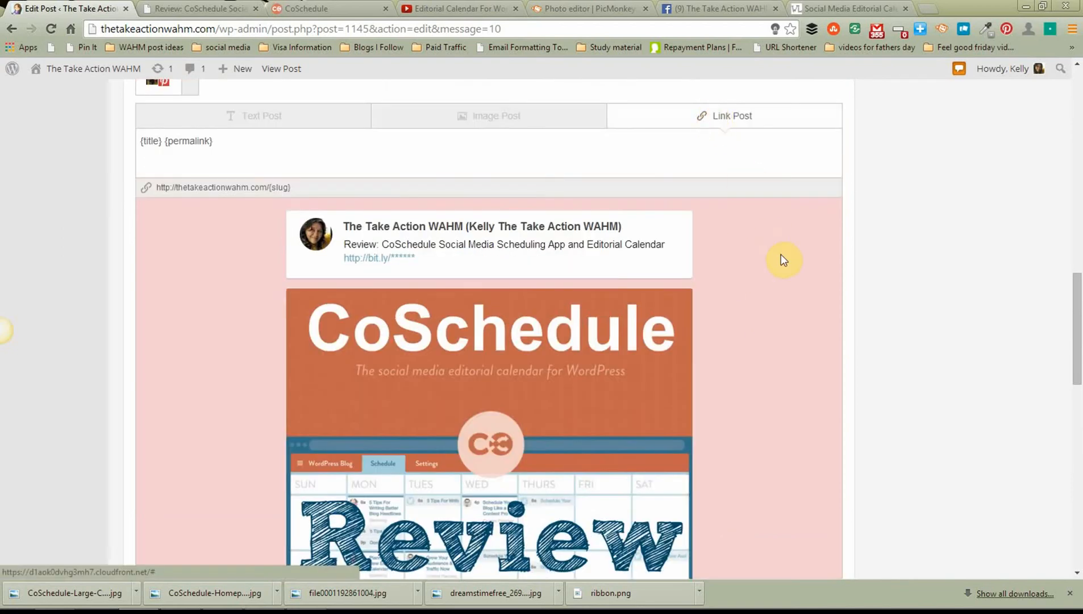
{"action": "scroll", "scroll_direction": "down", "scroll_amount": 3}
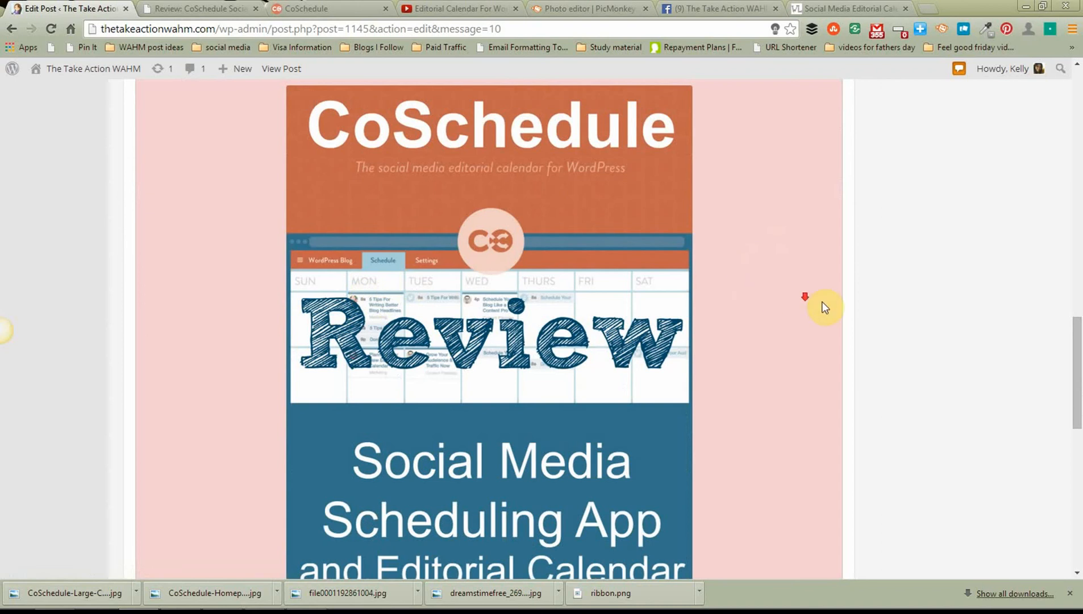
{"action": "scroll", "scroll_direction": "down", "scroll_amount": 3}
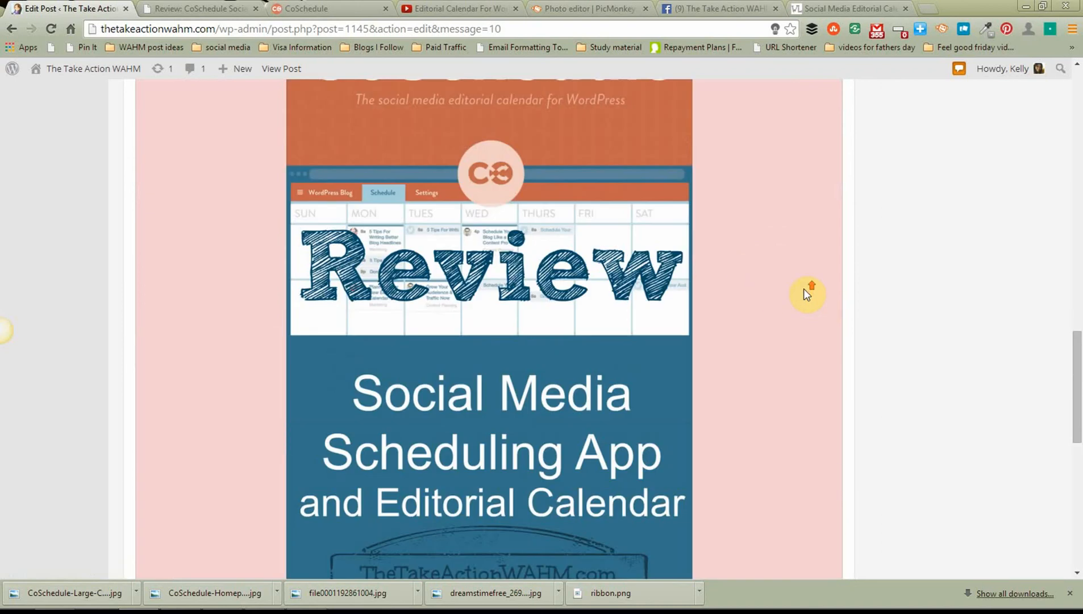
{"action": "scroll", "scroll_direction": "up", "scroll_amount": 3}
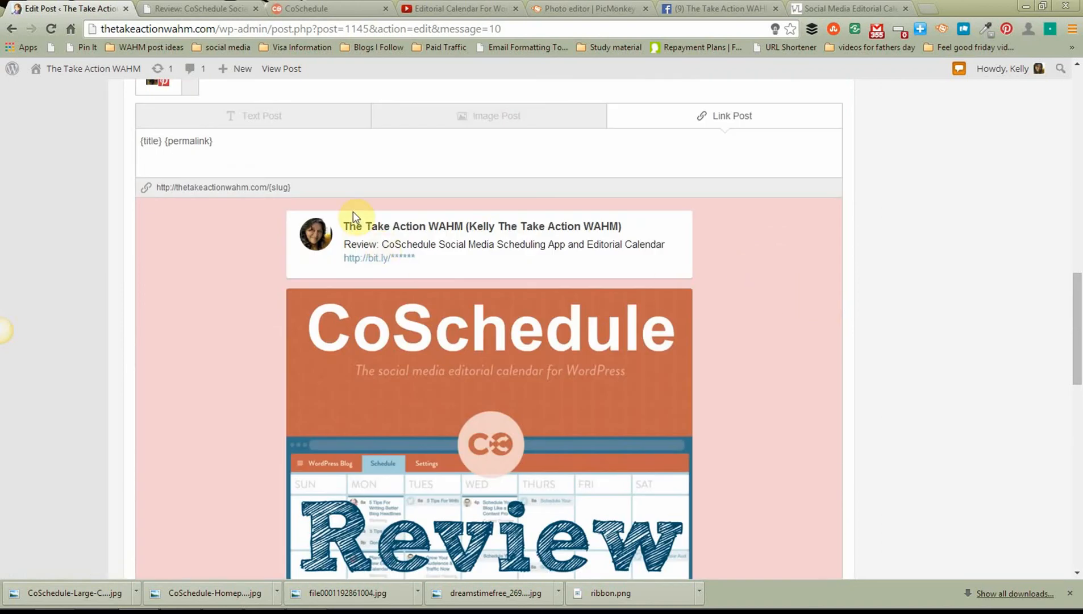
{"action": "mouse_move", "coordinate": [525, 267]}
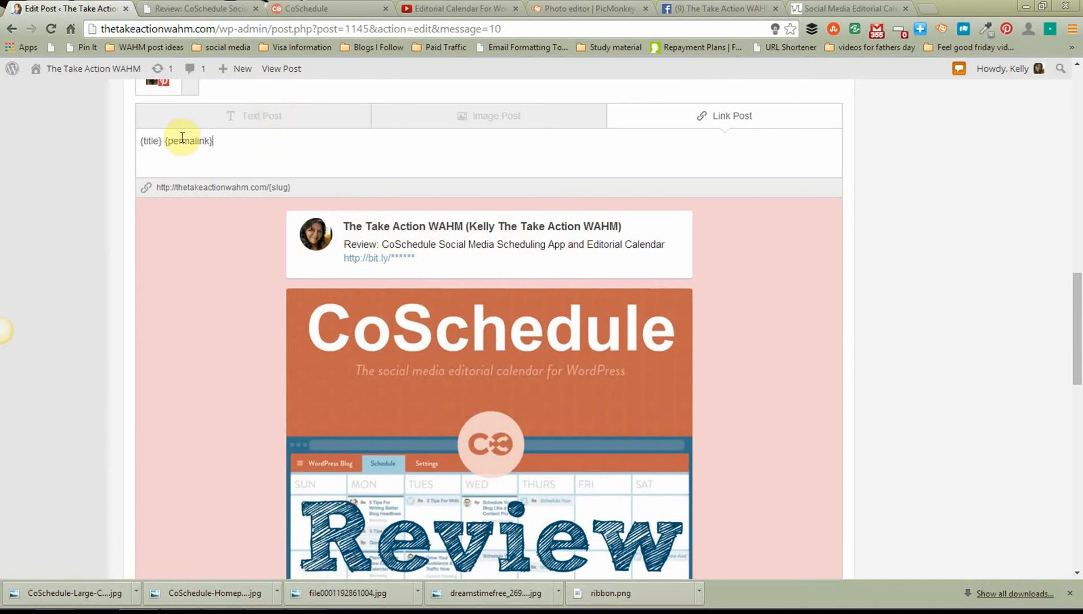
{"action": "mouse_move", "coordinate": [242, 148]}
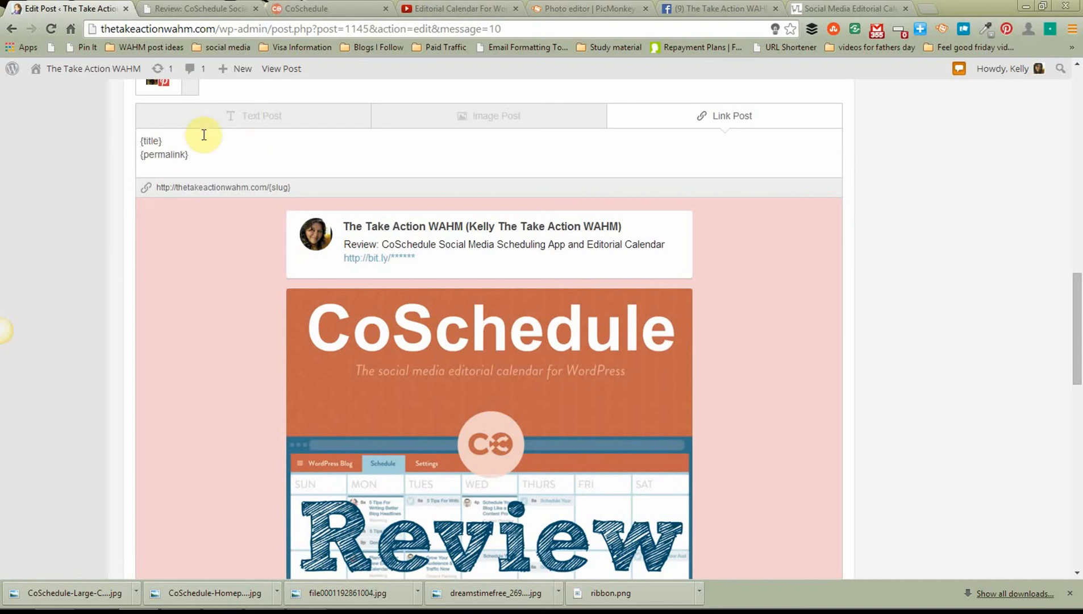
Add #blogging #socialmedia #blogtips after {title}, leaving {permalink} on its own line.
{"action": "left_click", "coordinate": [163, 141]}
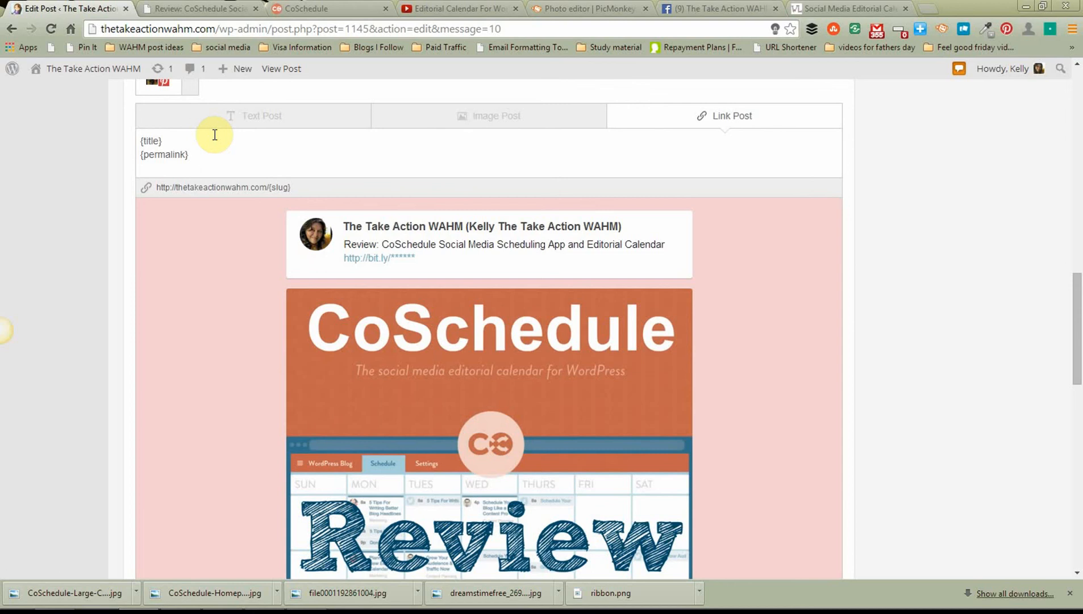
{"action": "type", "text": "#bloggin"}
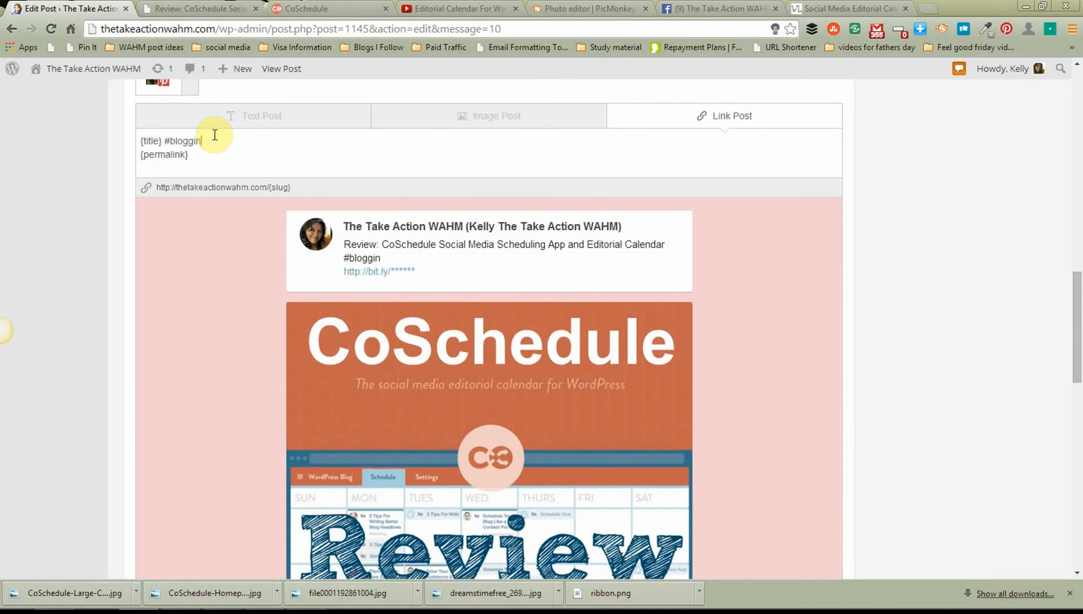
{"action": "type", "text": "g #"}
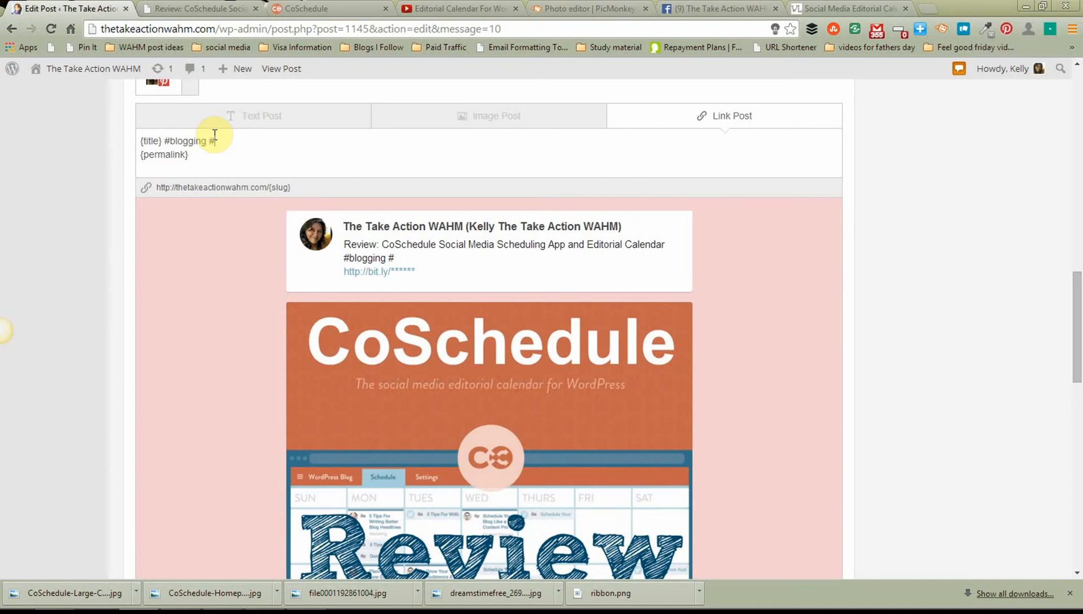
{"action": "type", "text": "socialmedia"}
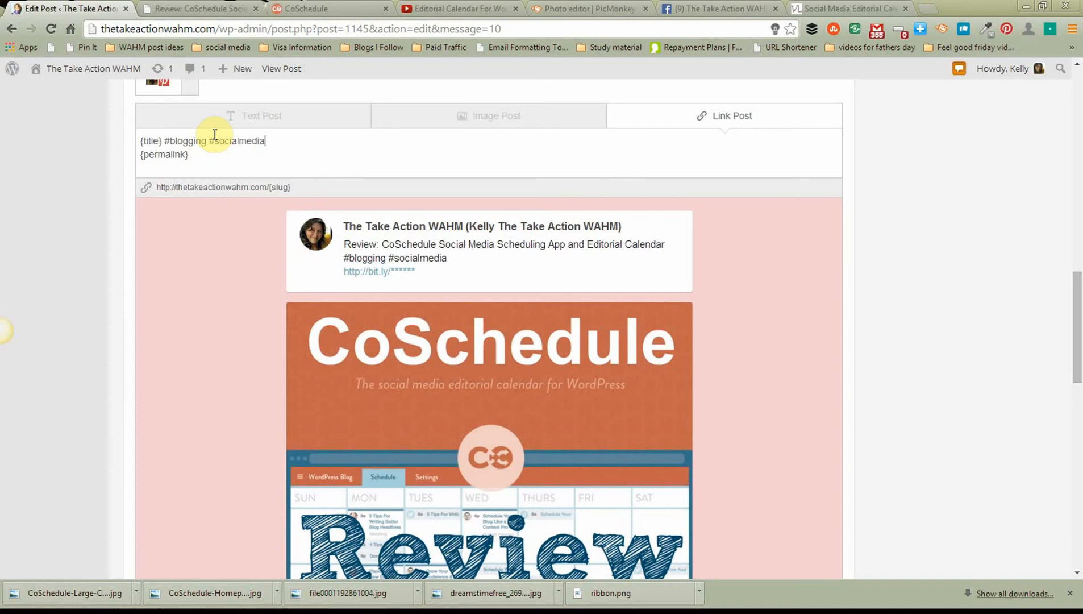
{"action": "type", "text": "#blog"}
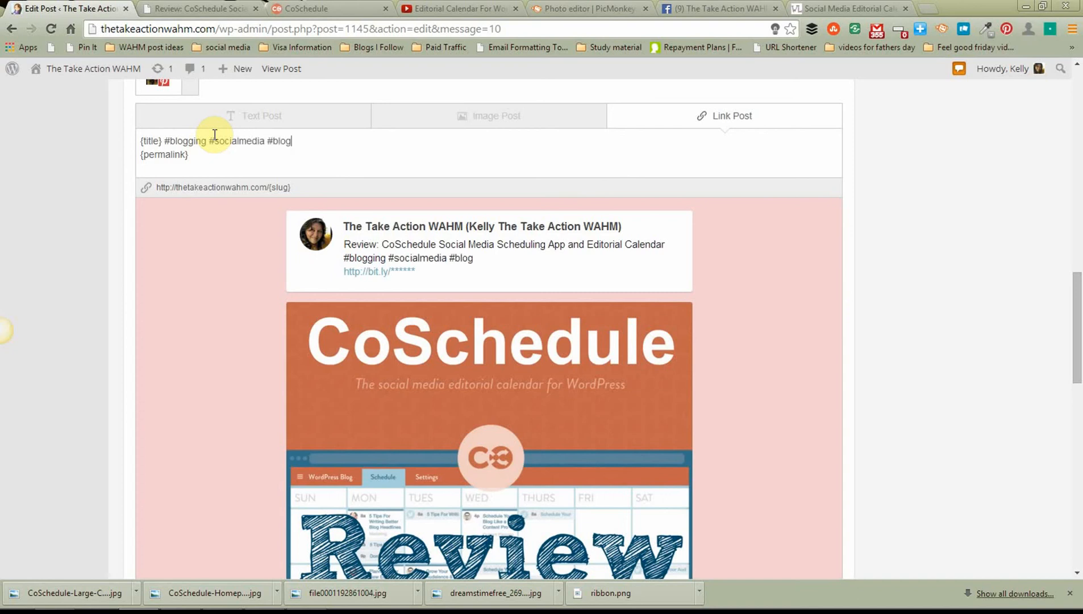
{"action": "type", "text": "tips"}
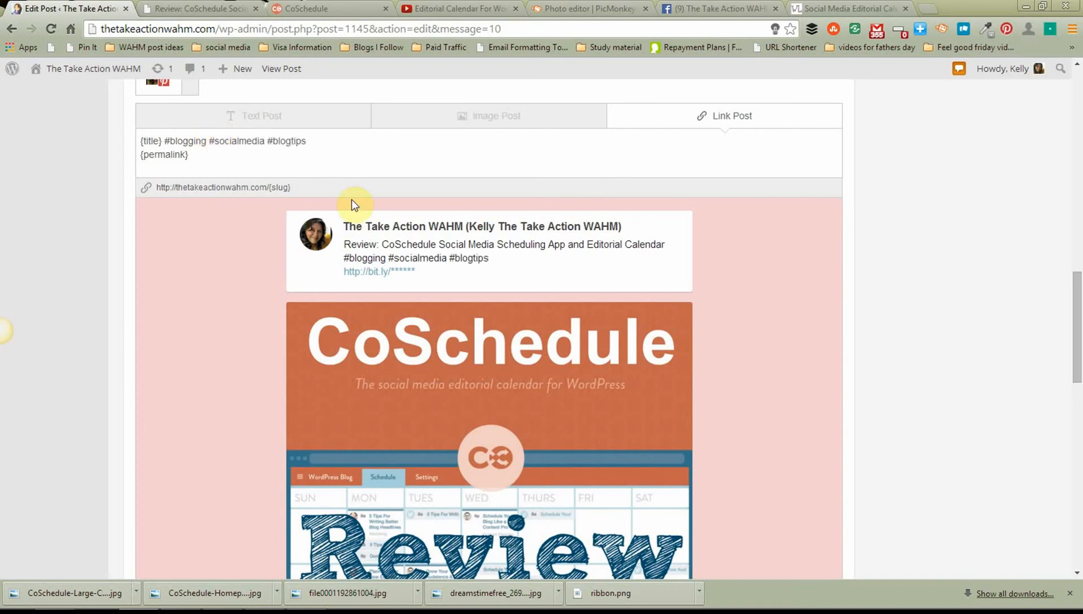
Save the Pinterest message with #blogging #socialmedia #blogtips as the third social message.
{"action": "scroll", "scroll_direction": "down", "scroll_amount": 3}
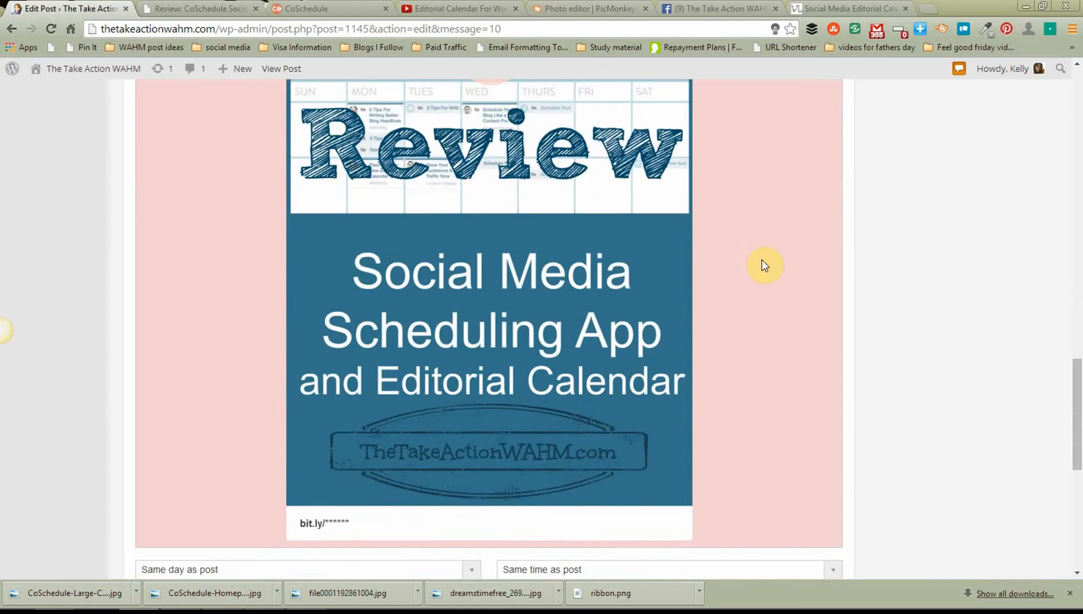
{"action": "scroll", "scroll_direction": "up", "scroll_amount": 3}
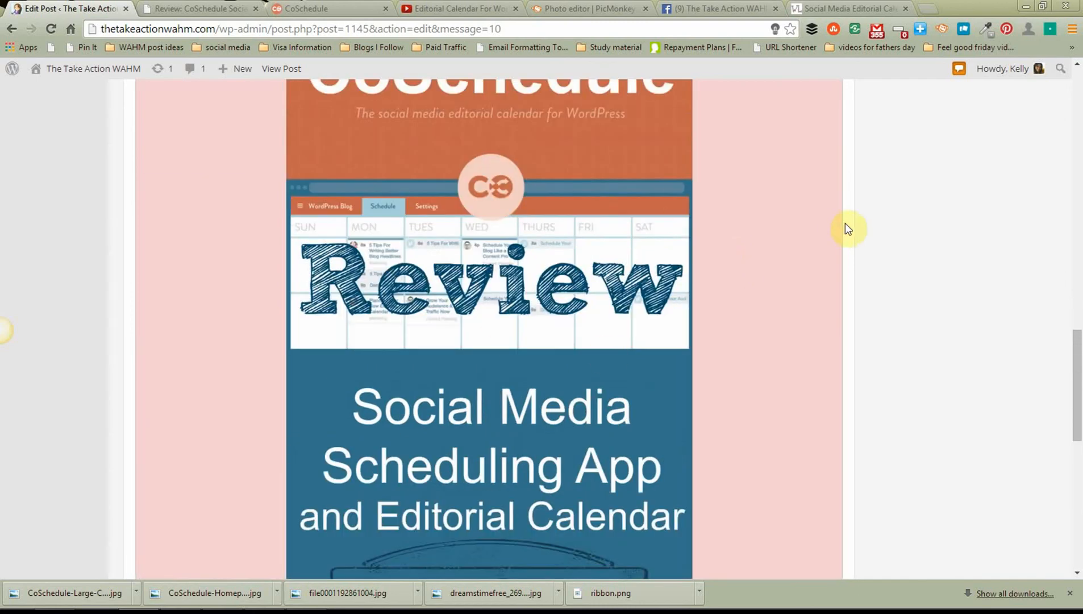
{"action": "scroll", "scroll_direction": "down", "scroll_amount": 3}
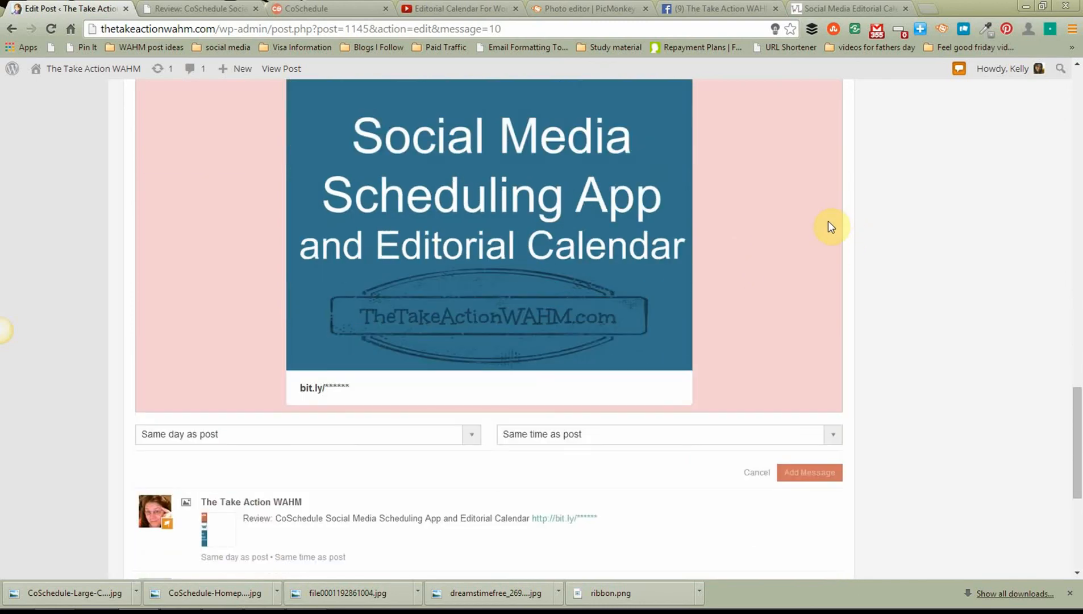
{"action": "mouse_move", "coordinate": [809, 471]}
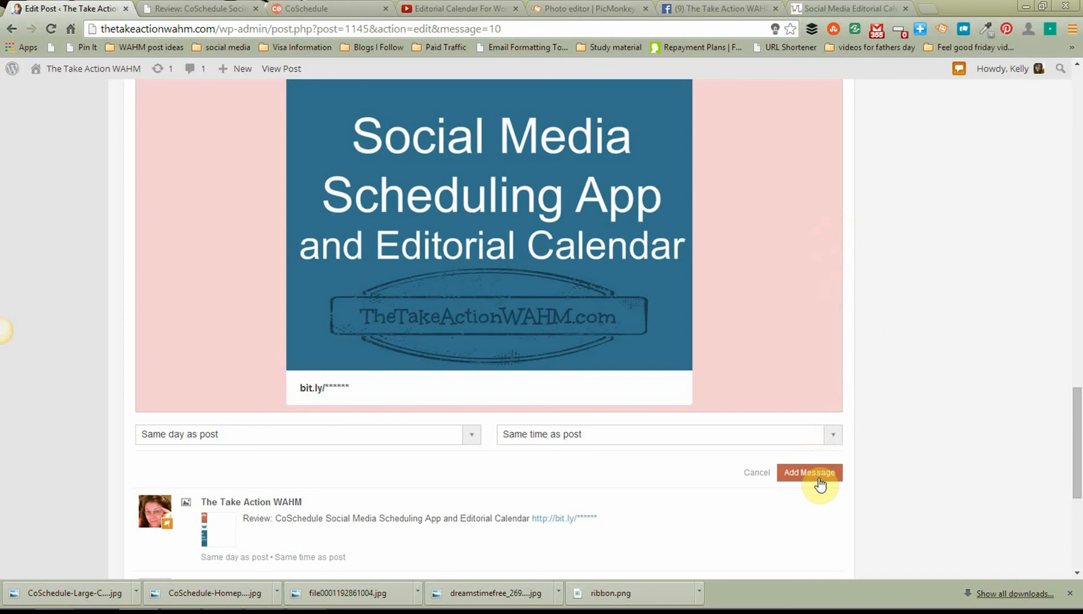
{"action": "left_click", "coordinate": [809, 472]}
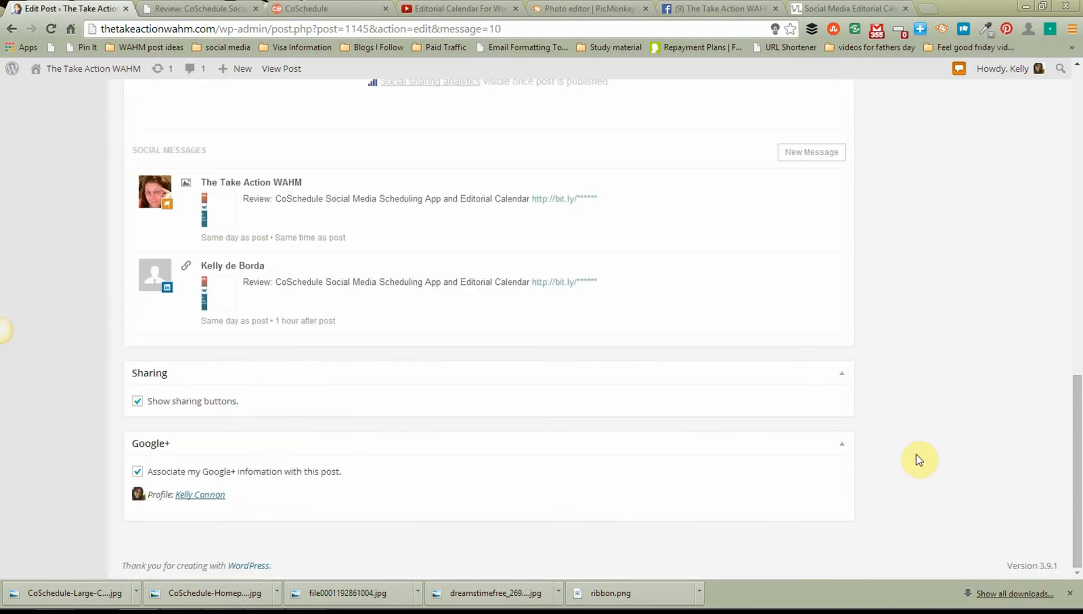
{"action": "left_click", "coordinate": [812, 152]}
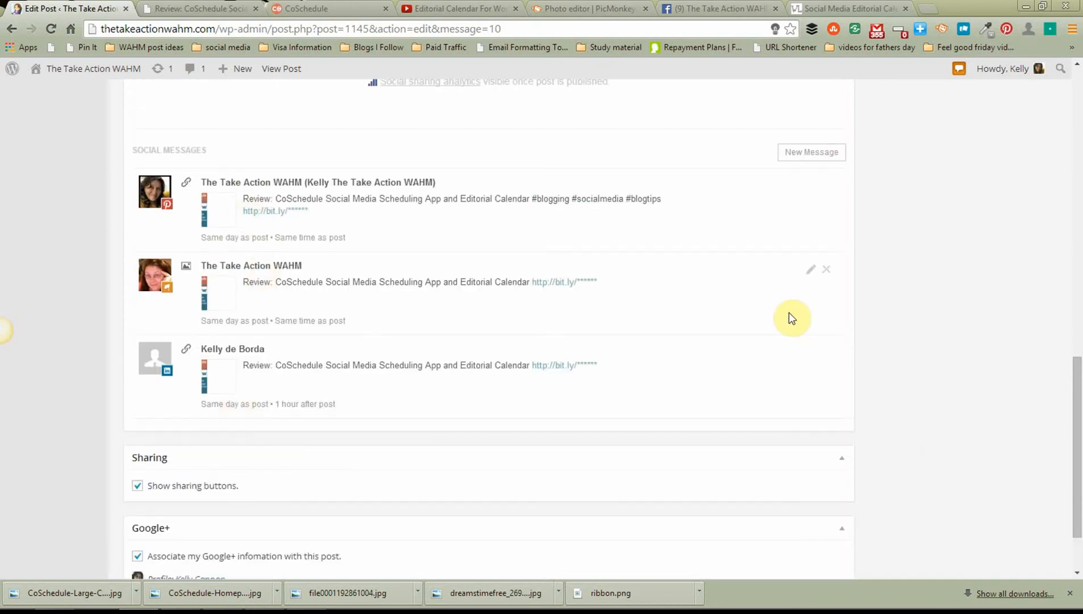
{"action": "mouse_move", "coordinate": [949, 275]}
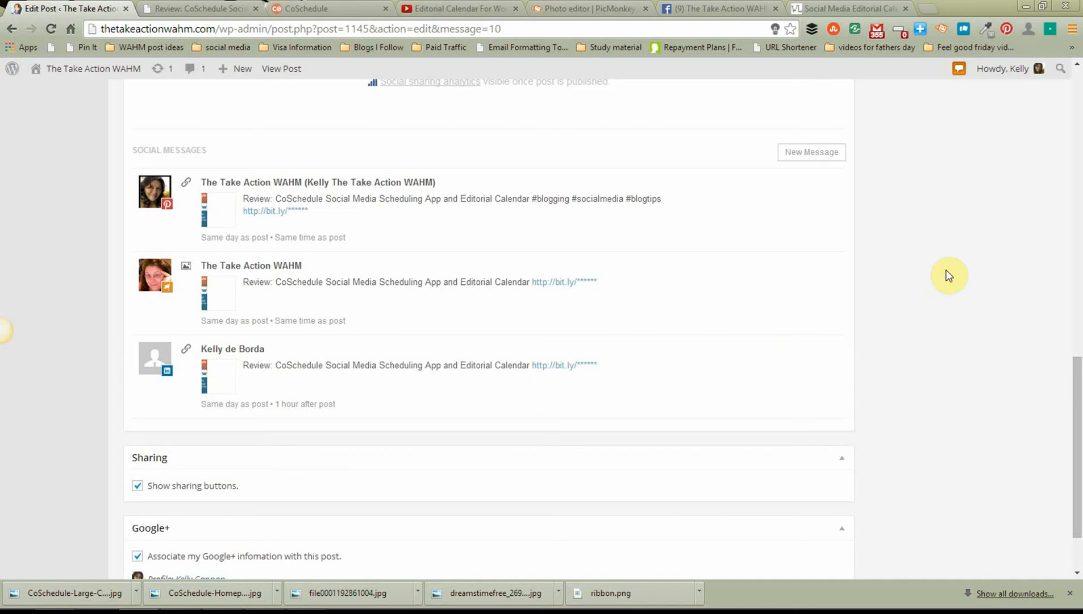
{"action": "scroll", "scroll_direction": "up", "scroll_amount": 3}
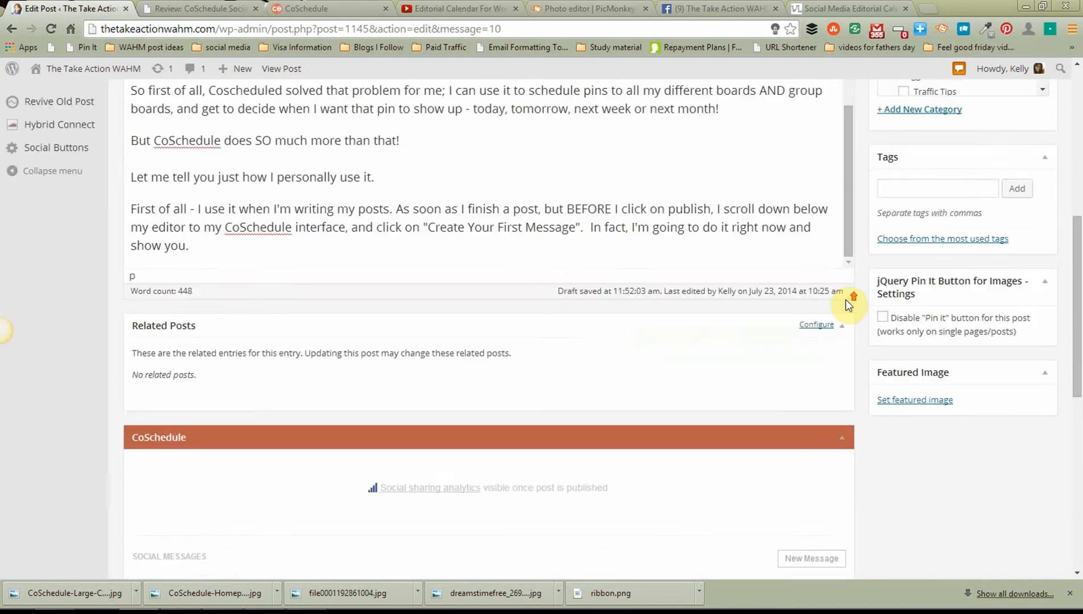
{"action": "scroll", "scroll_direction": "down", "scroll_amount": 3}
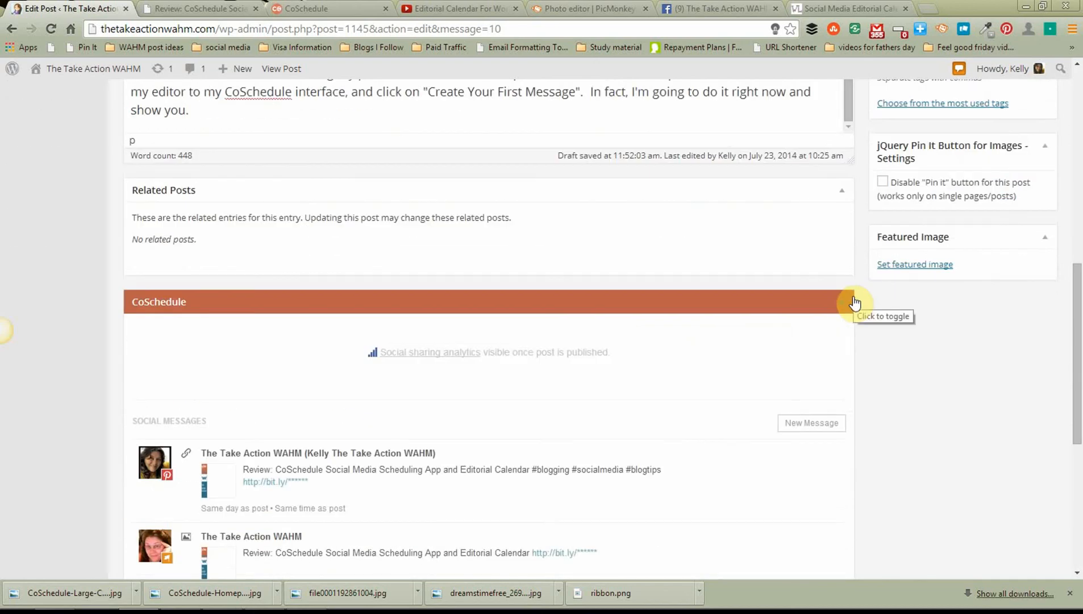
{"action": "mouse_move", "coordinate": [820, 325]}
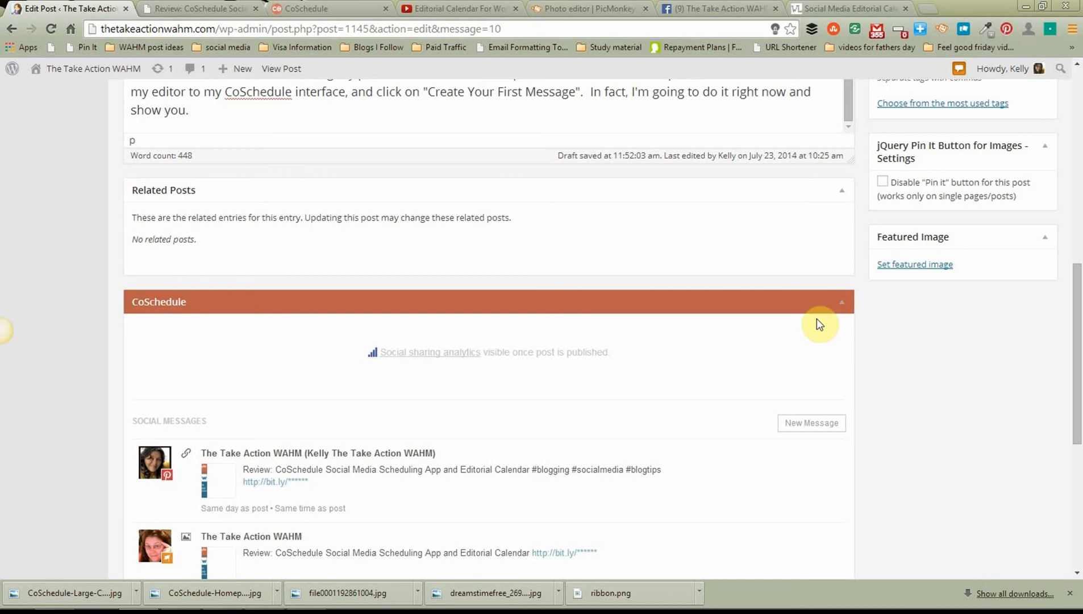
{"action": "mouse_move", "coordinate": [36, 419]}
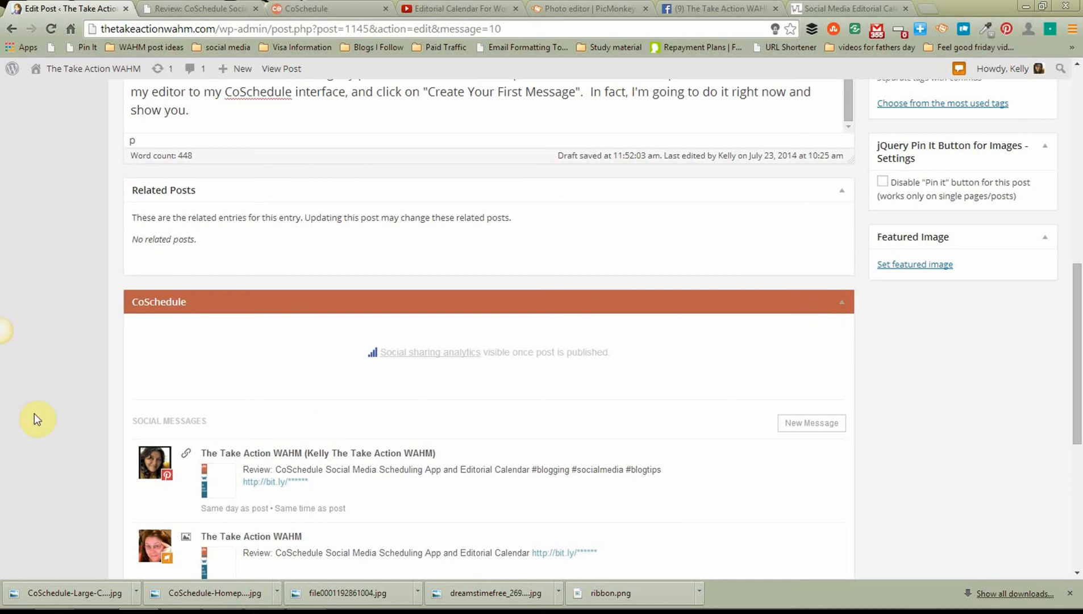